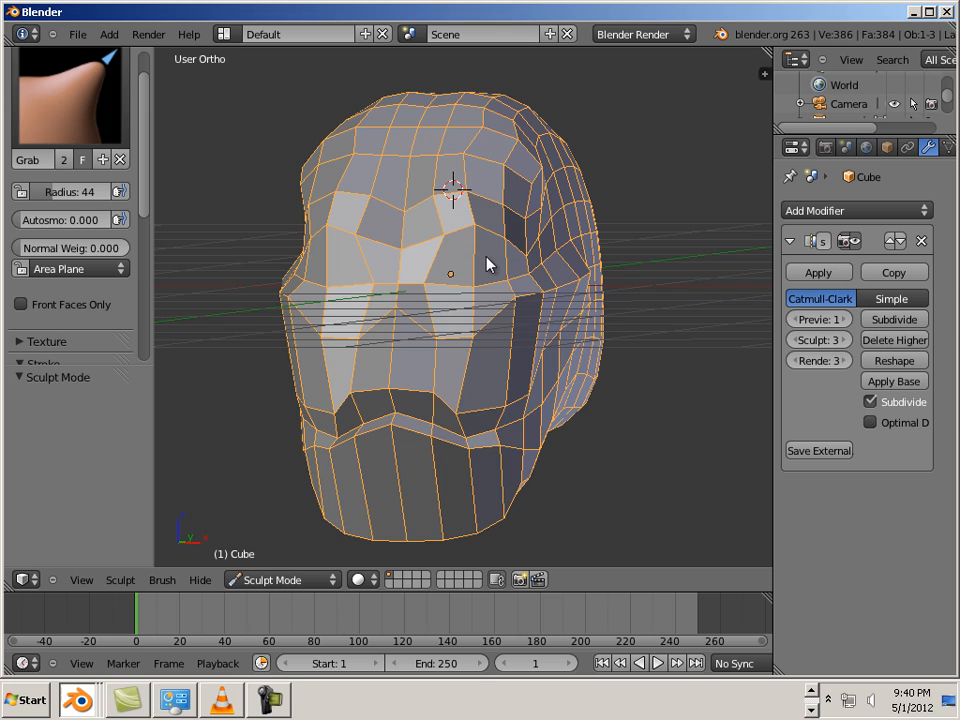
- Orbit around the head to inspect it from the side, front and above
left_click_drag(490, 264, 656, 290)
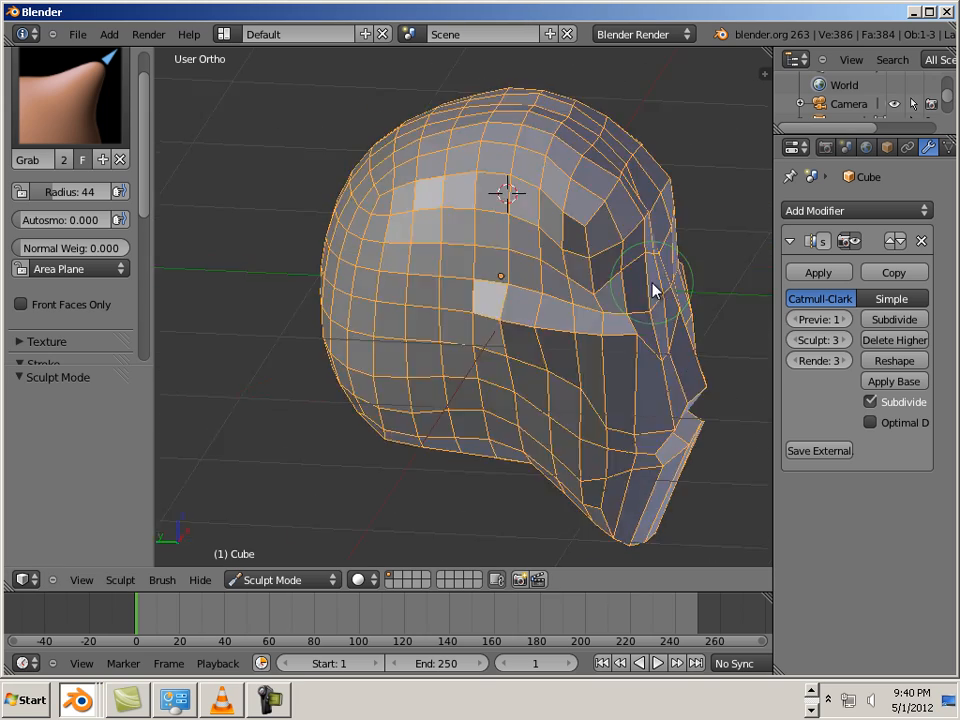
left_click_drag(650, 290, 470, 220)
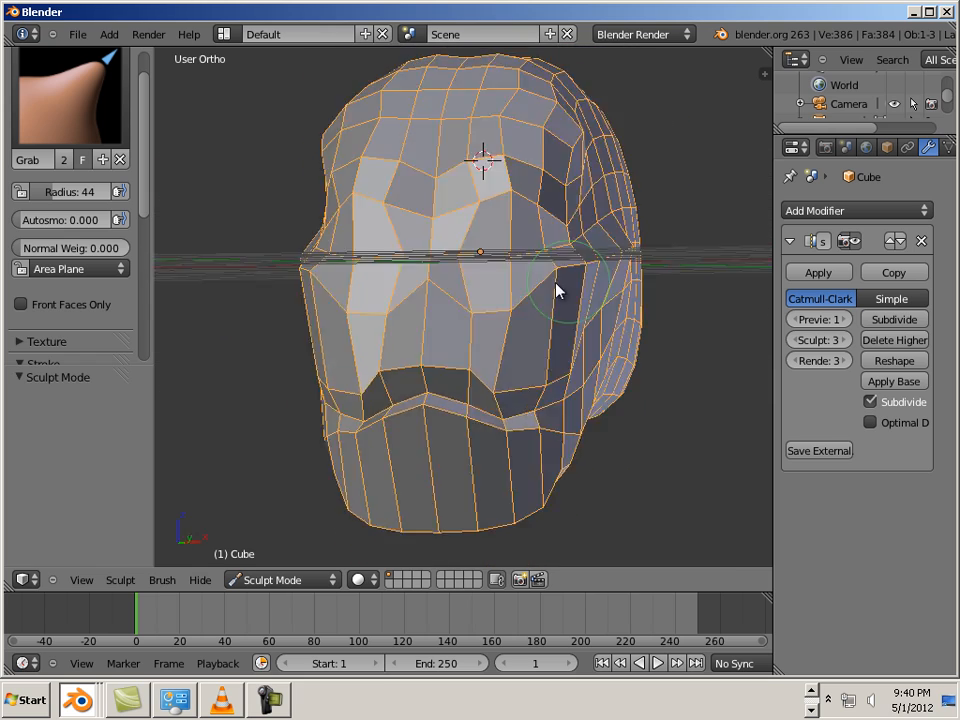
left_click_drag(556, 290, 520, 290)
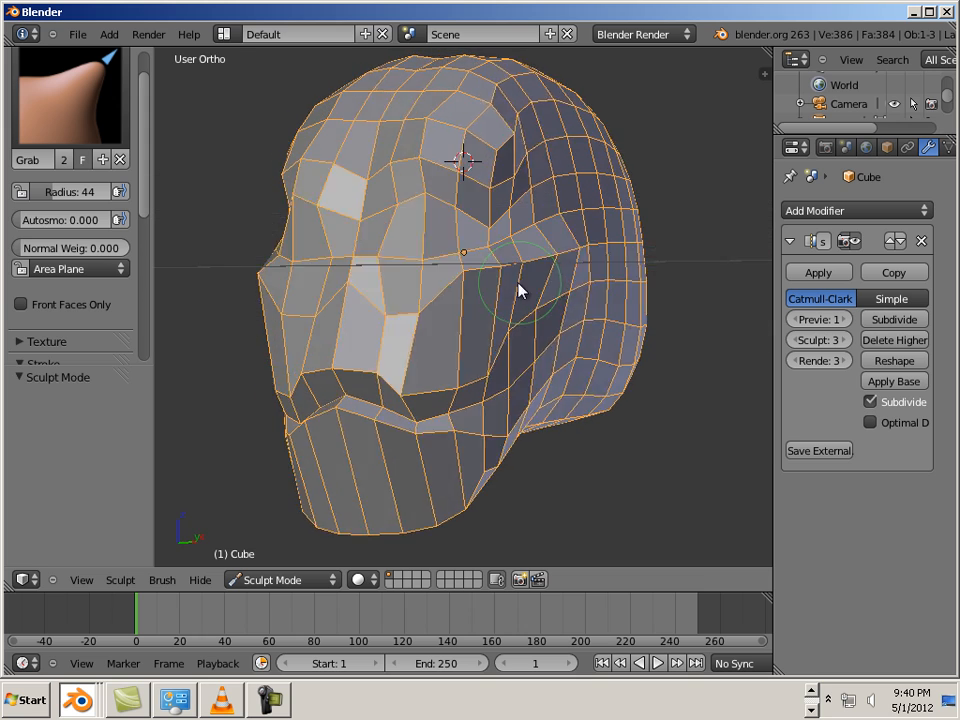
left_click_drag(520, 290, 420, 420)
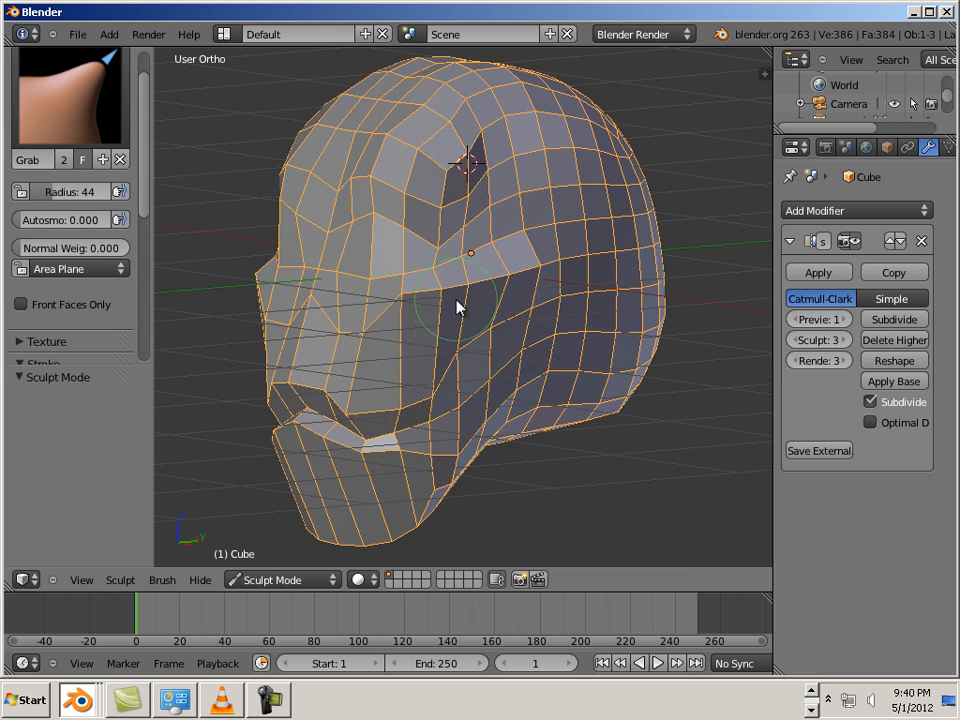
left_click_drag(456, 304, 444, 424)
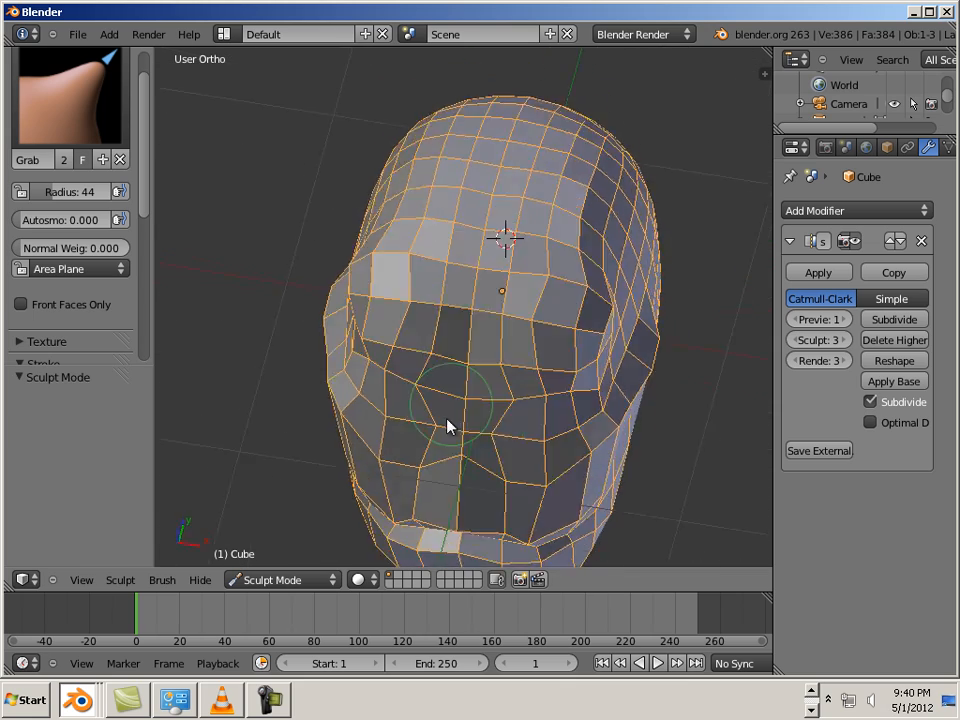
left_click_drag(450, 420, 510, 260)
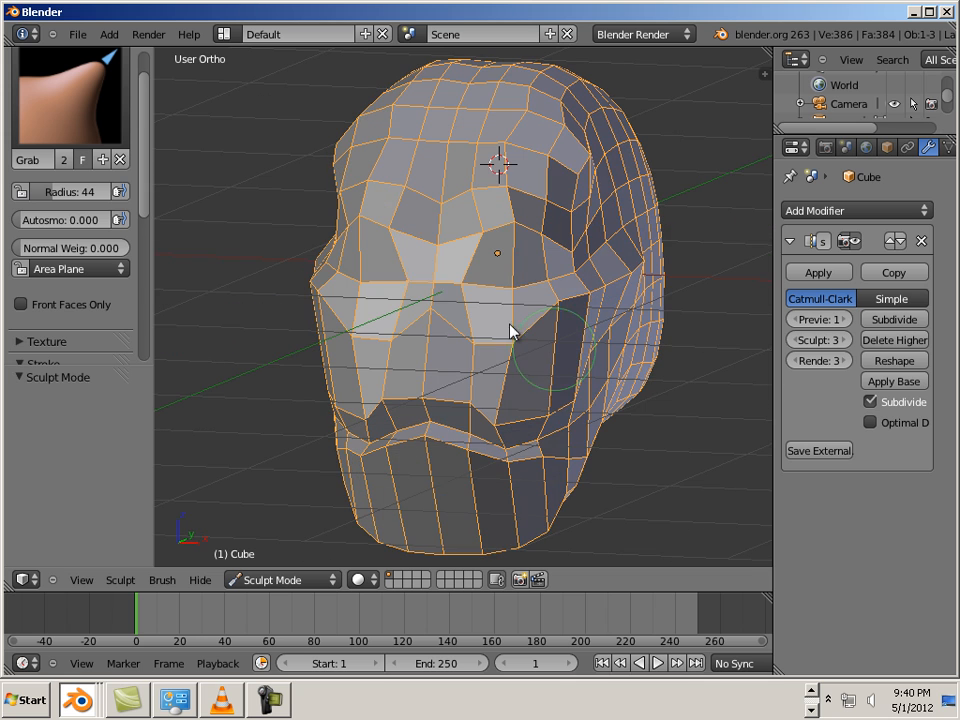
mouse_move(550, 344)
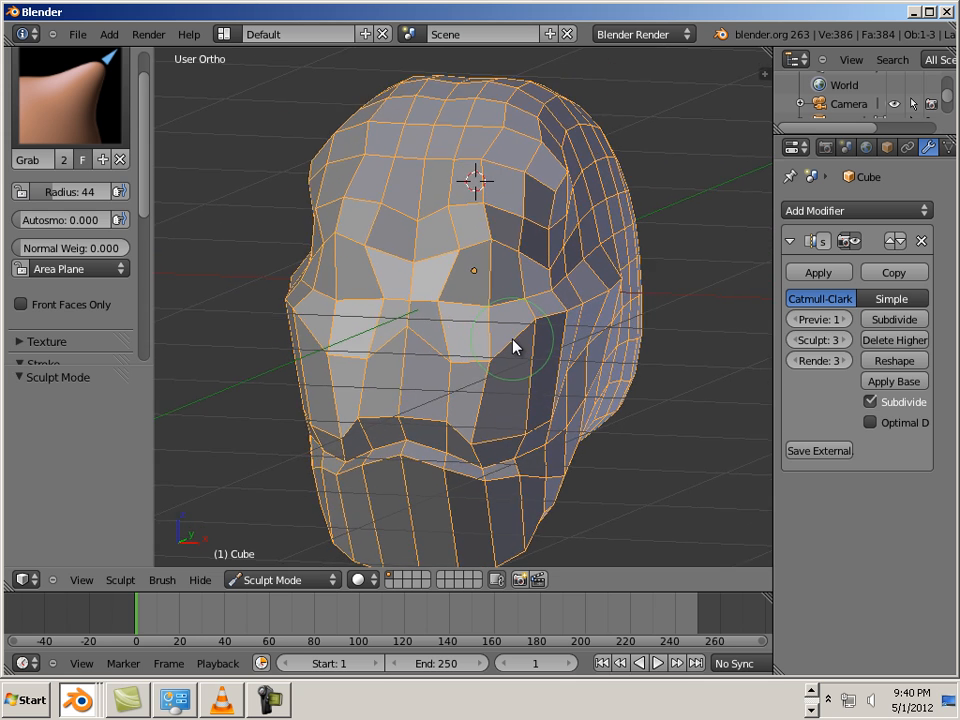
left_click_drag(516, 344, 360, 308)
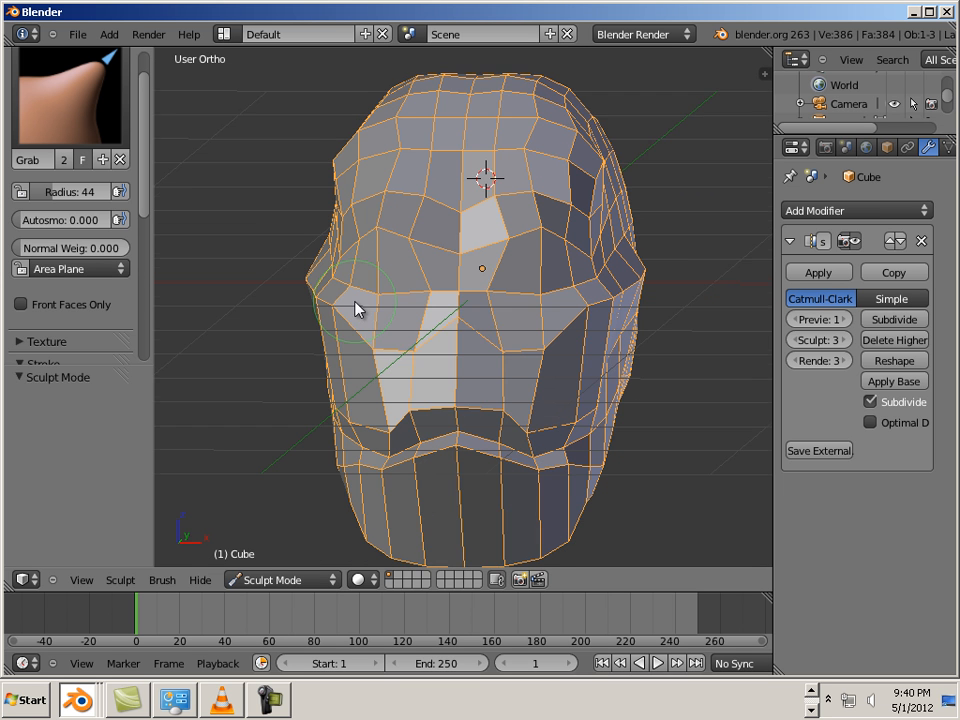
- Apply the Multires modifier, deselect everything in Edit Mode and return to Object Mode
left_click(280, 580)
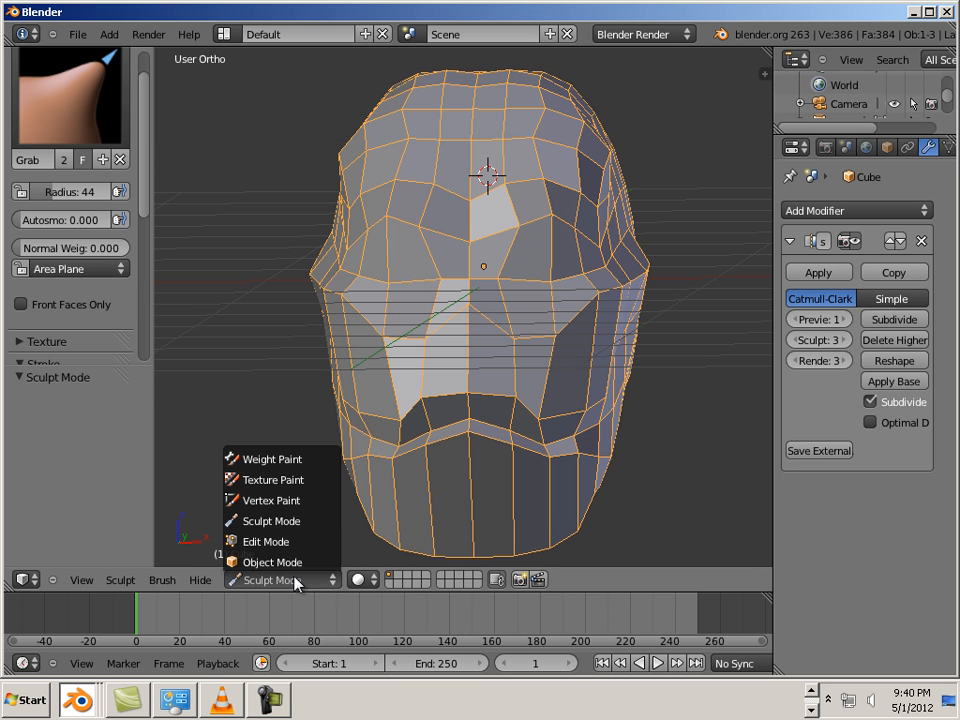
left_click(270, 520)
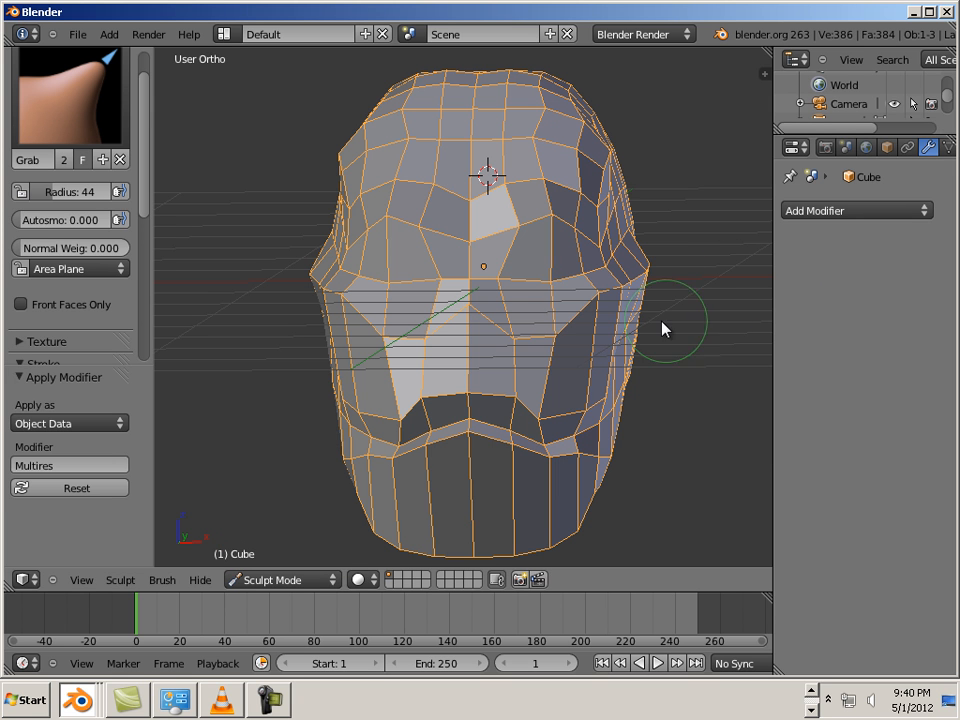
left_click(272, 580)
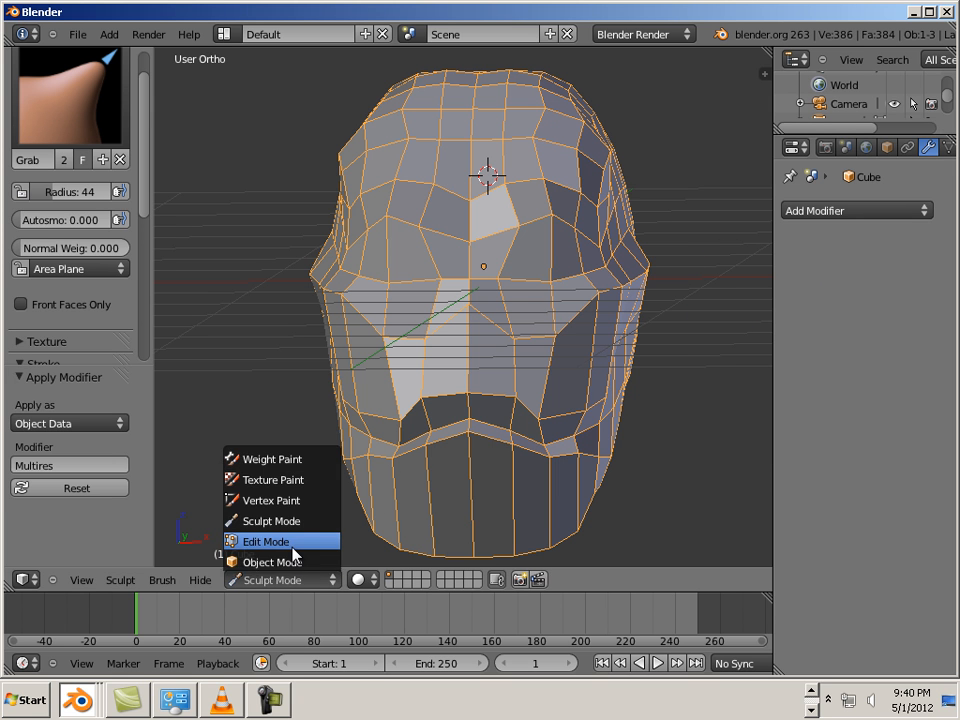
left_click(264, 540)
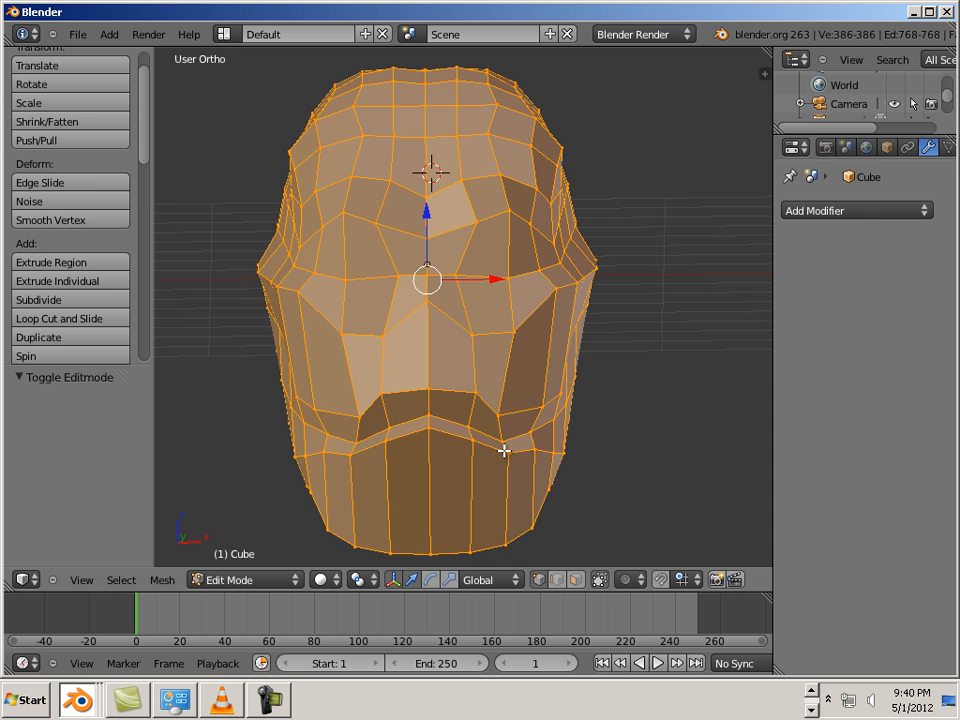
key("a")
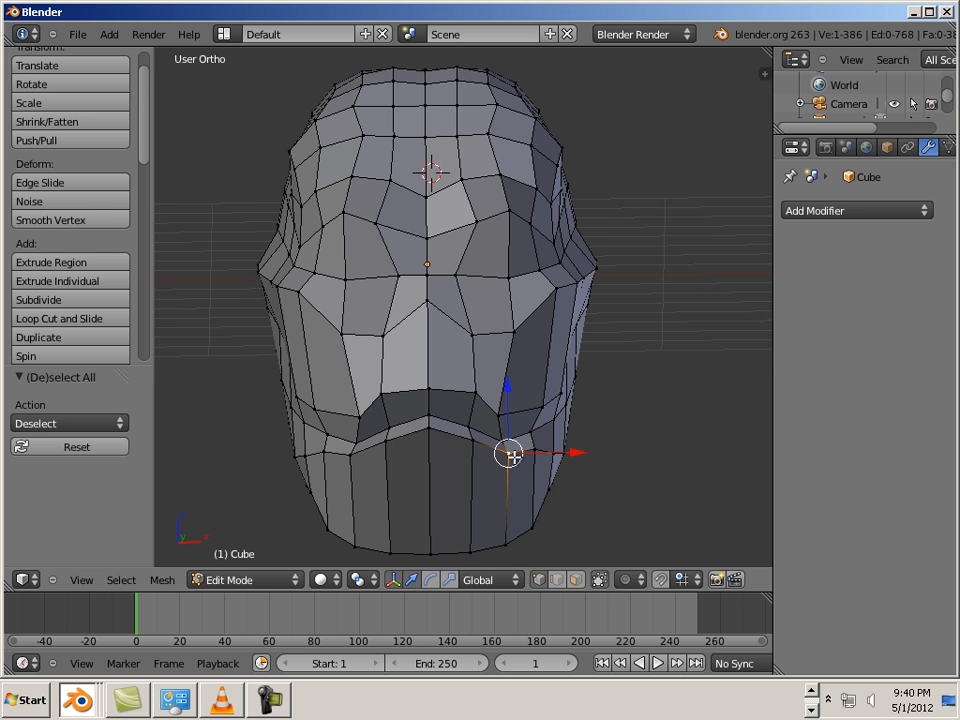
key("Tab")
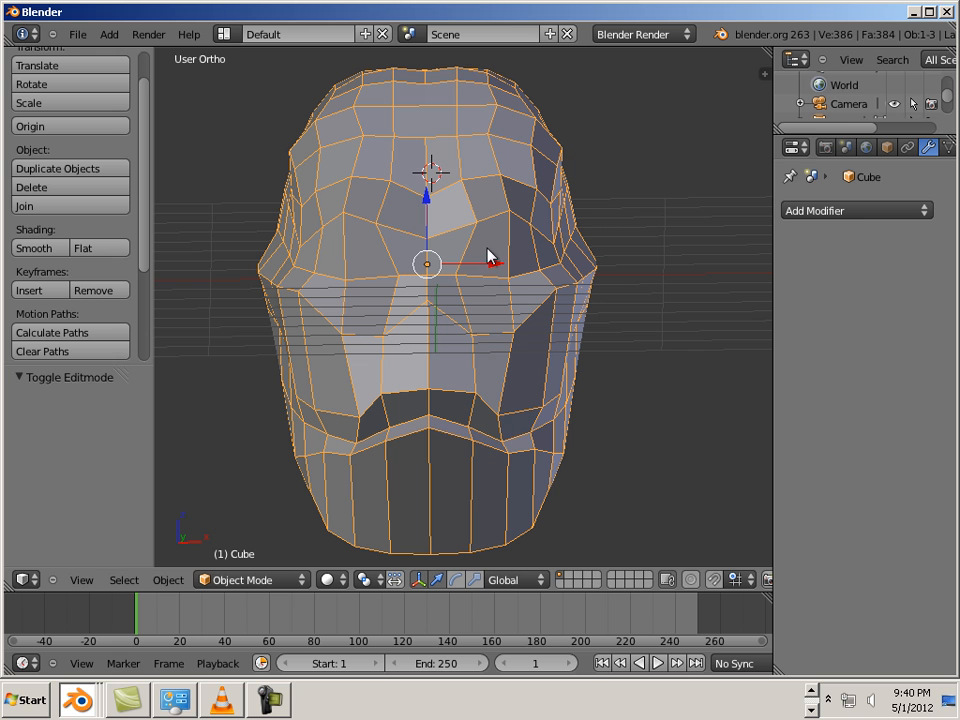
mouse_move(508, 268)
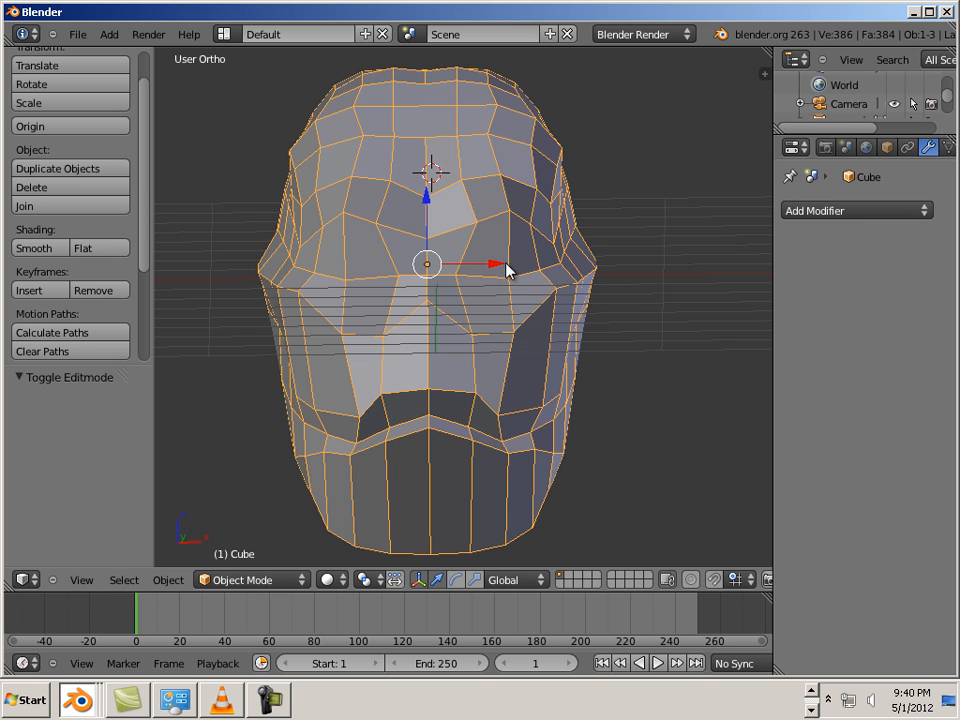
mouse_move(436, 270)
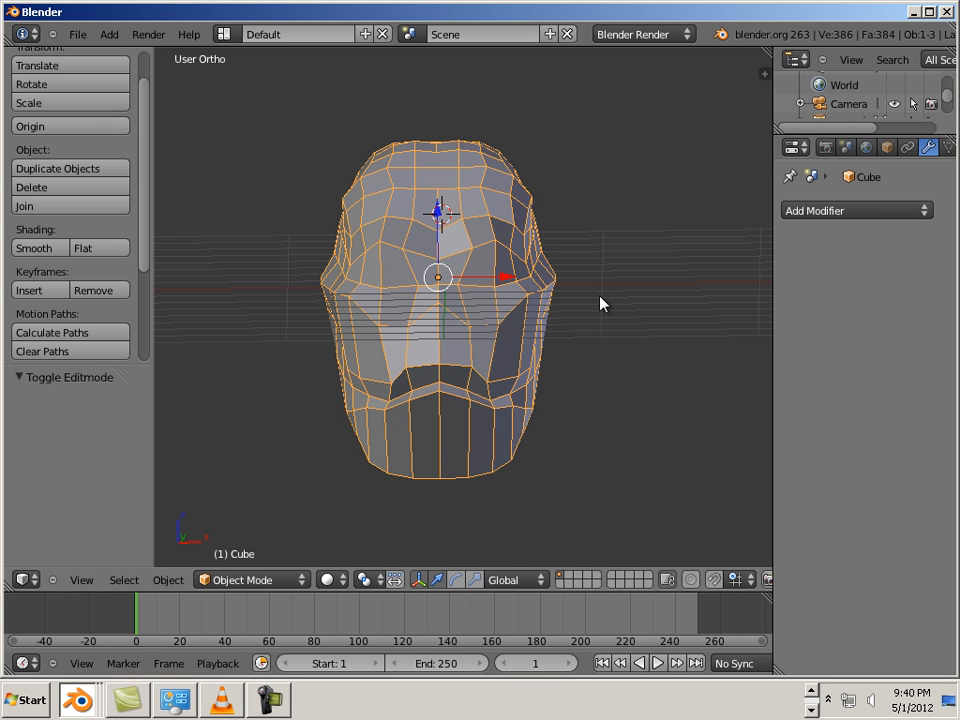
mouse_move(400, 308)
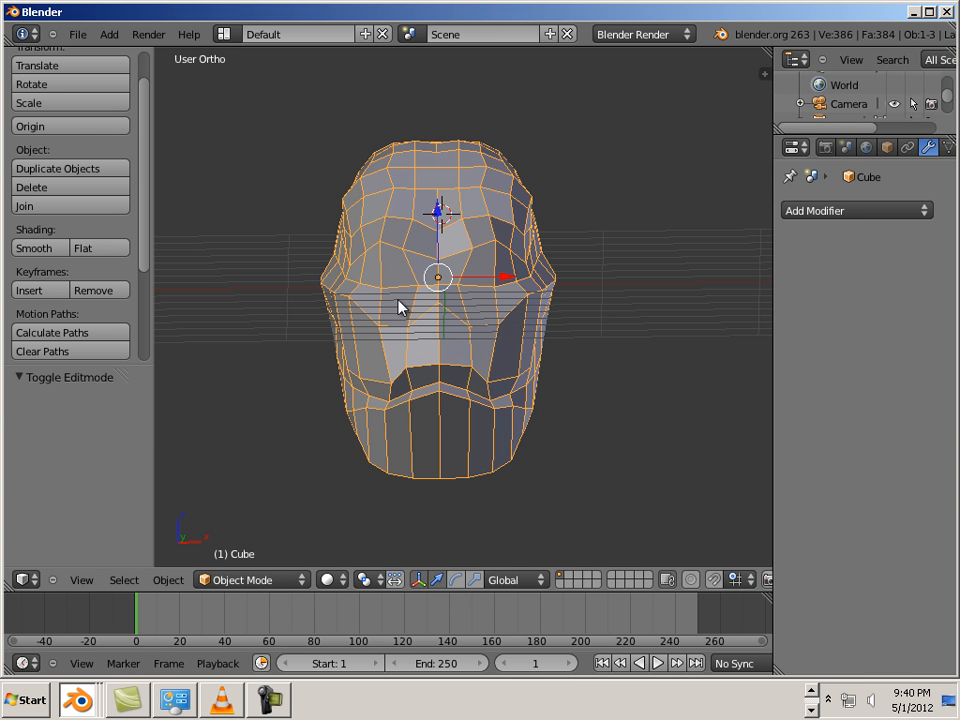
mouse_move(364, 292)
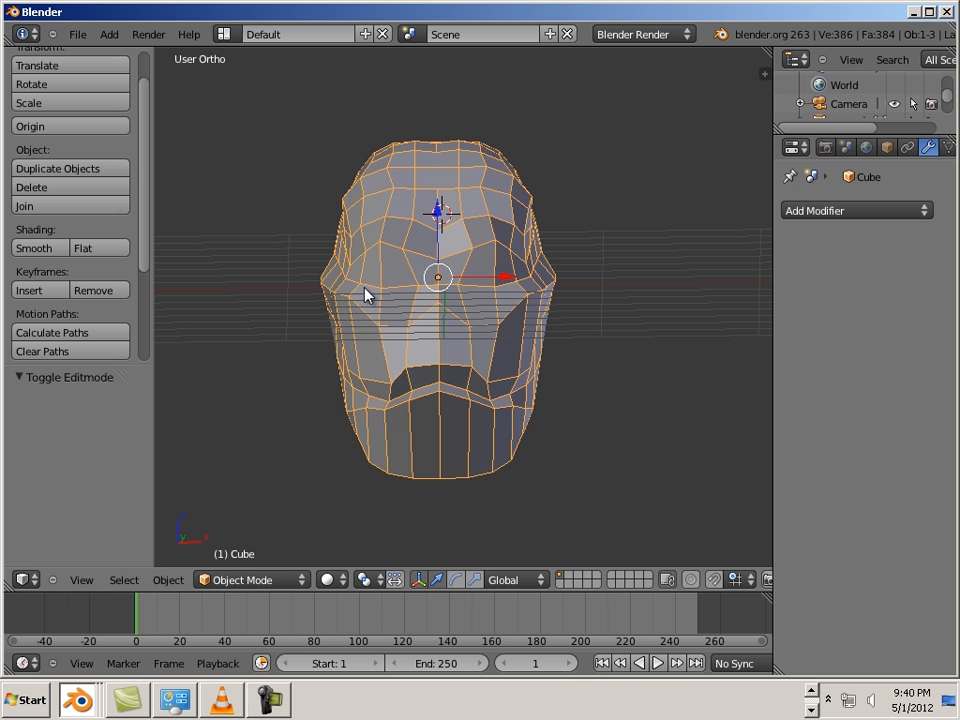
- Enter face select in Edit Mode and delete the selected left half of the head
left_click(242, 580)
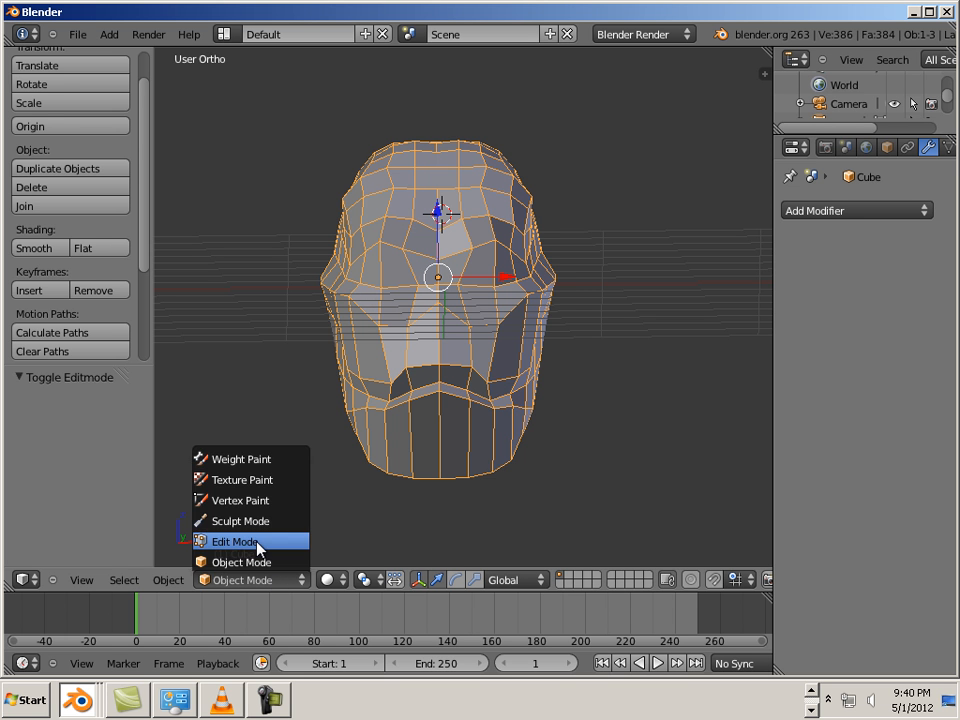
left_click(232, 540)
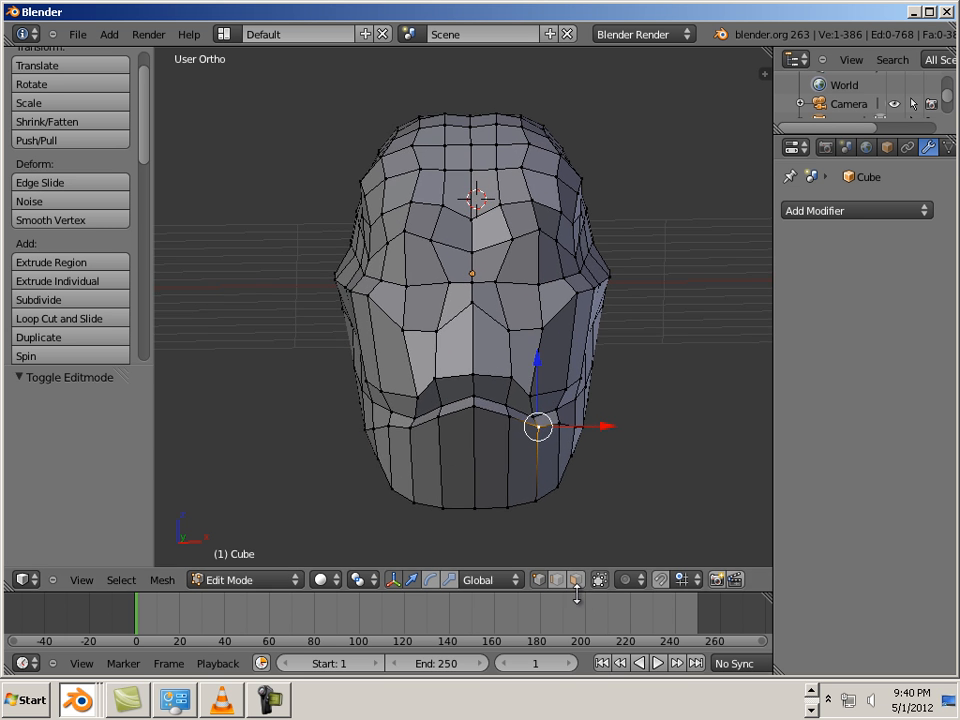
left_click(576, 580)
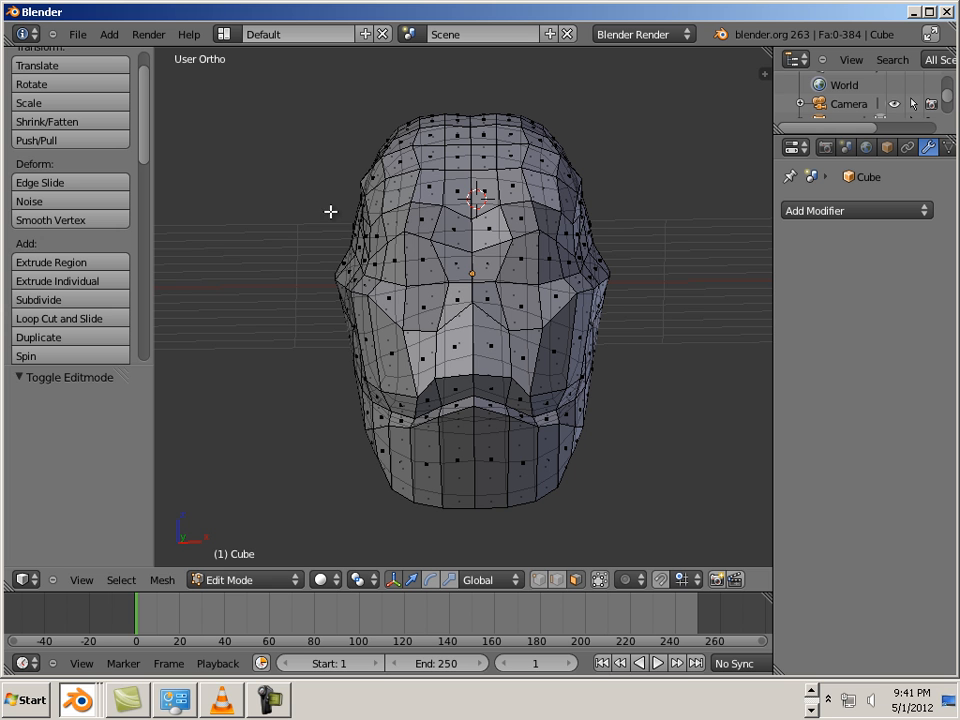
mouse_move(276, 106)
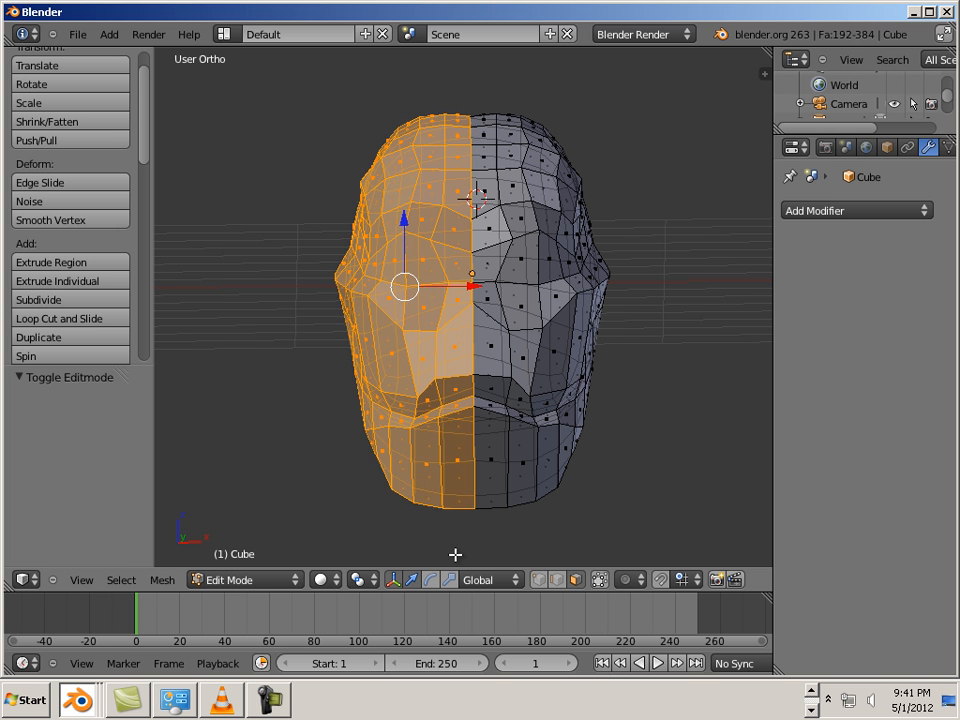
key("x")
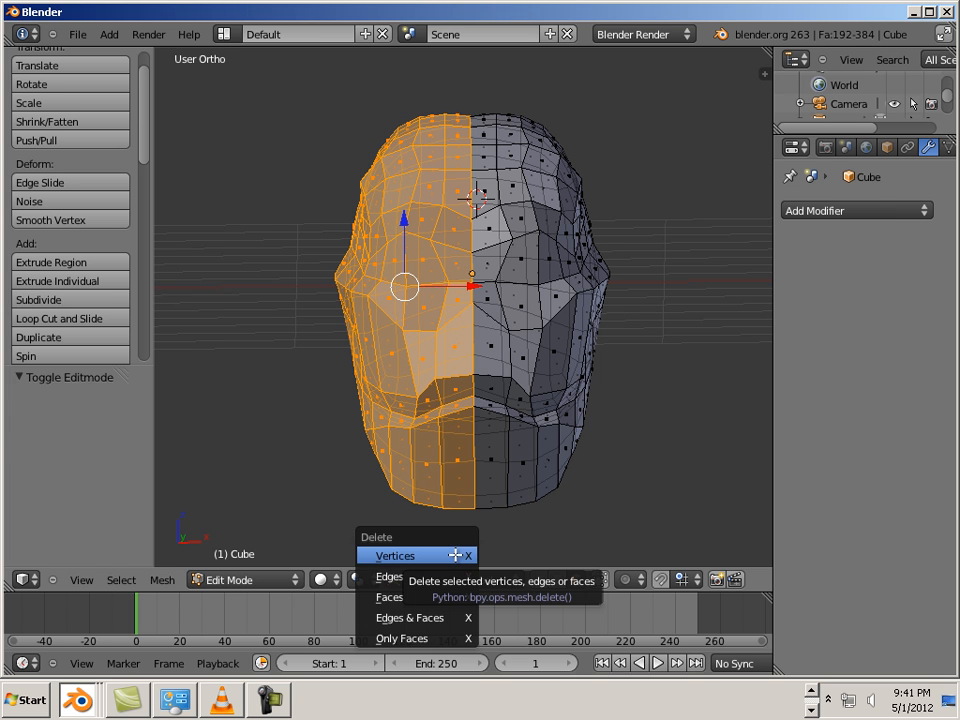
left_click(396, 556)
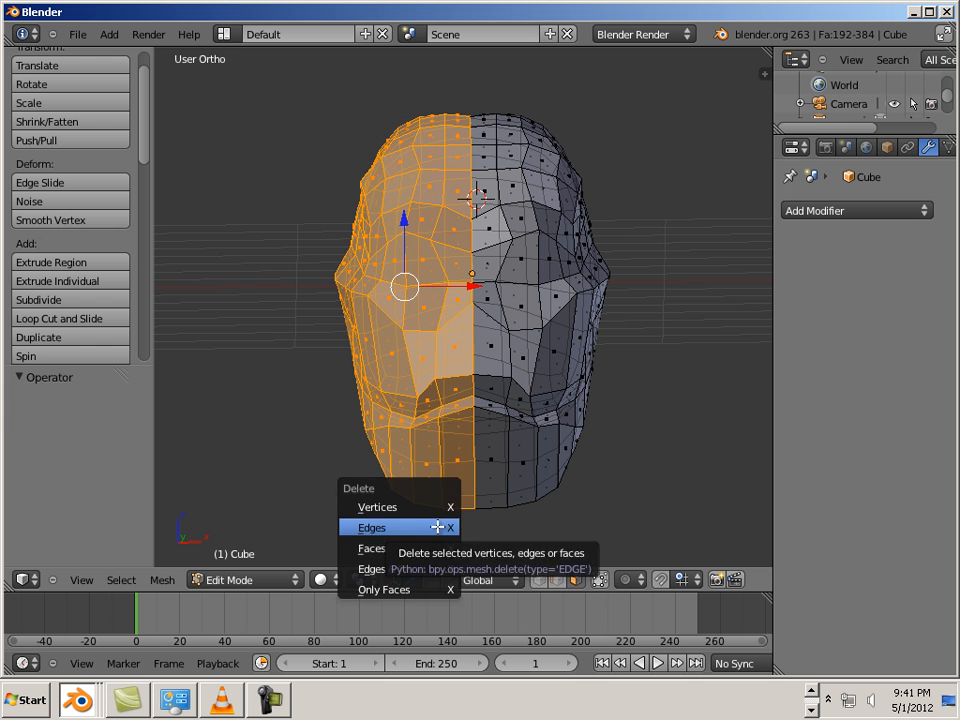
left_click(372, 548)
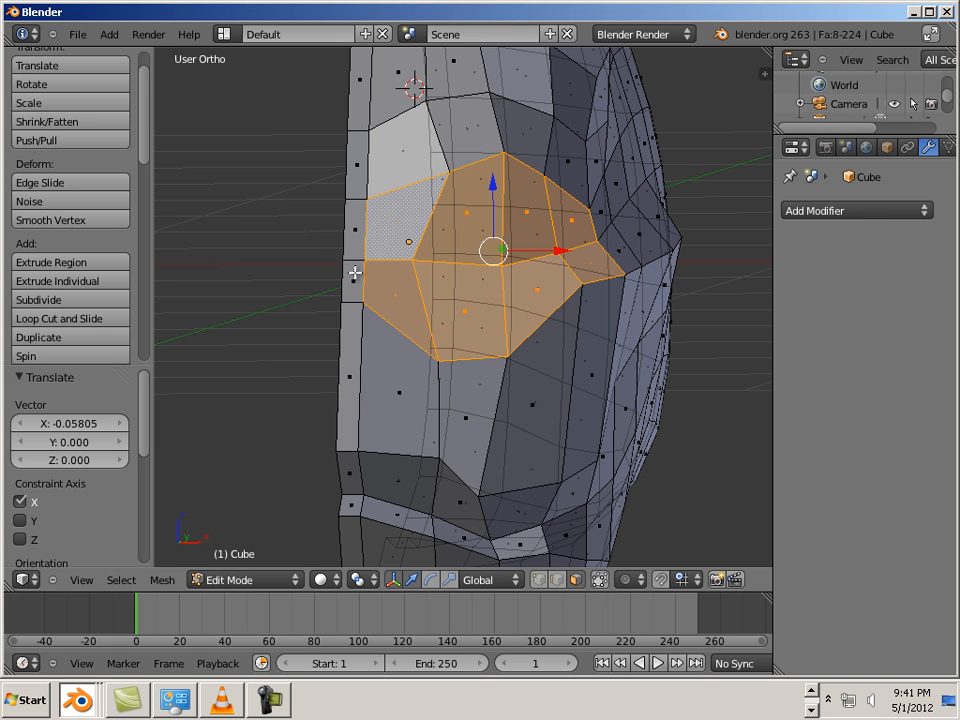
mouse_move(416, 250)
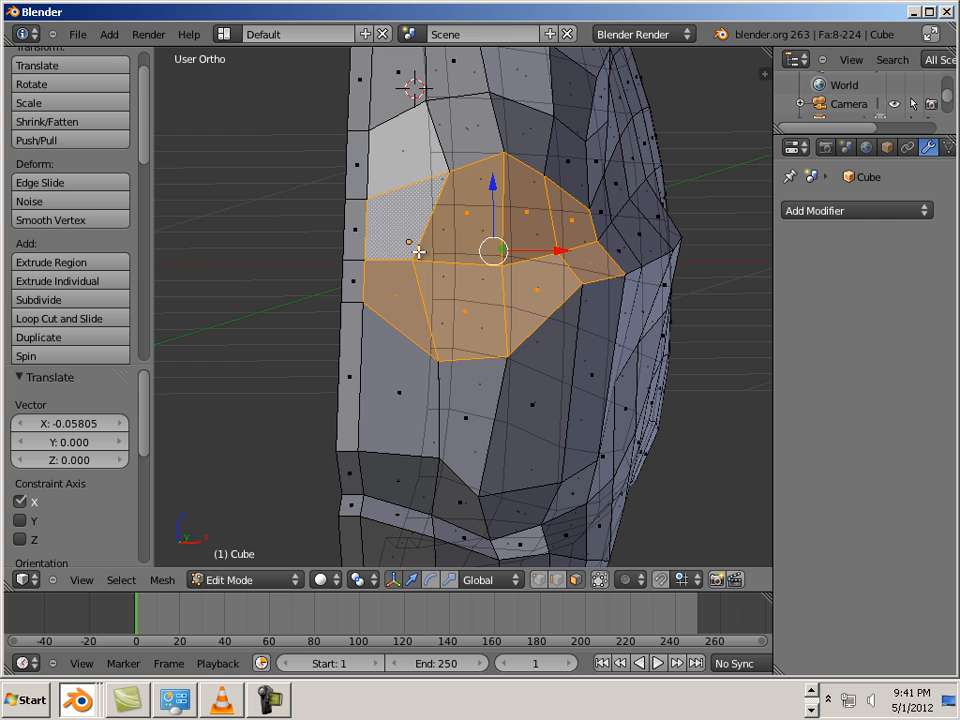
mouse_move(348, 280)
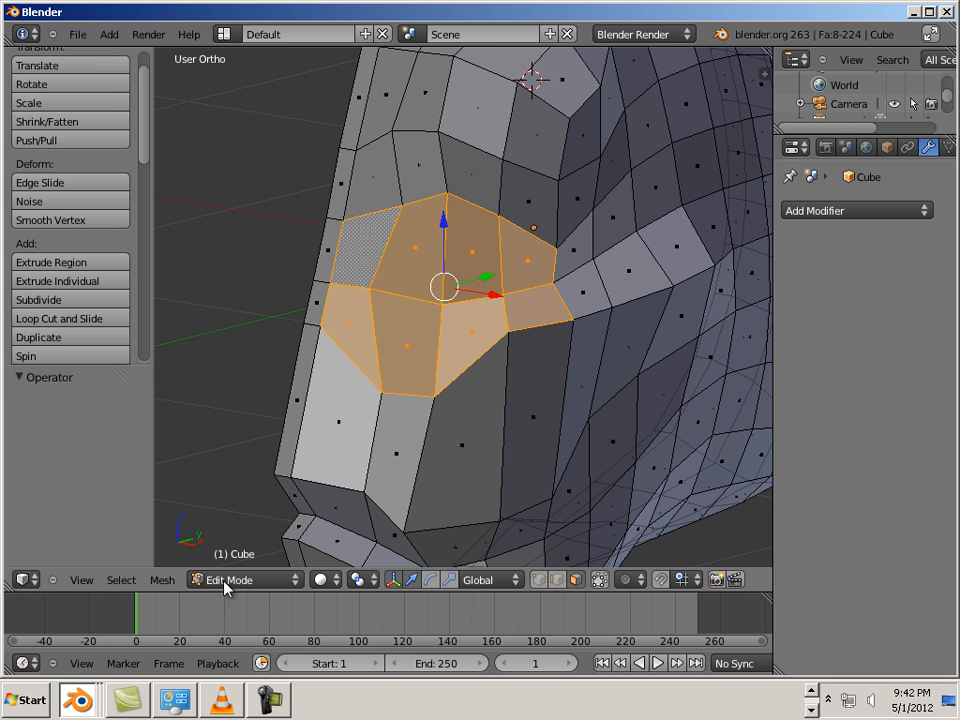
- Switch the head mesh into Sculpt Mode for the Grab brush
left_click(240, 580)
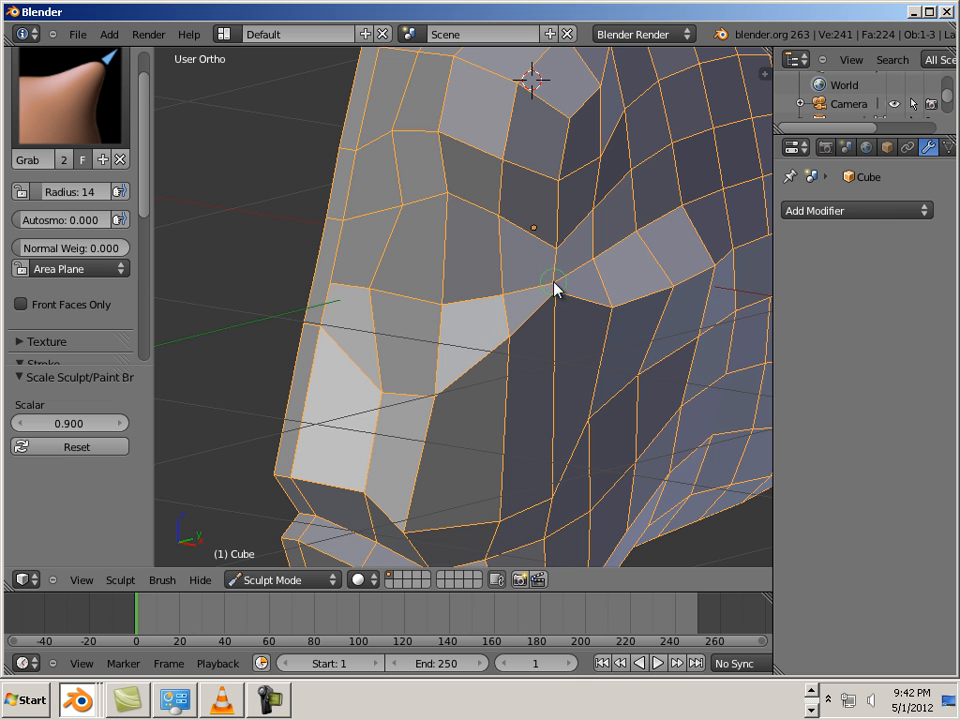
mouse_move(256, 248)
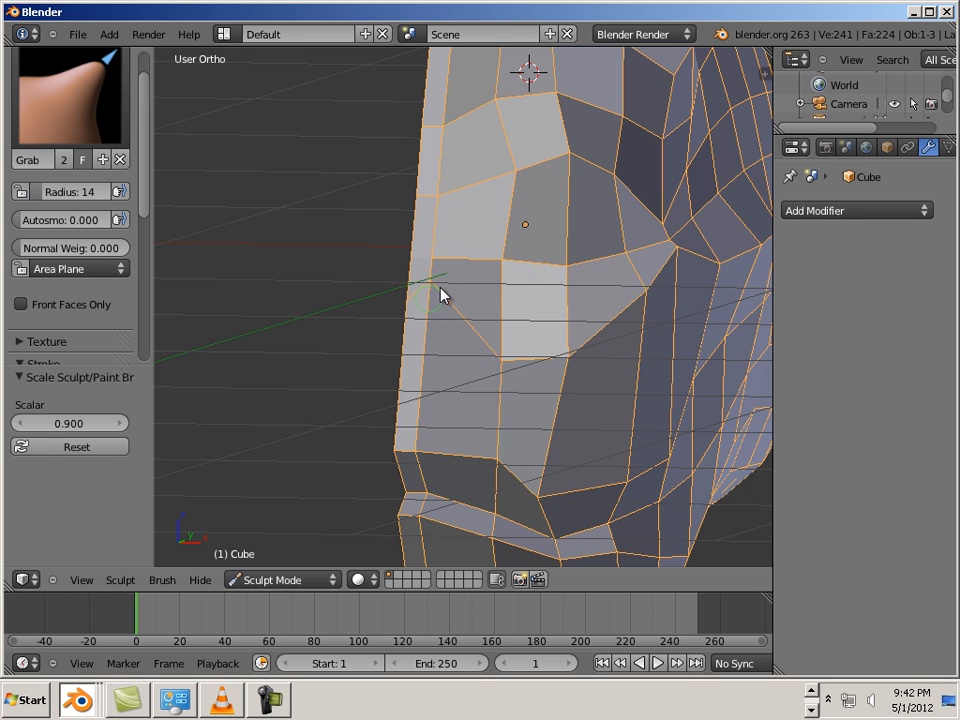
mouse_move(444, 222)
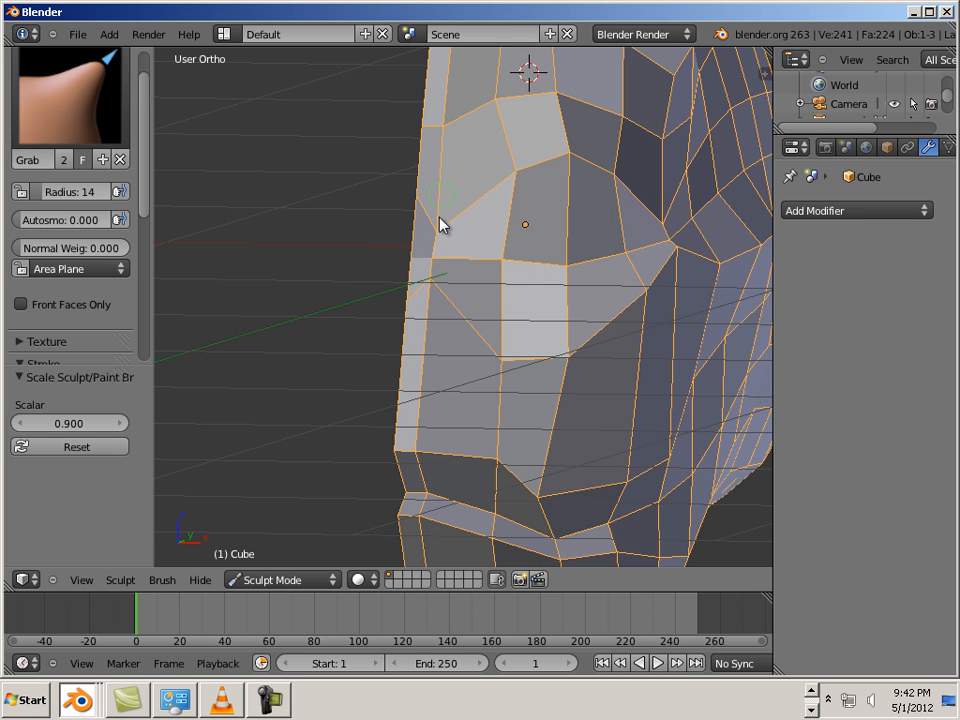
mouse_move(612, 260)
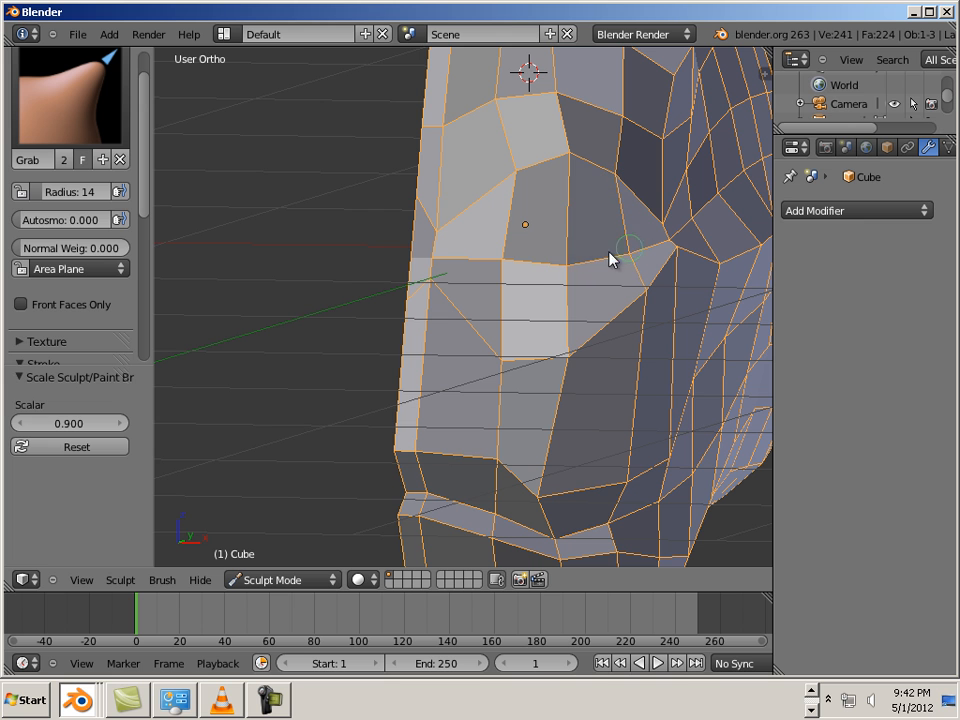
mouse_move(584, 280)
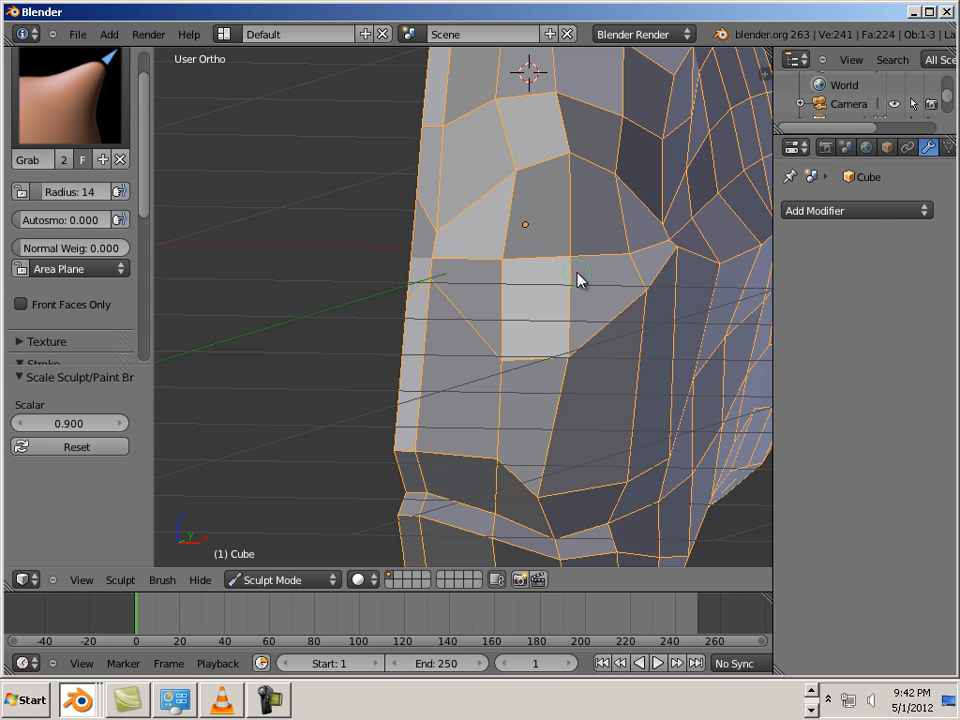
mouse_move(670, 268)
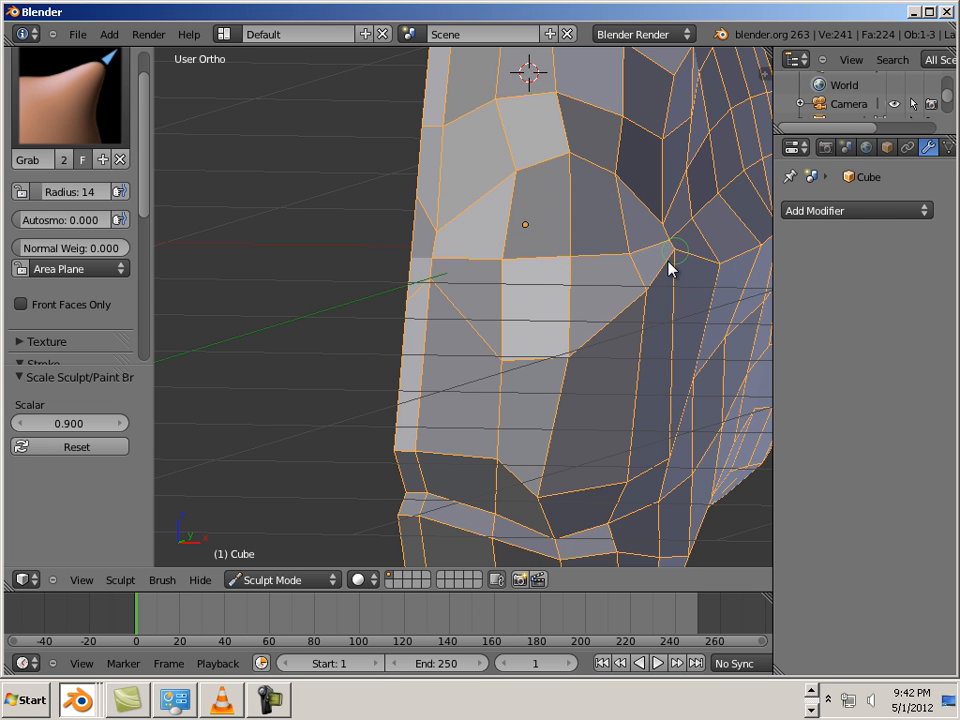
mouse_move(320, 360)
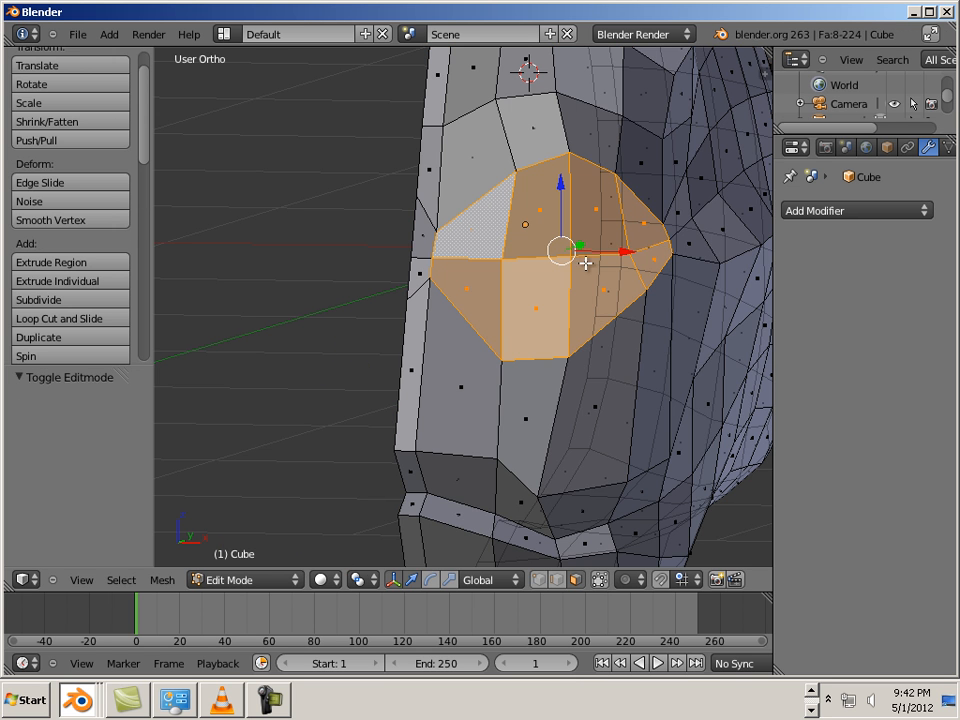
mouse_move(538, 330)
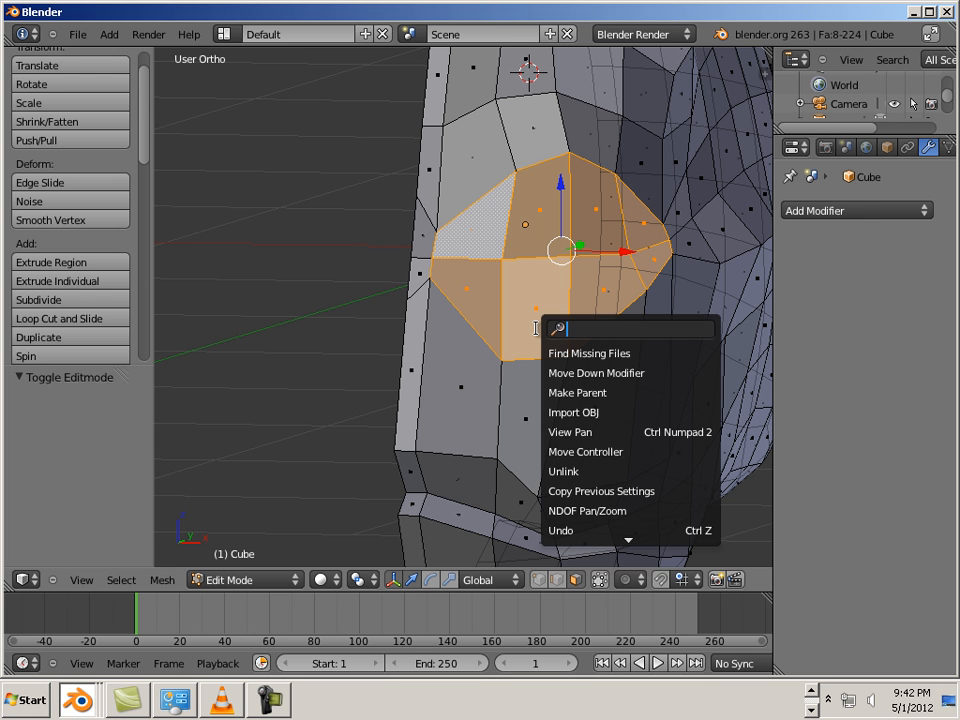
- Inset the side face patch to 0.1220 thickness and keep the inner faces selected
type("in")
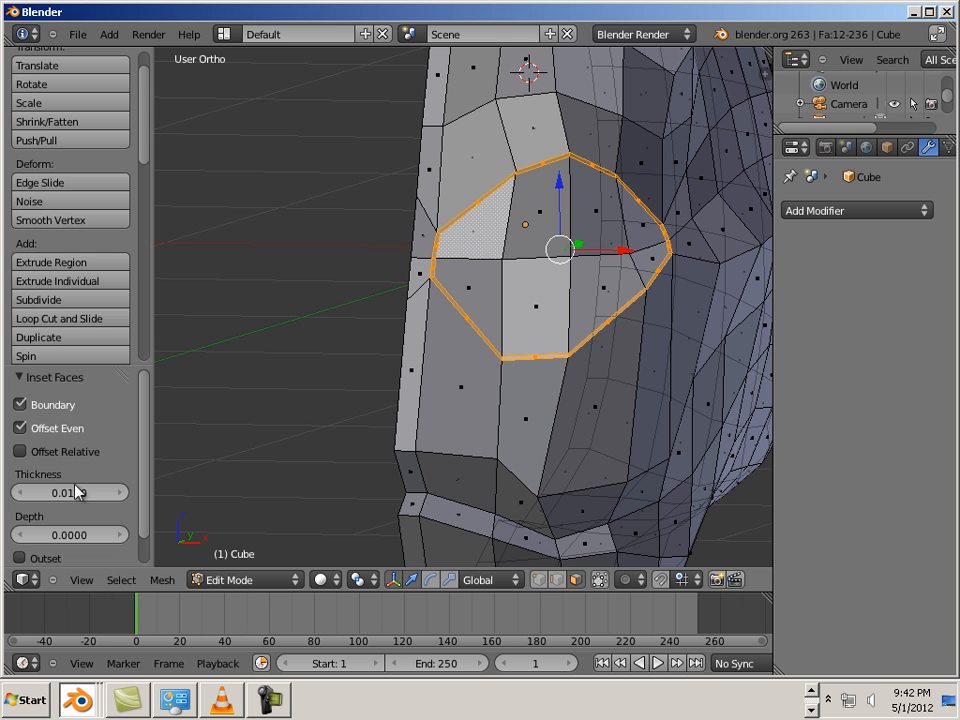
left_click_drag(70, 492, 90, 492)
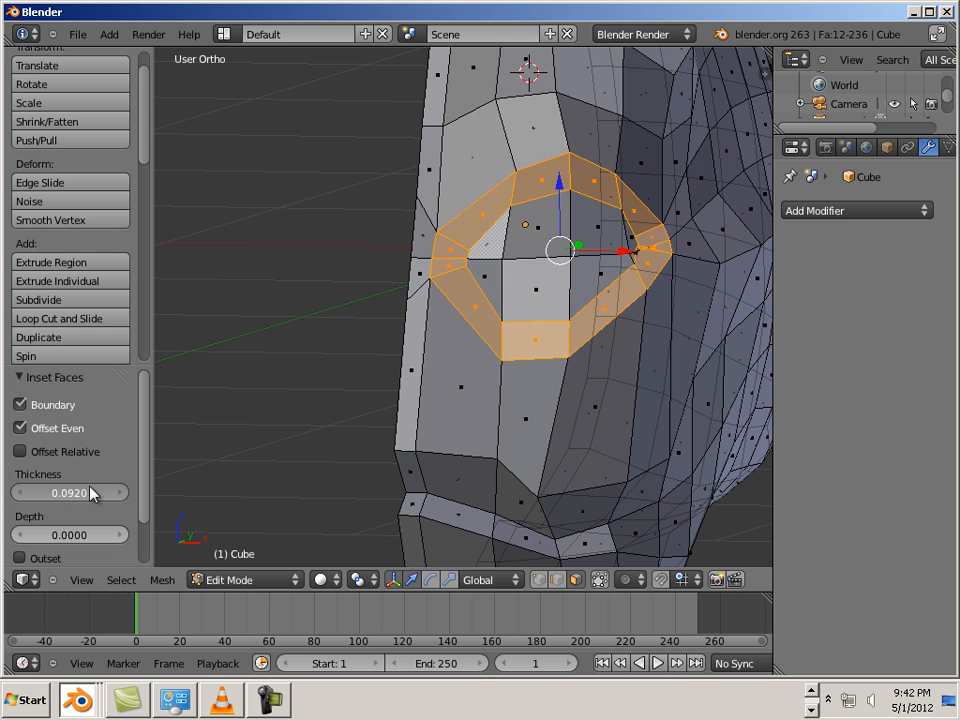
left_click_drag(90, 492, 104, 490)
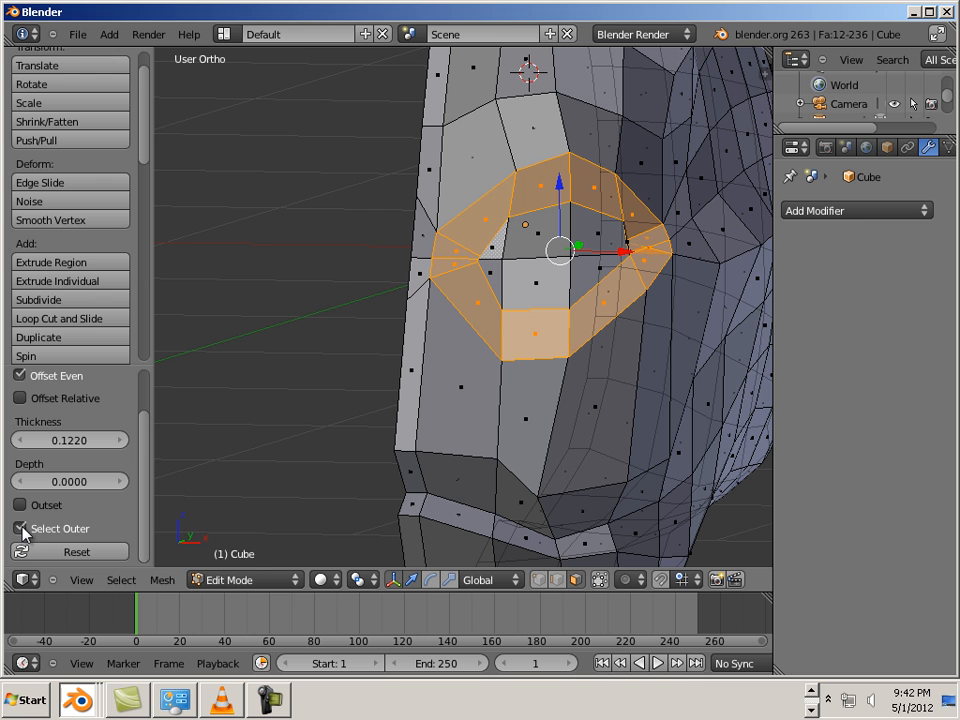
left_click(20, 528)
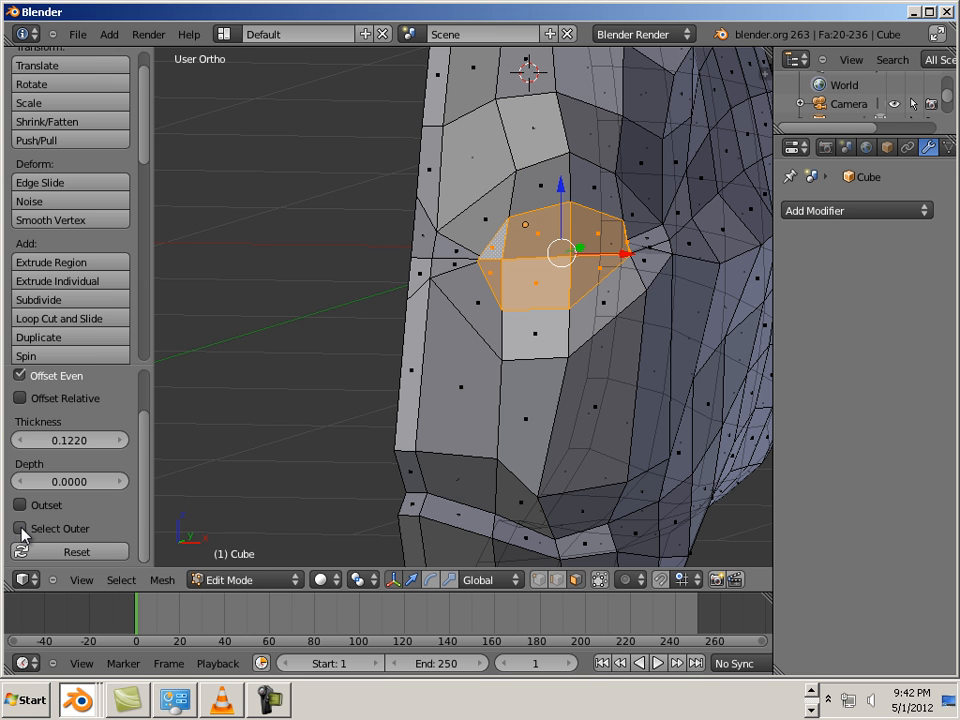
mouse_move(70, 220)
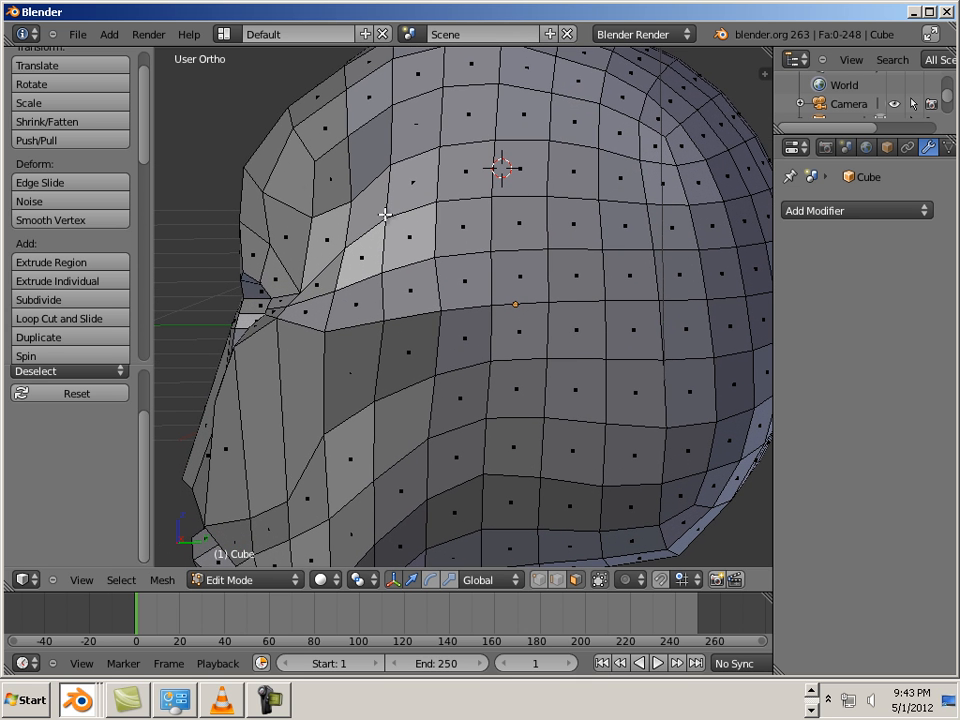
mouse_move(264, 232)
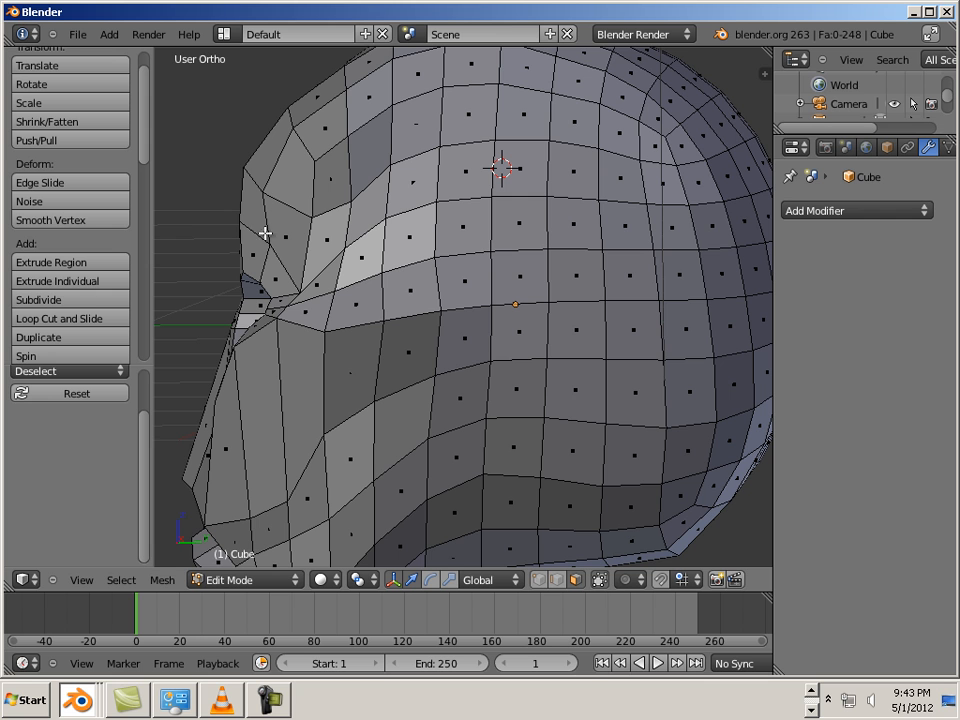
mouse_move(488, 226)
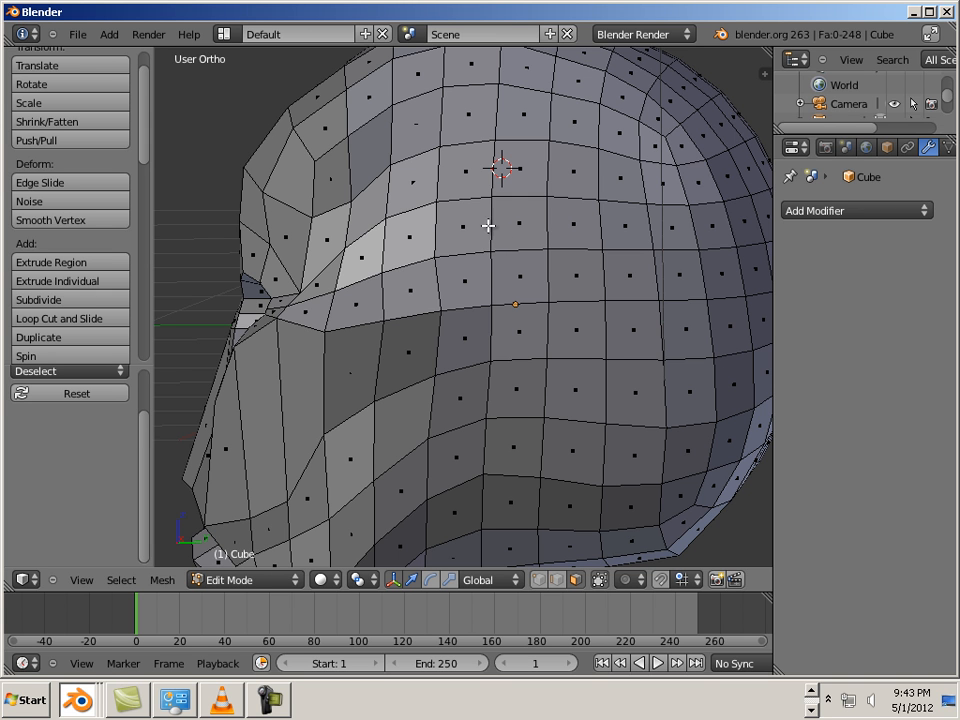
mouse_move(470, 458)
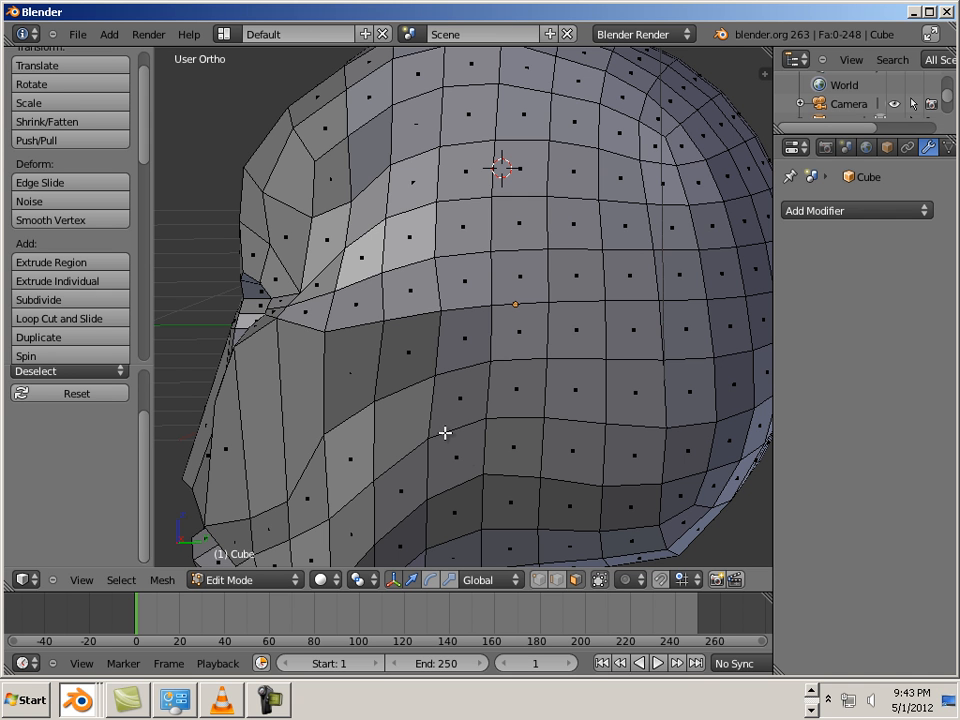
mouse_move(236, 530)
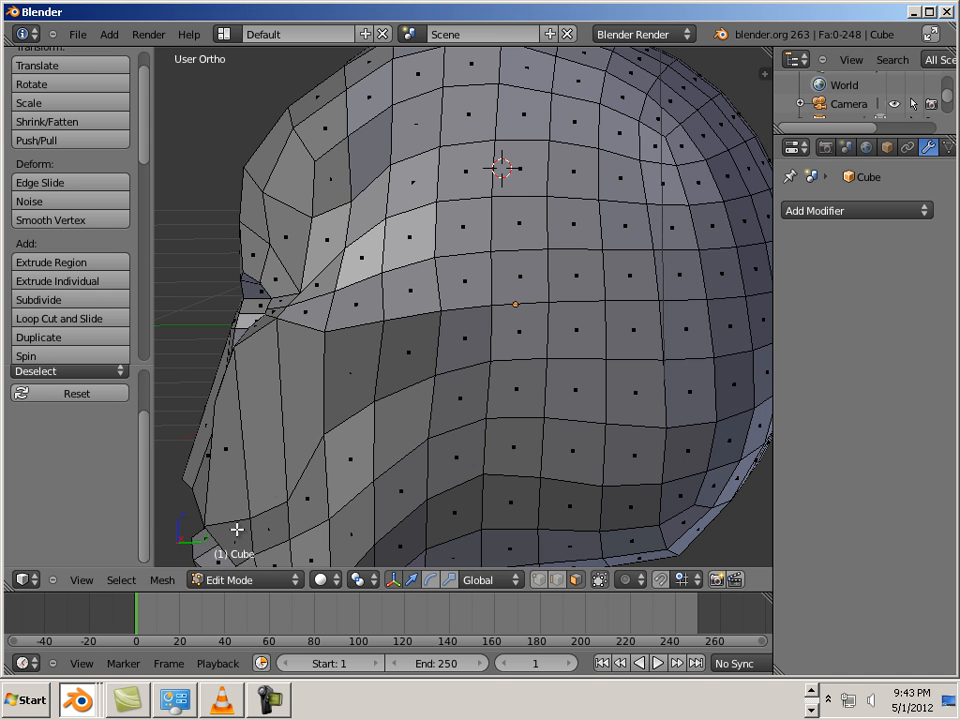
mouse_move(494, 384)
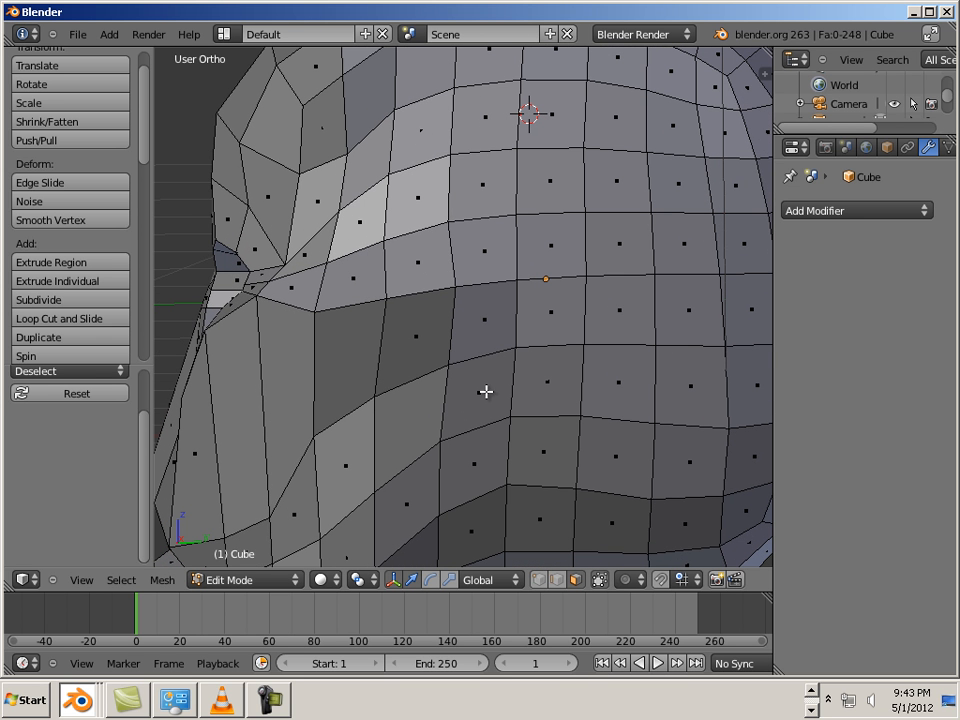
mouse_move(468, 218)
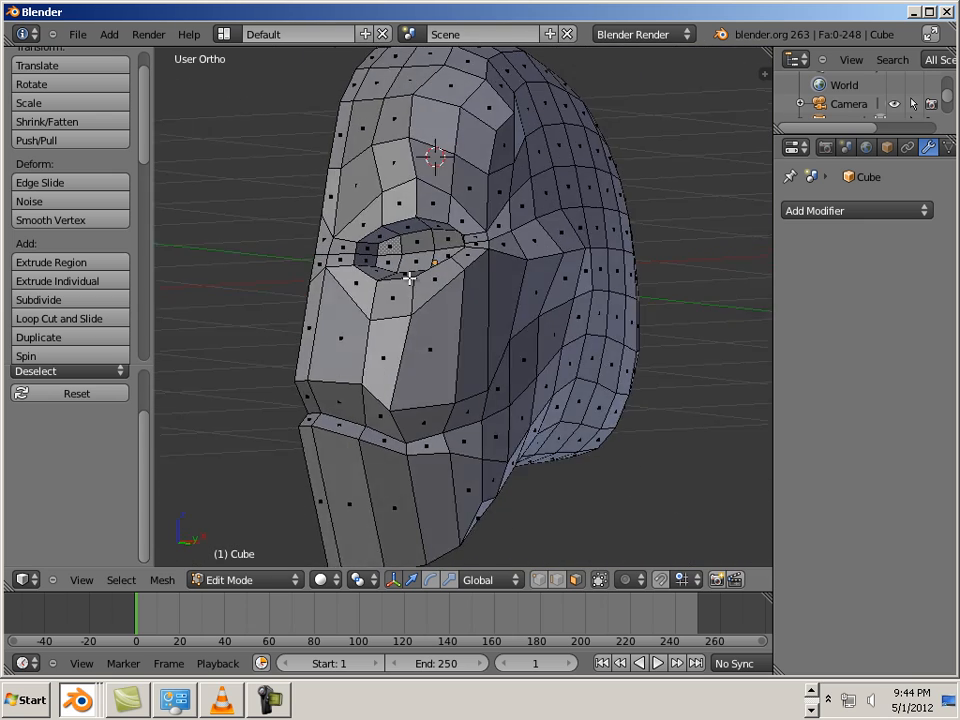
left_click_drag(450, 300, 500, 260)
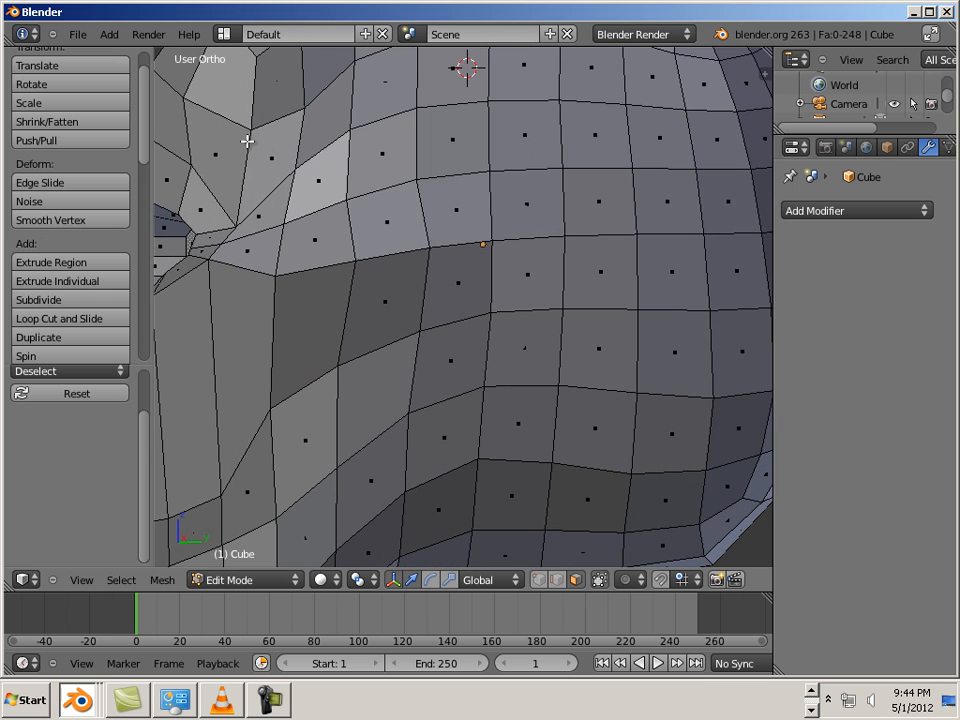
mouse_move(448, 424)
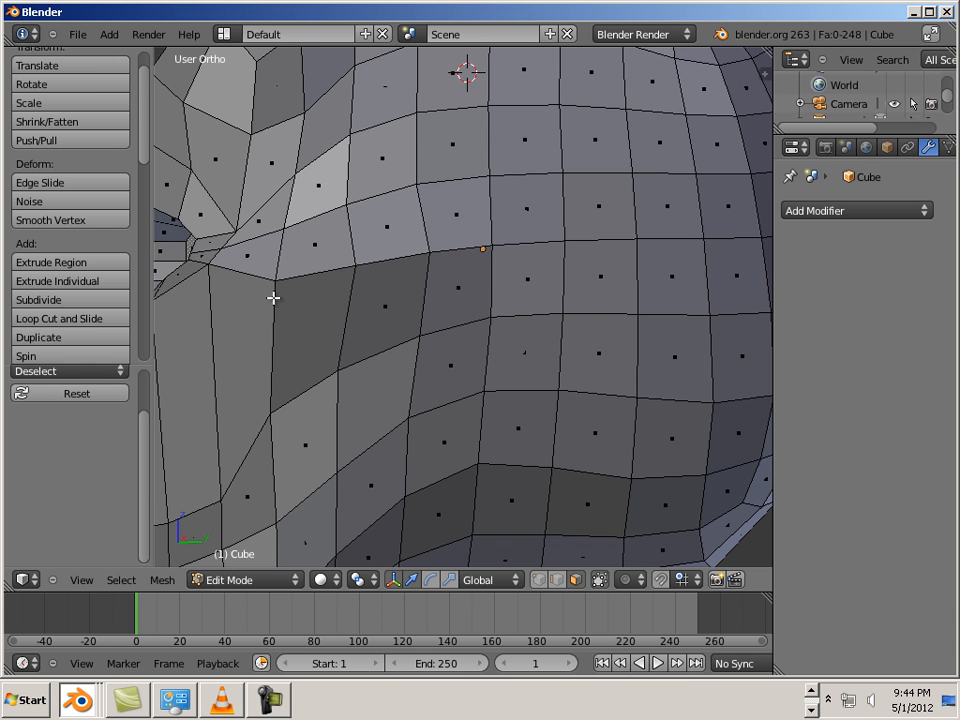
scroll("down", 3)
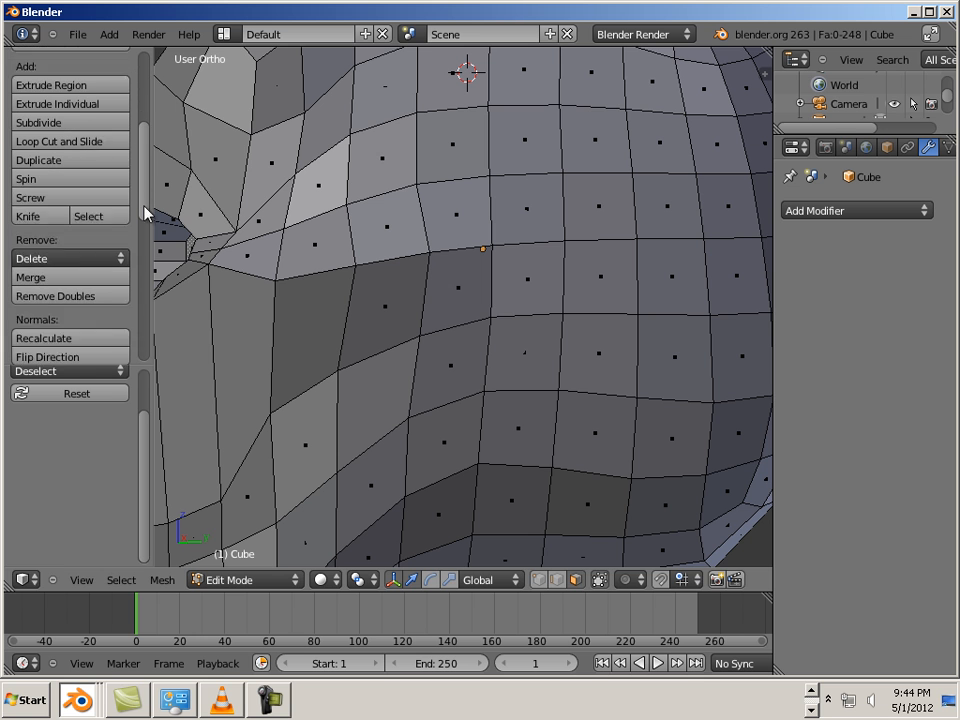
left_click(28, 216)
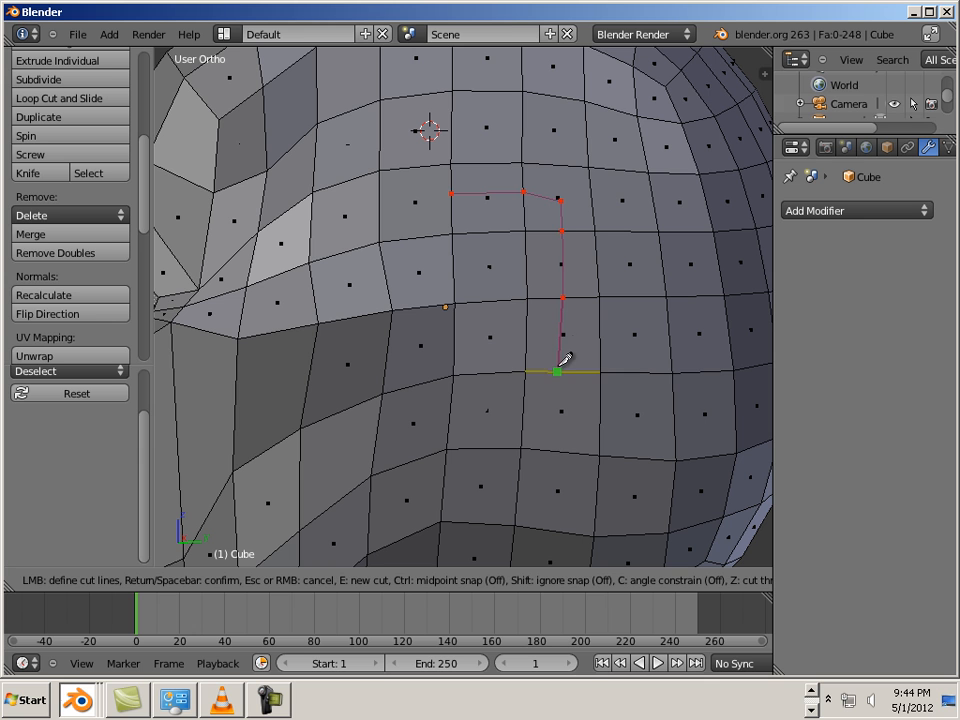
mouse_move(562, 452)
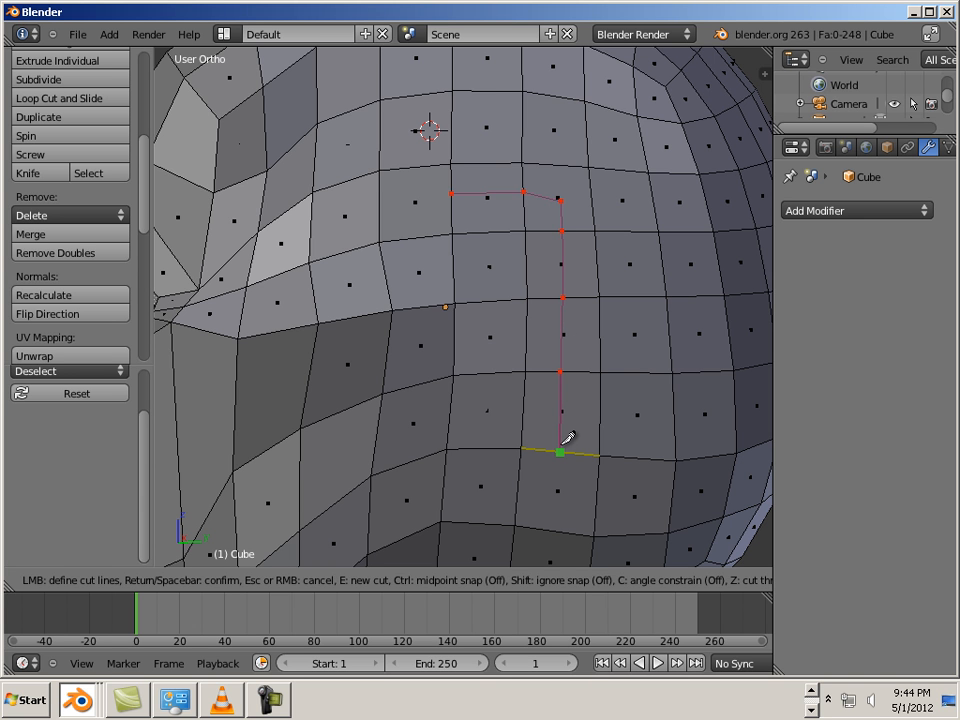
mouse_move(560, 428)
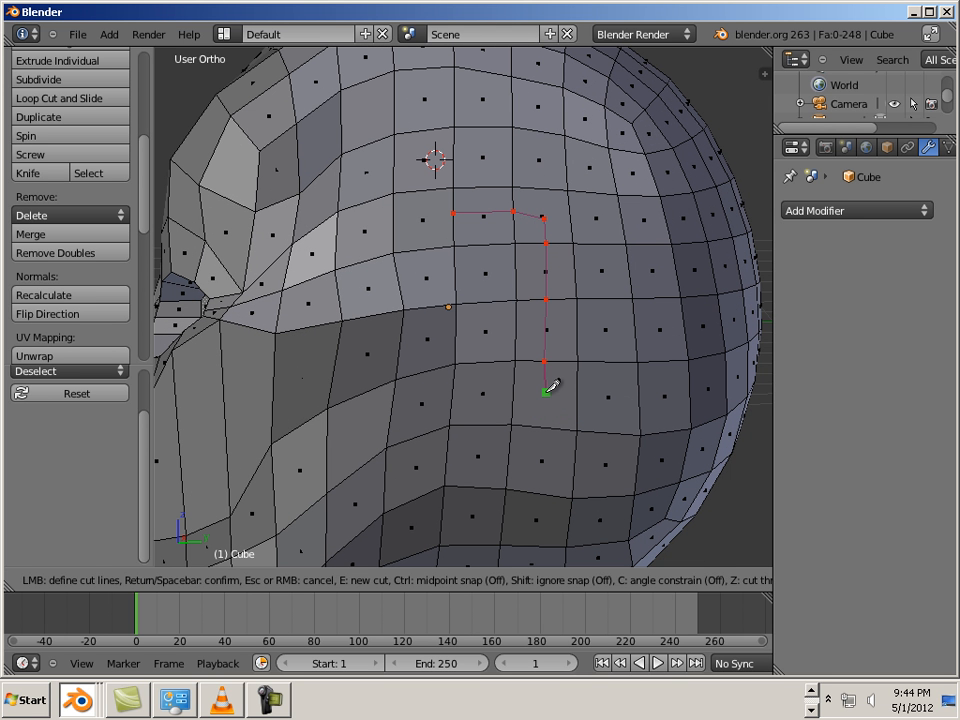
mouse_move(548, 398)
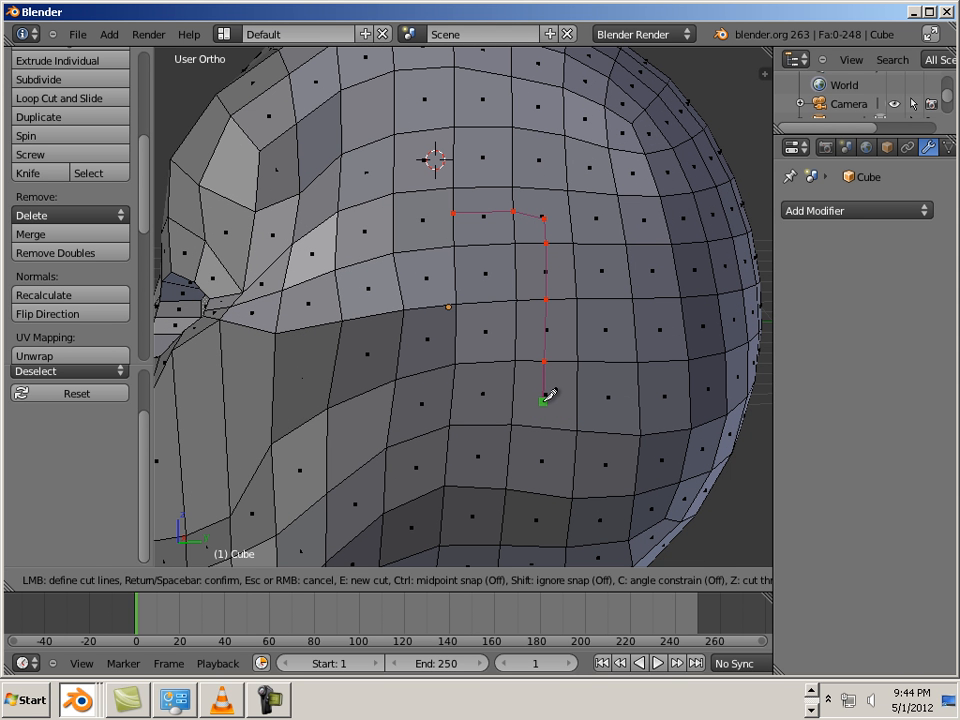
mouse_move(544, 428)
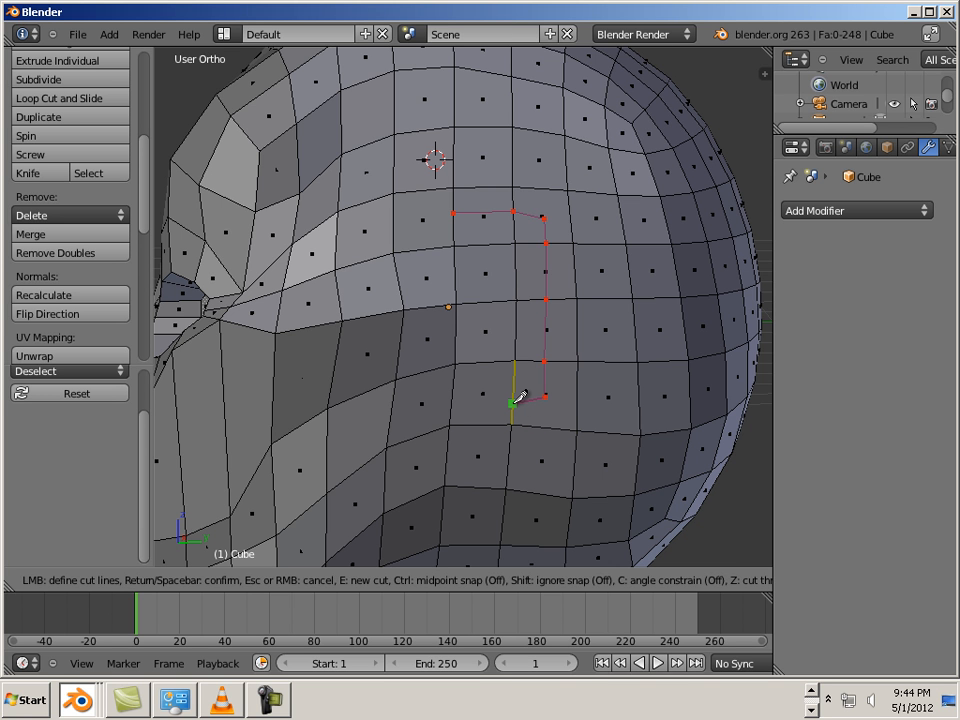
mouse_move(544, 424)
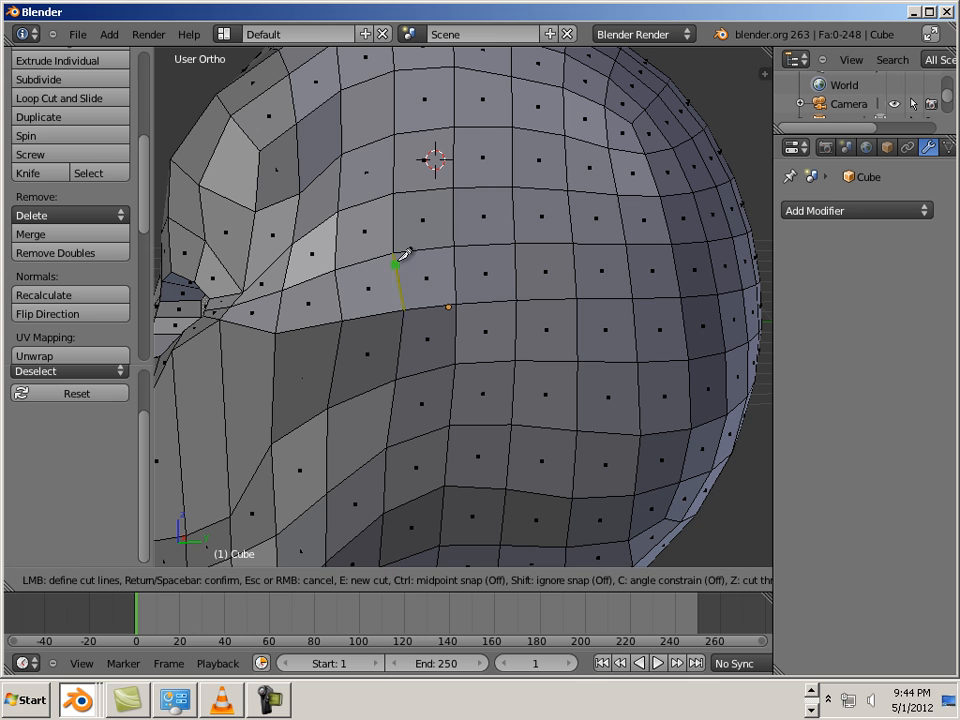
mouse_move(488, 216)
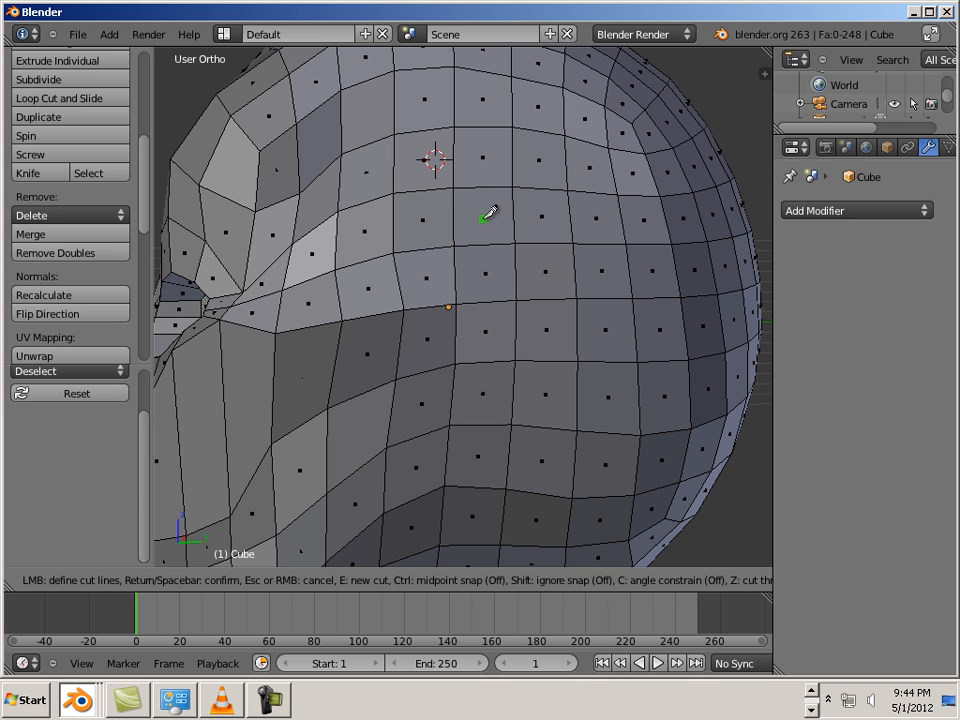
mouse_move(544, 212)
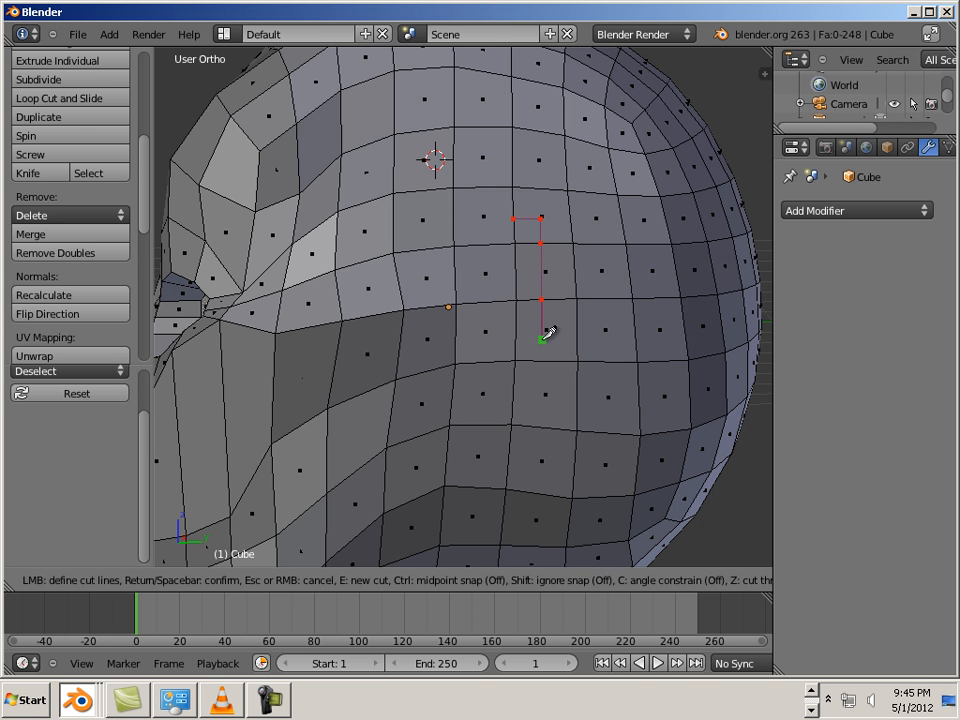
mouse_move(544, 396)
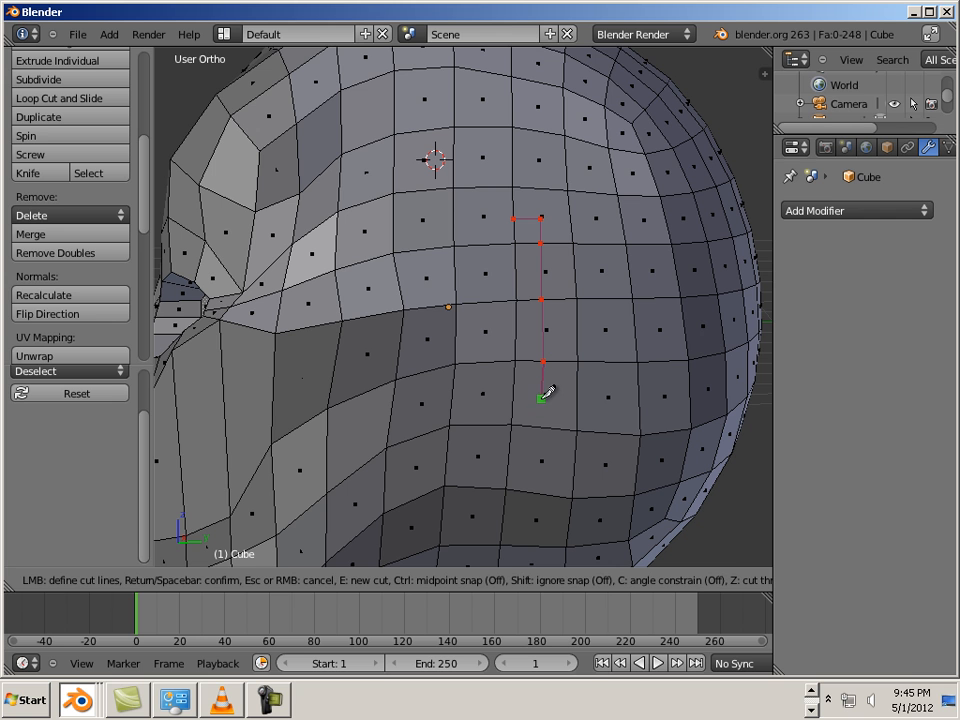
mouse_move(540, 456)
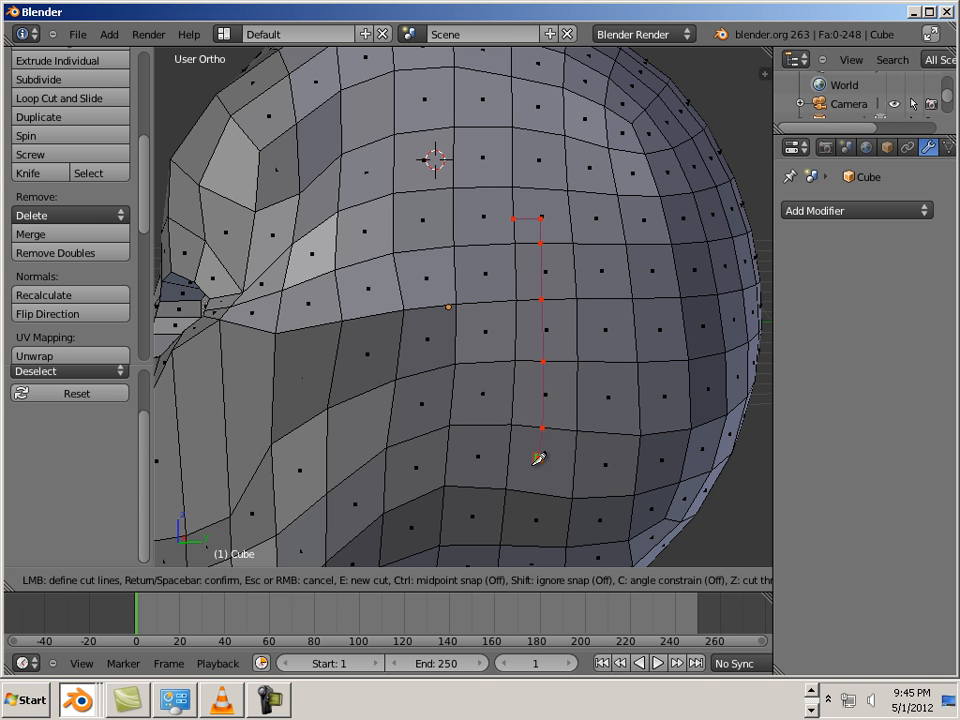
- Place a corner point of the knife cut outlining the ear region
left_click(504, 460)
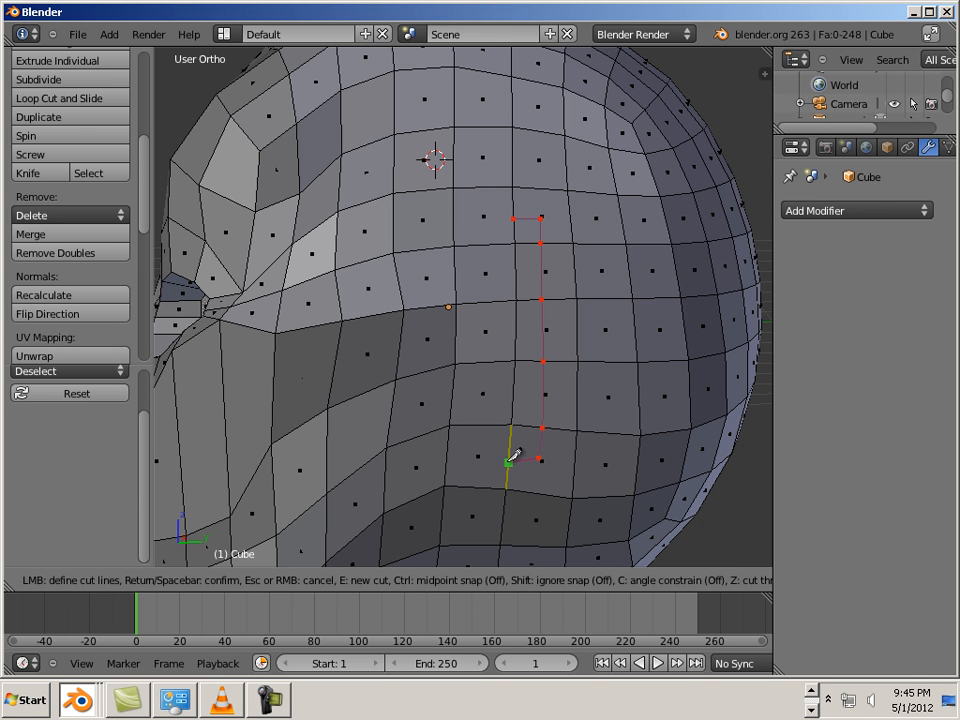
mouse_move(410, 456)
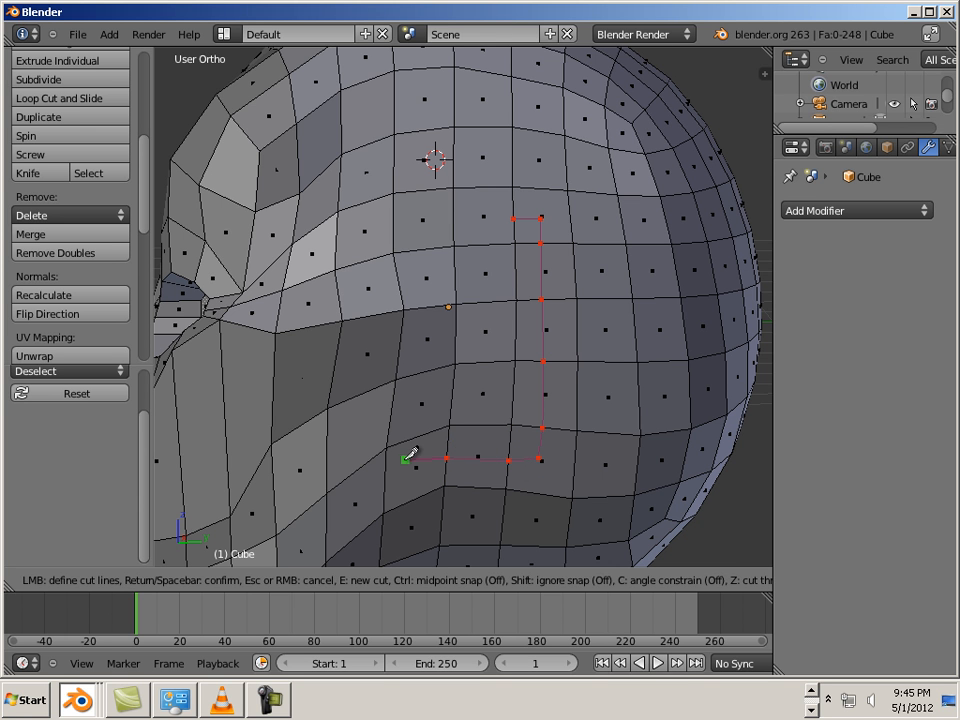
mouse_move(424, 424)
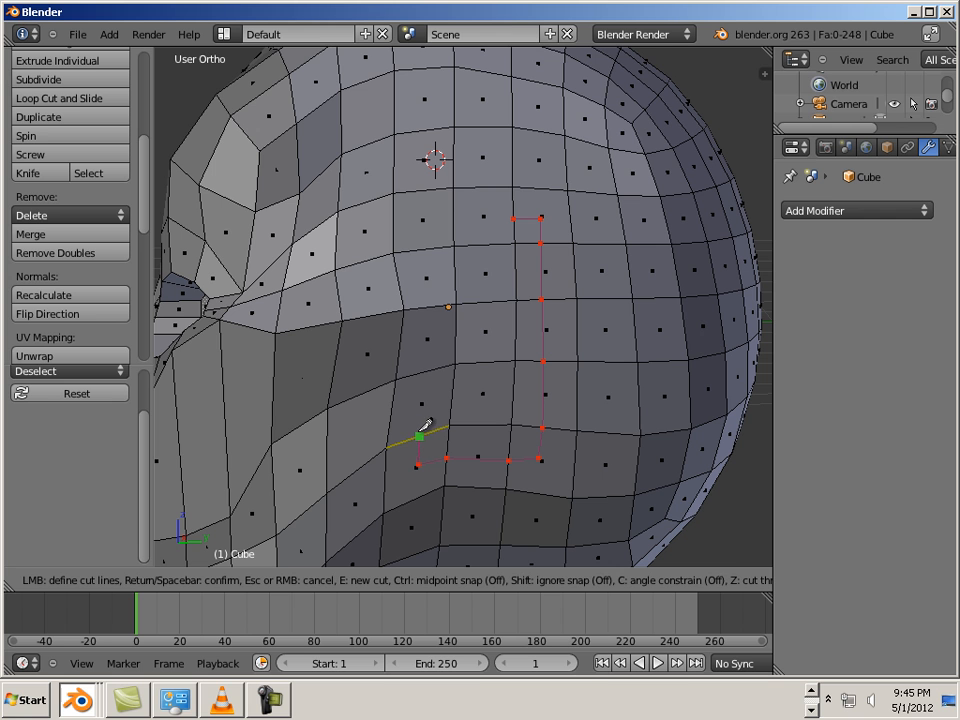
mouse_move(440, 308)
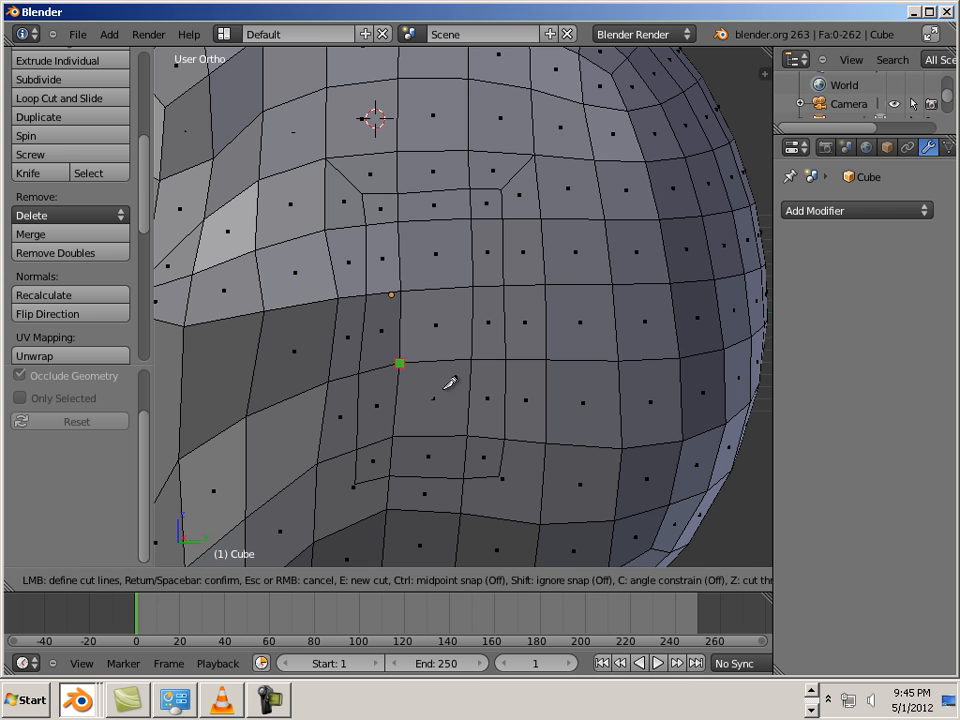
mouse_move(500, 476)
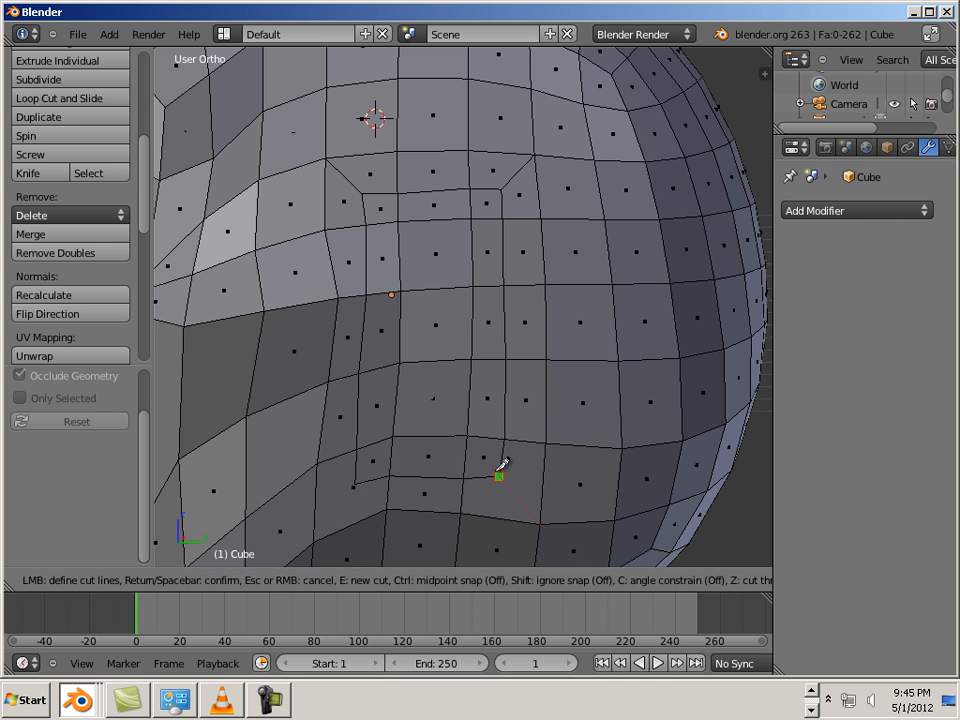
mouse_move(304, 488)
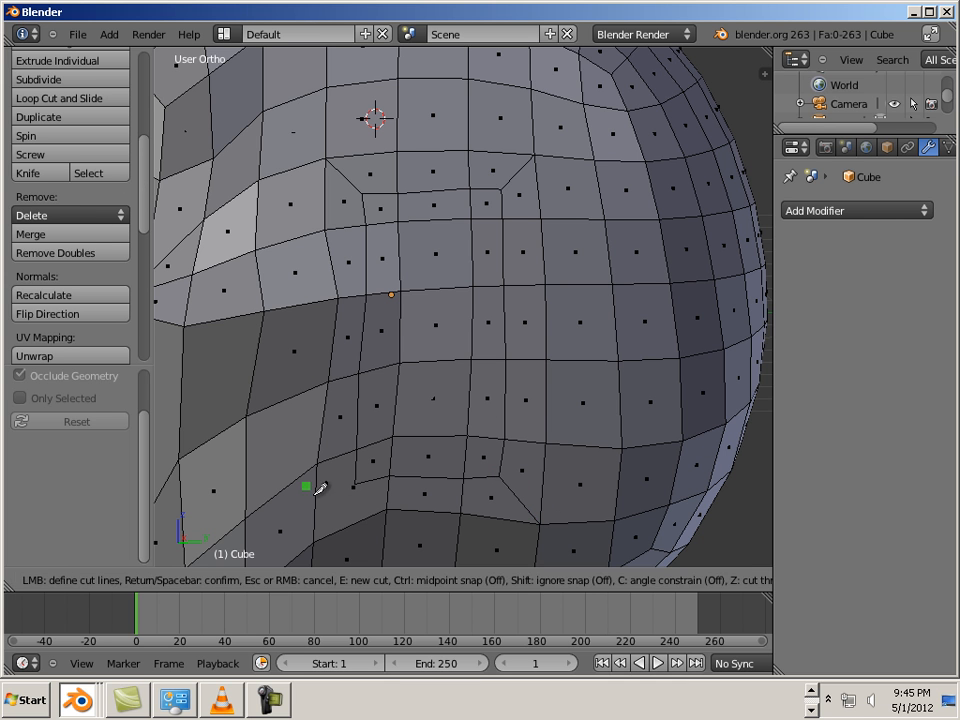
mouse_move(356, 480)
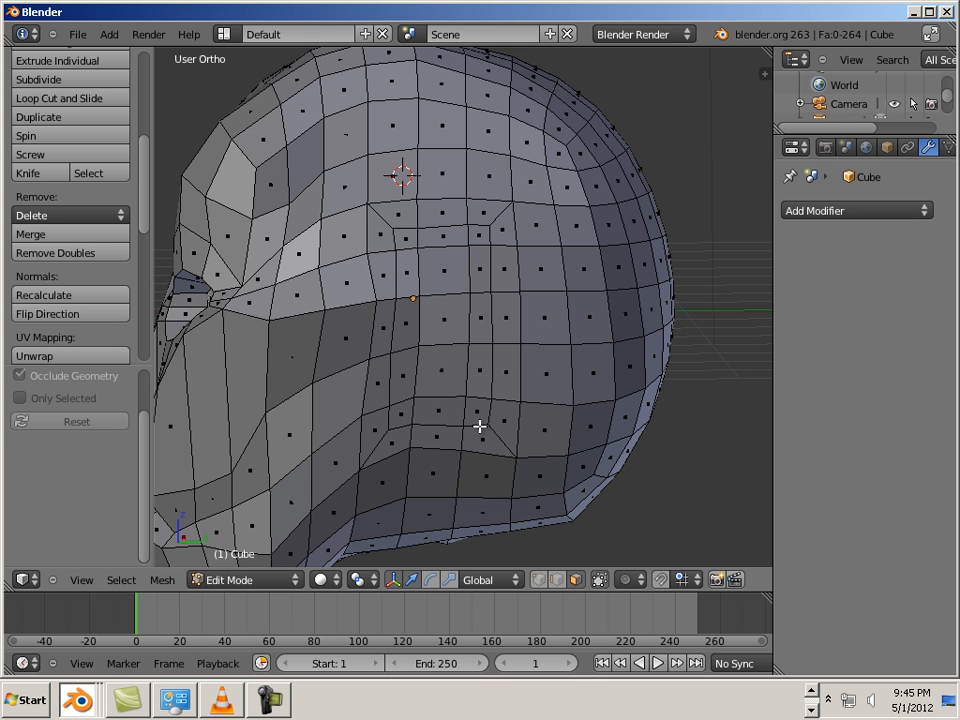
- Select the faces inside the knife-cut ear outline
left_click(450, 410)
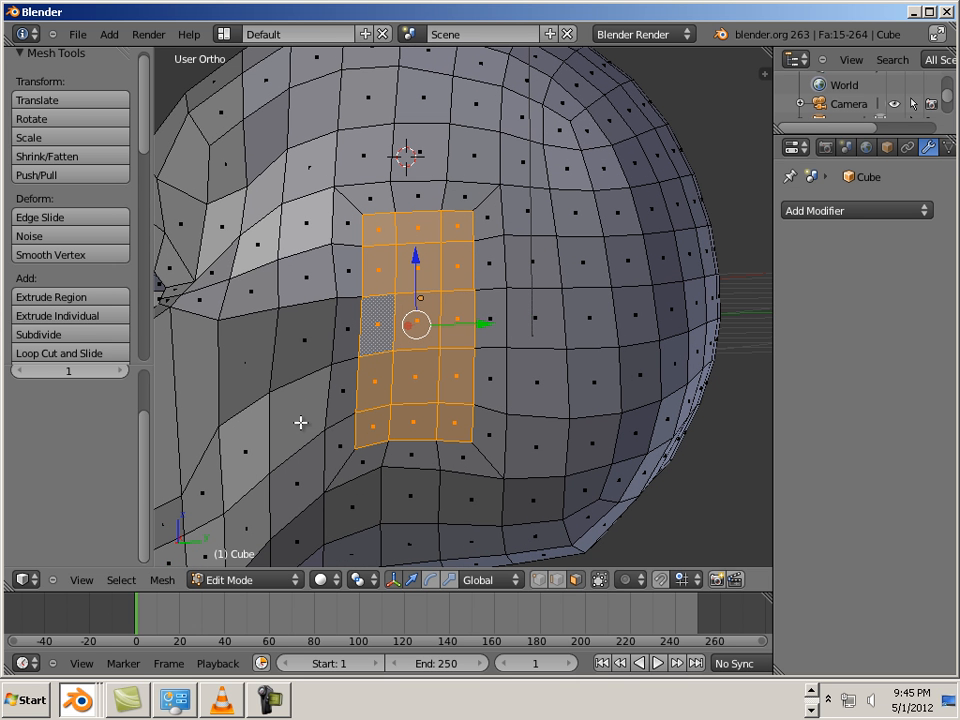
- Switch the head mesh into Sculpt Mode to round the ear corners
left_click(228, 580)
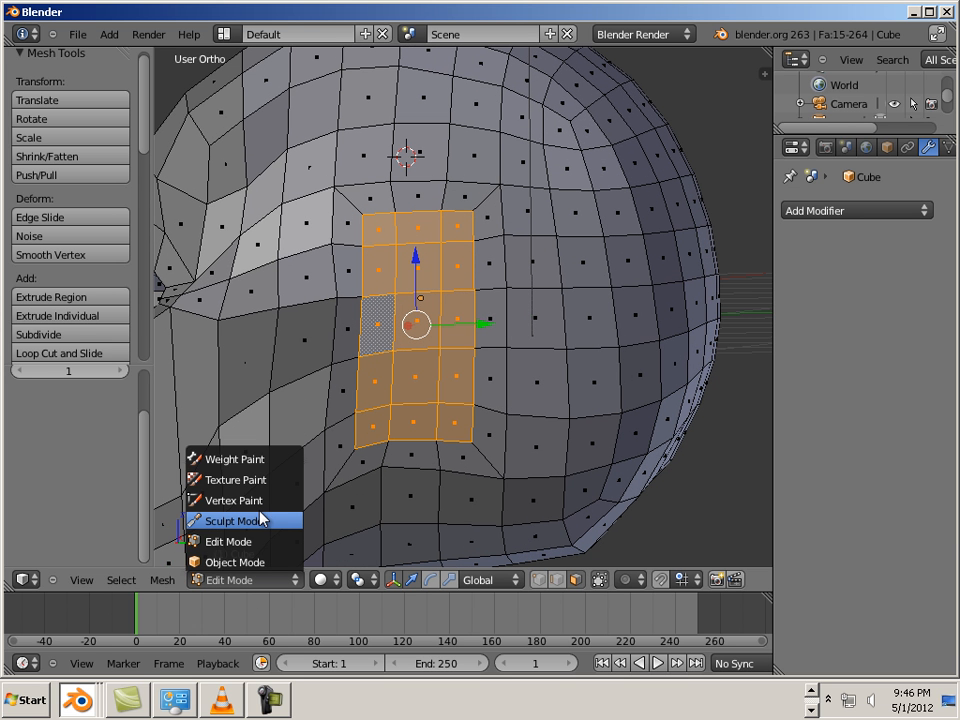
left_click(234, 520)
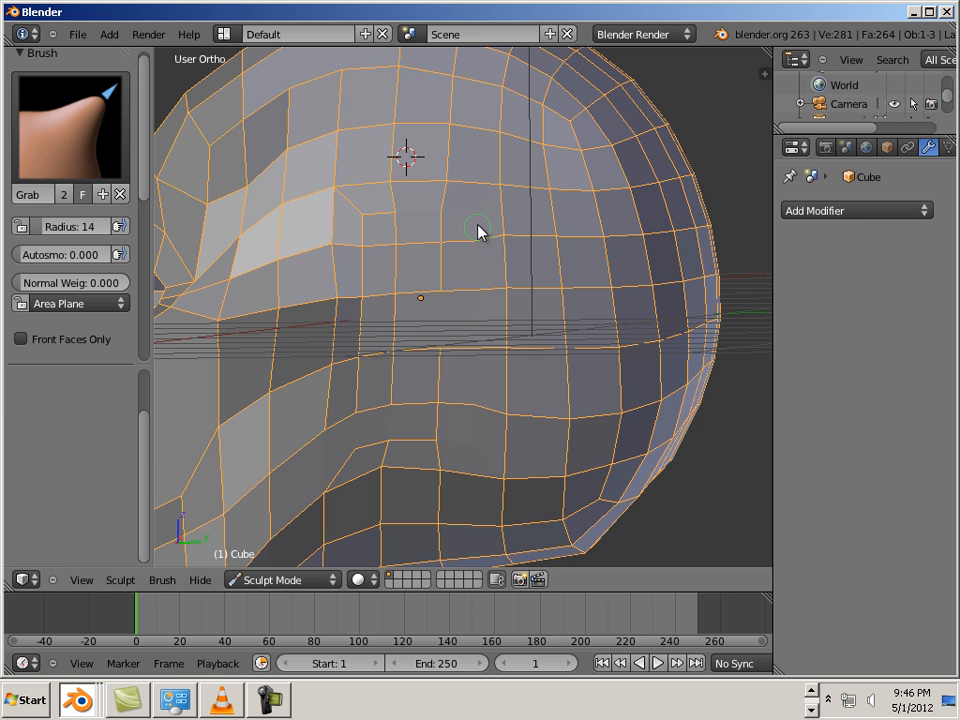
mouse_move(470, 216)
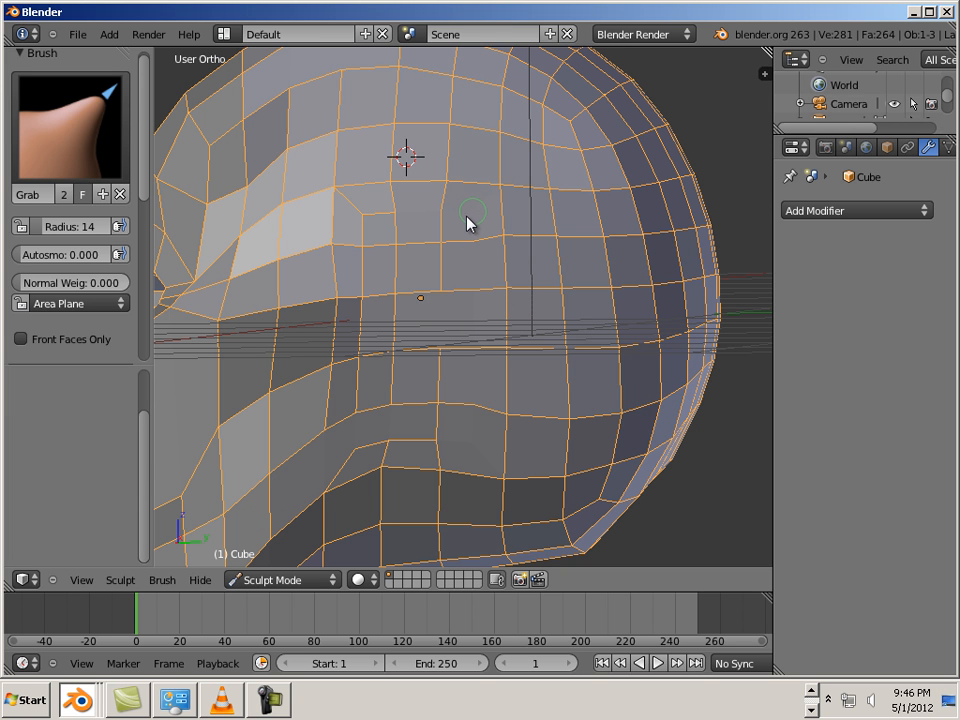
mouse_move(370, 222)
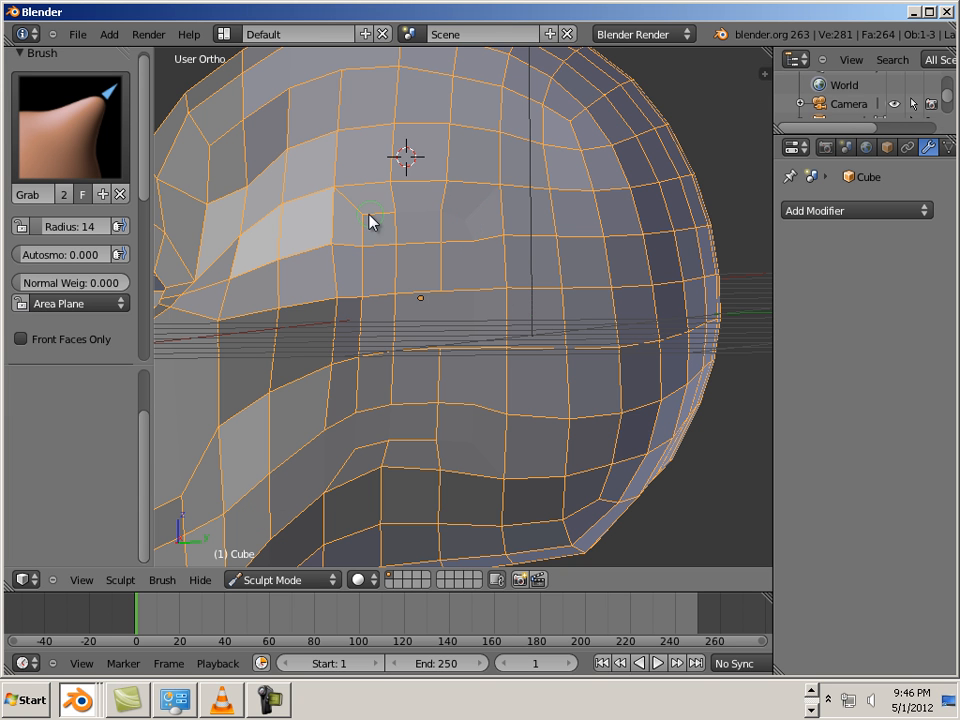
mouse_move(476, 412)
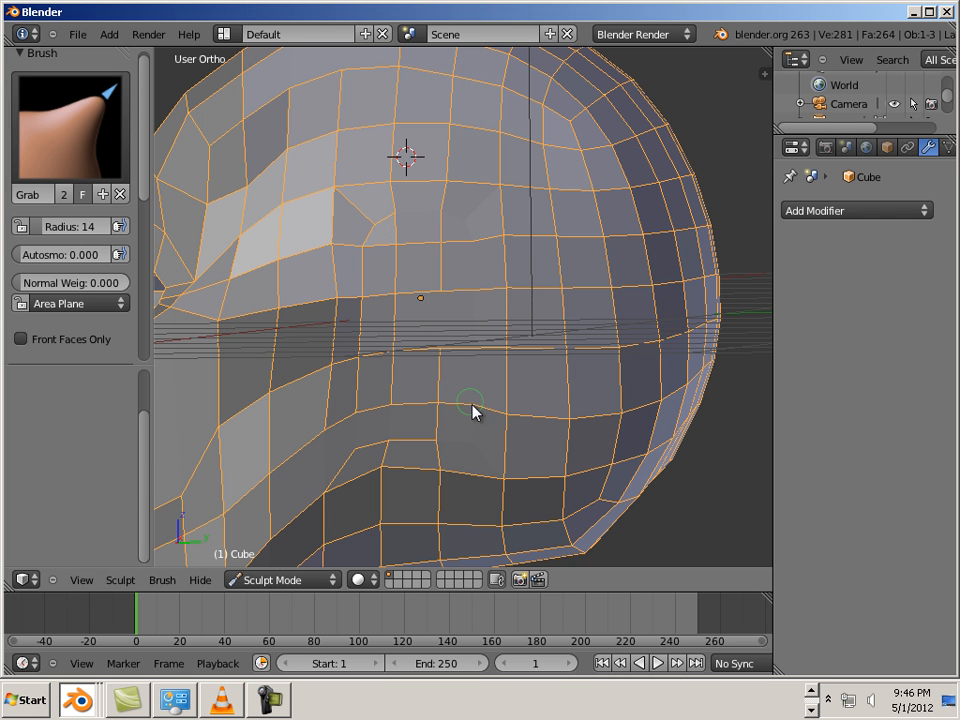
mouse_move(476, 448)
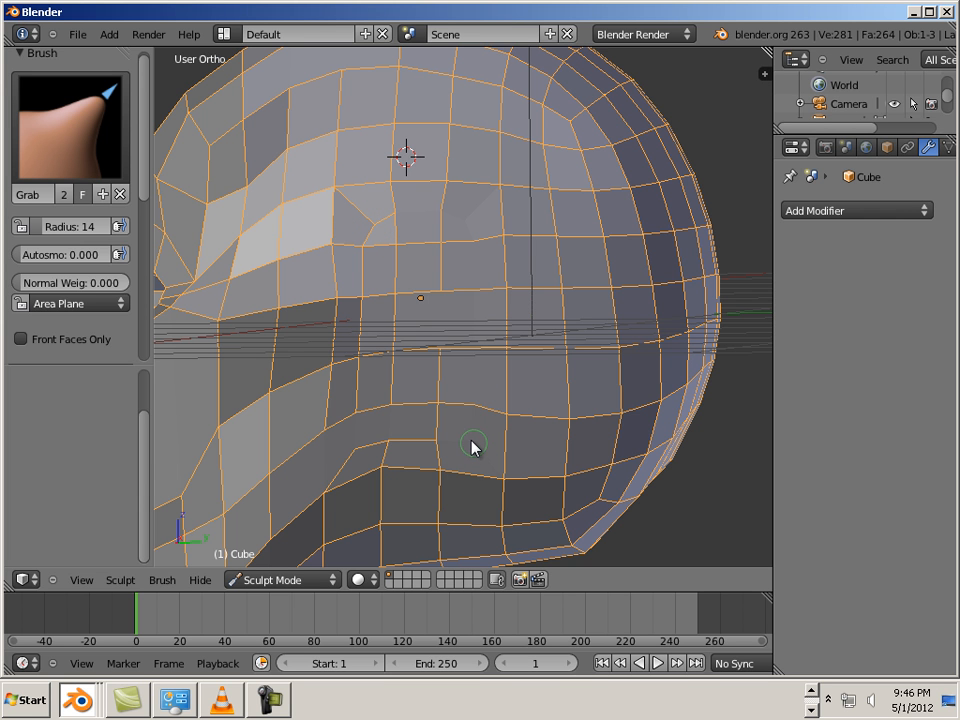
mouse_move(364, 444)
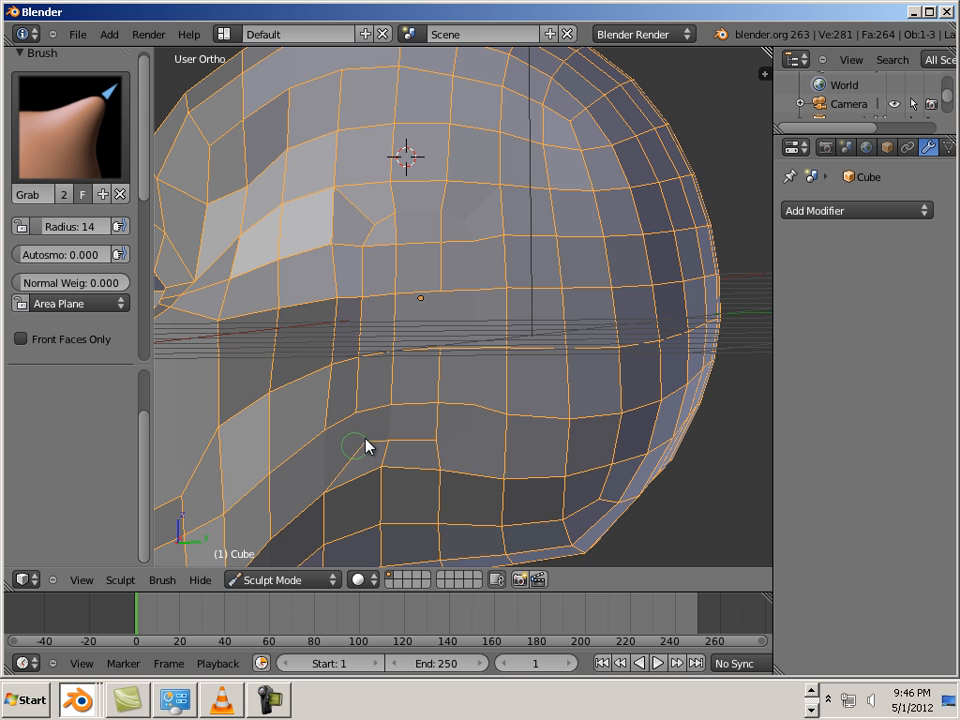
mouse_move(378, 404)
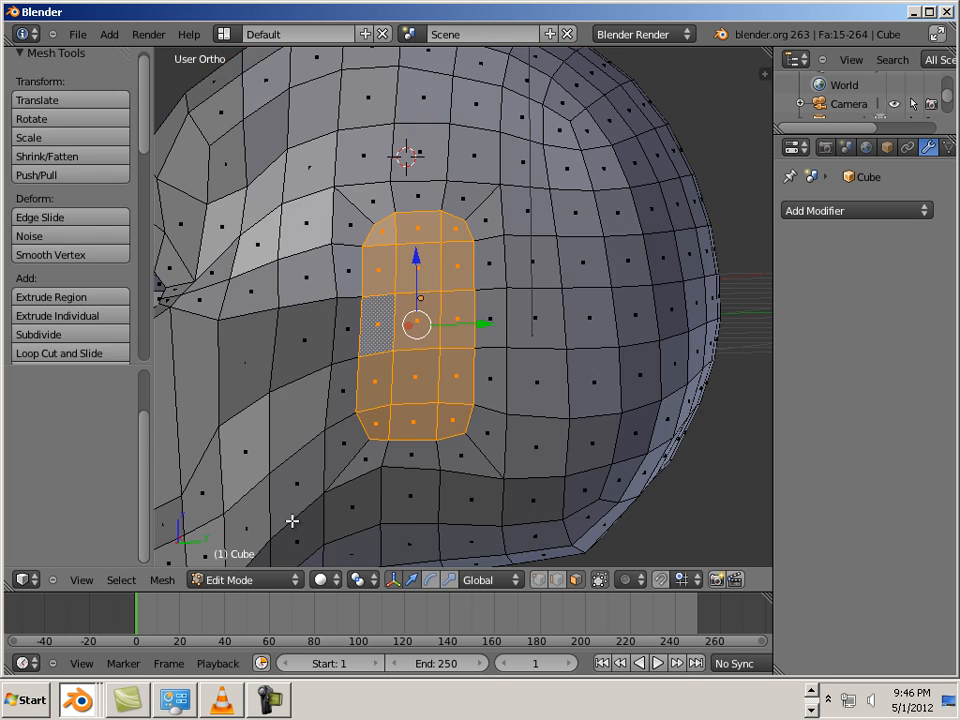
mouse_move(480, 418)
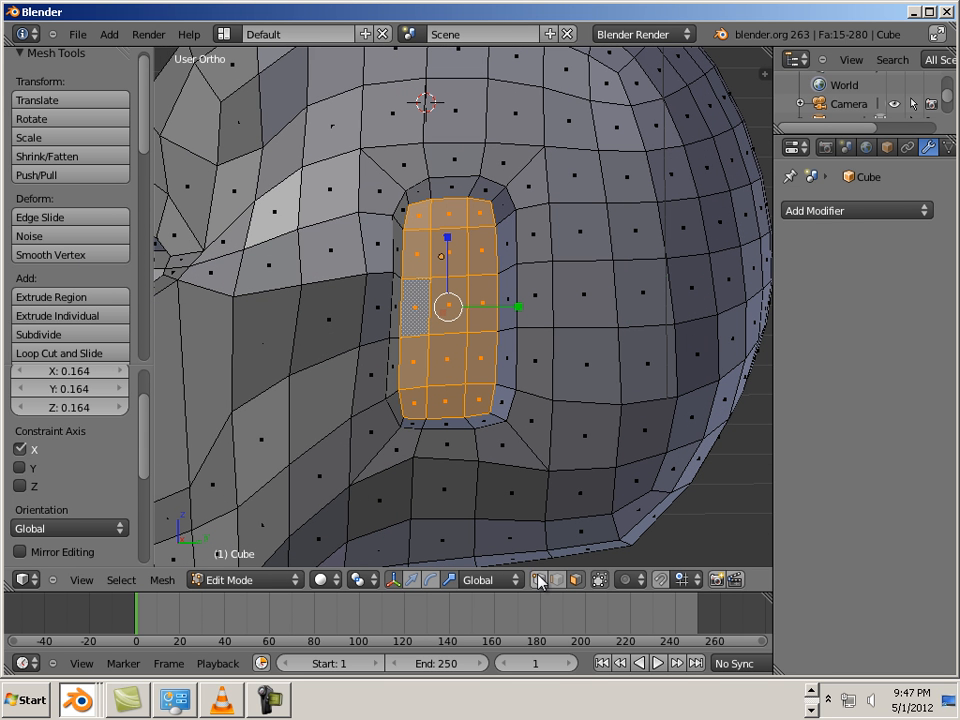
- Open the mode menu after extruding the ear flap
left_click(240, 580)
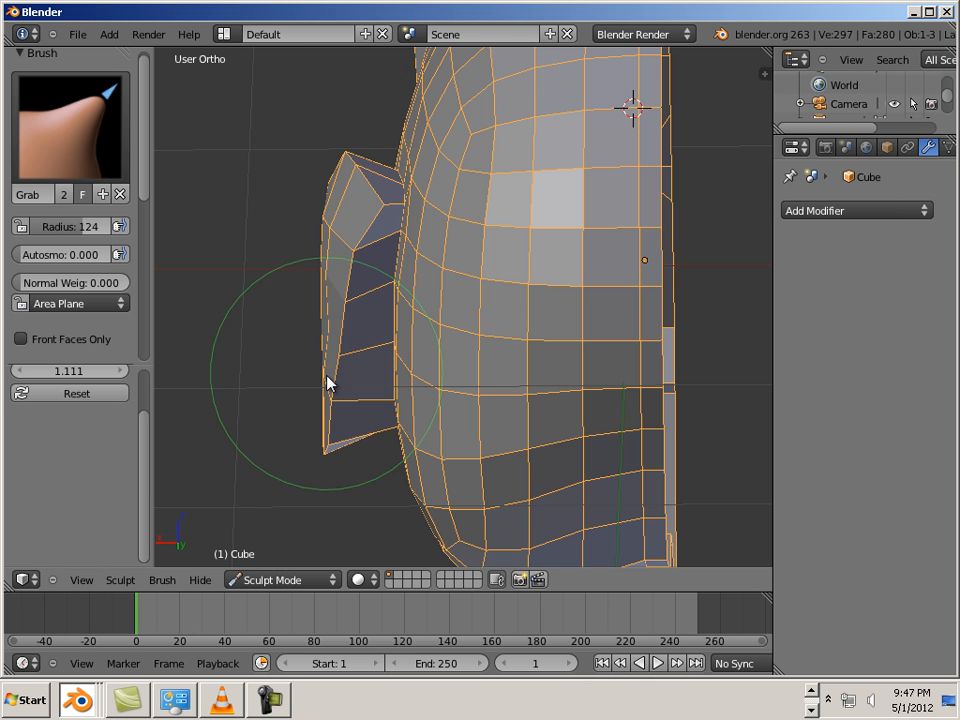
- Grab-brush the ear flap outward and curve its lower edge into a rough ear shape
left_click_drag(330, 384, 330, 482)
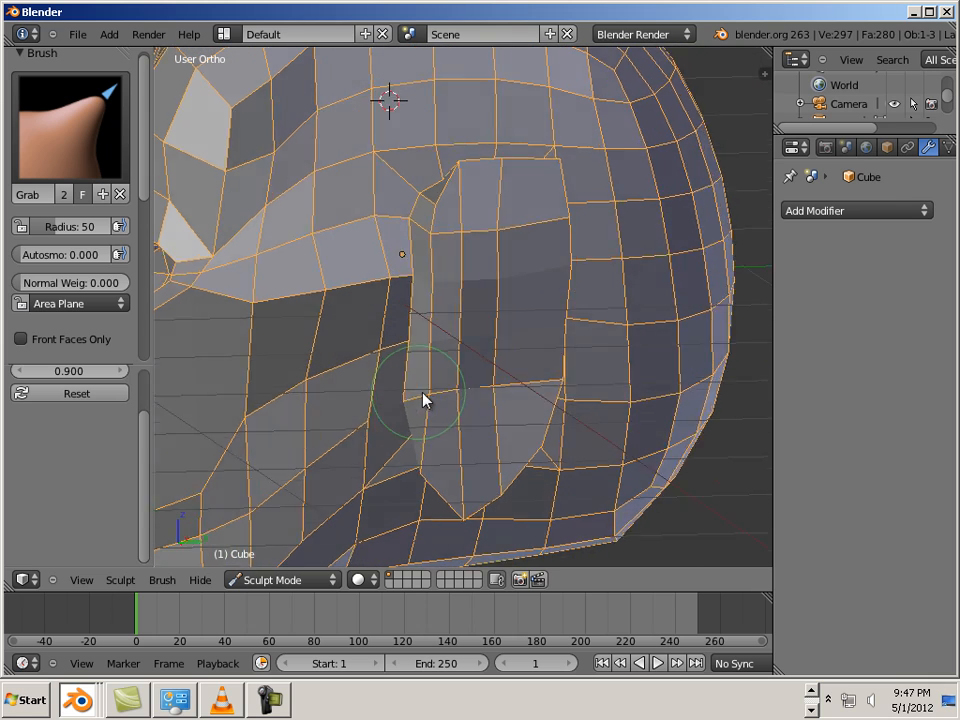
left_click_drag(424, 400, 444, 284)
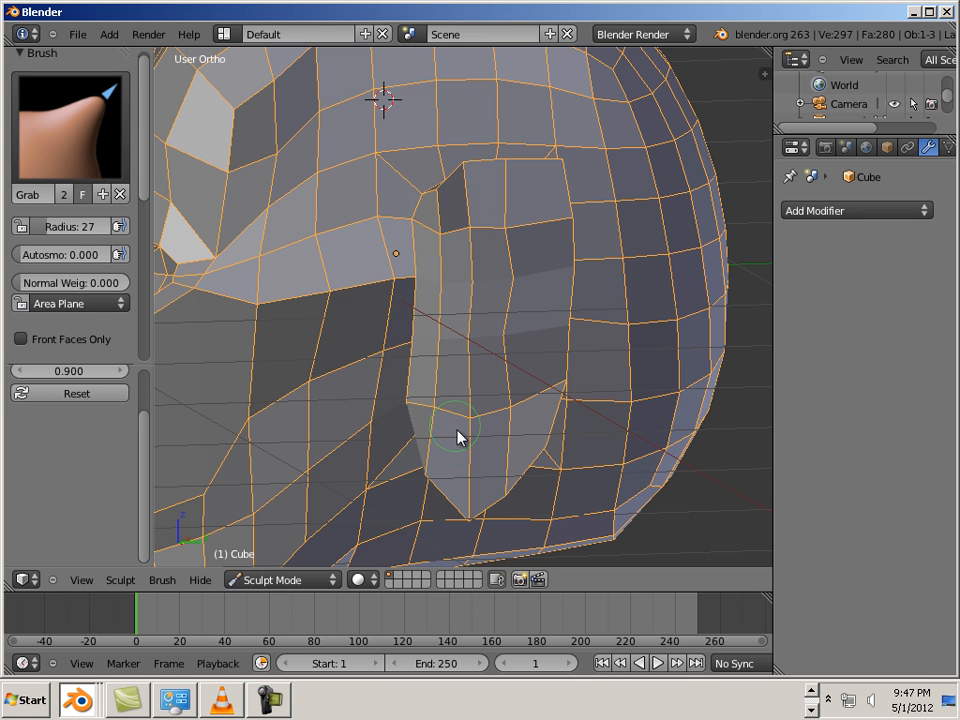
left_click_drag(458, 438, 476, 350)
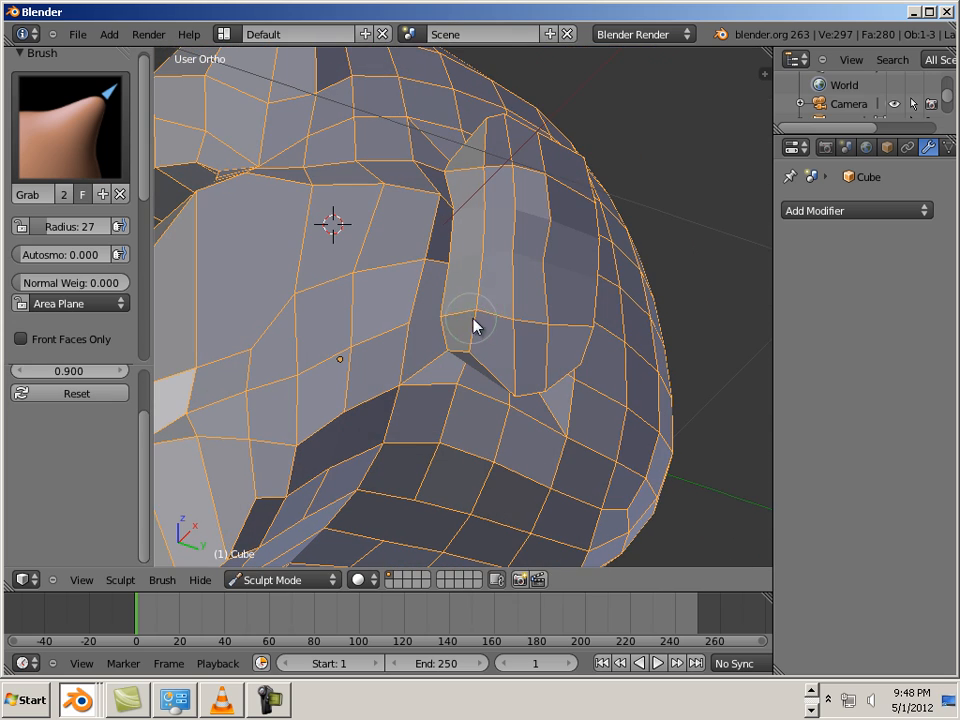
left_click_drag(476, 324, 444, 344)
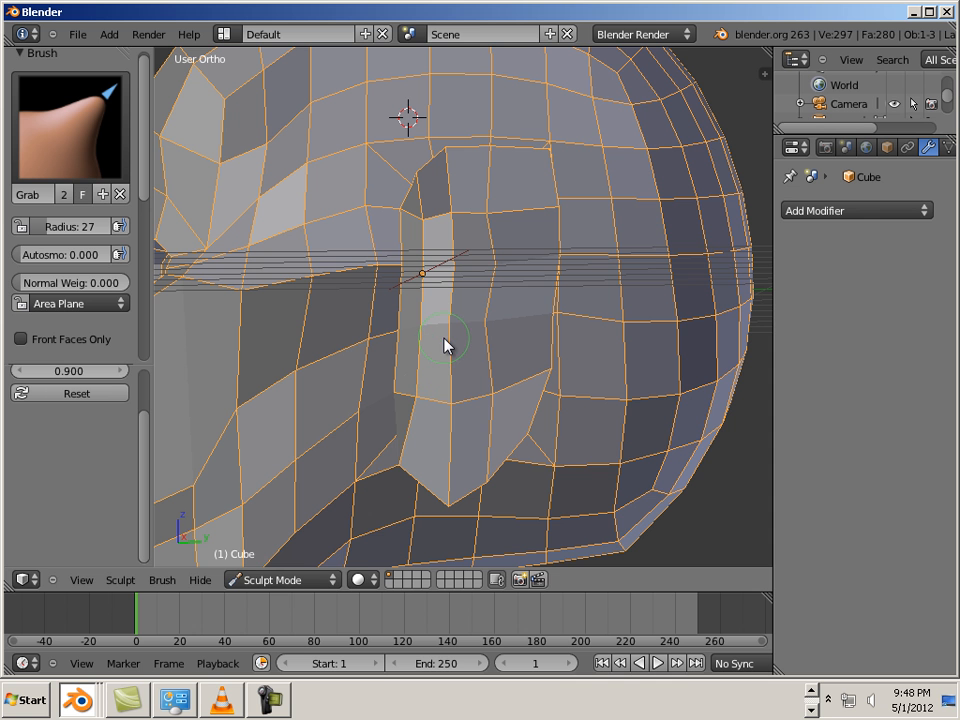
left_click(280, 580)
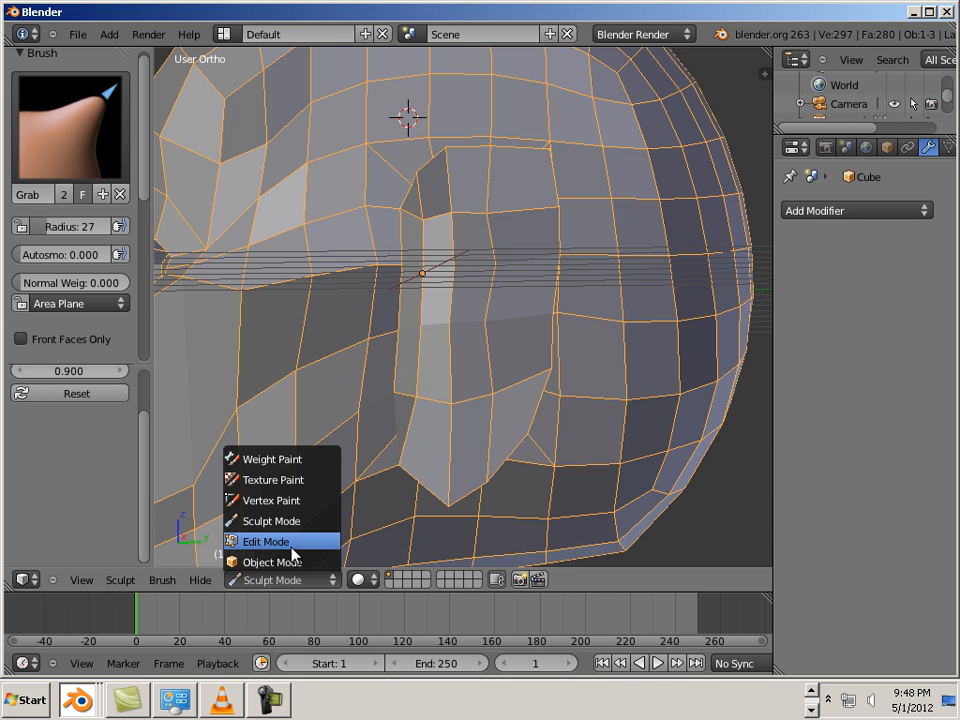
- Return to Edit Mode and move the ear's outer faces slightly narrower
left_click(264, 540)
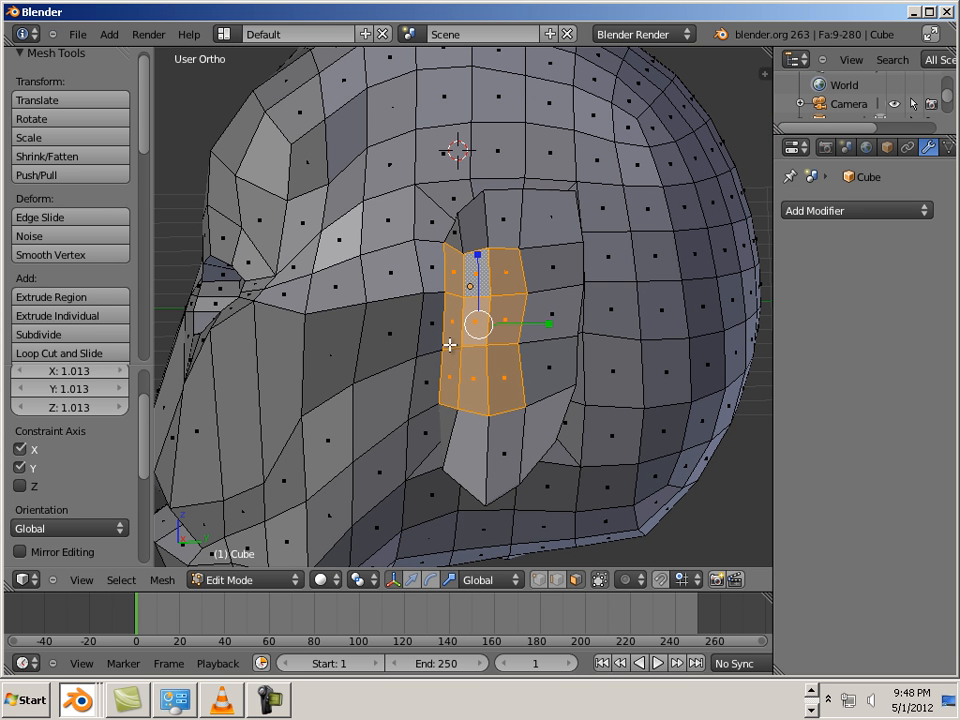
key("g")
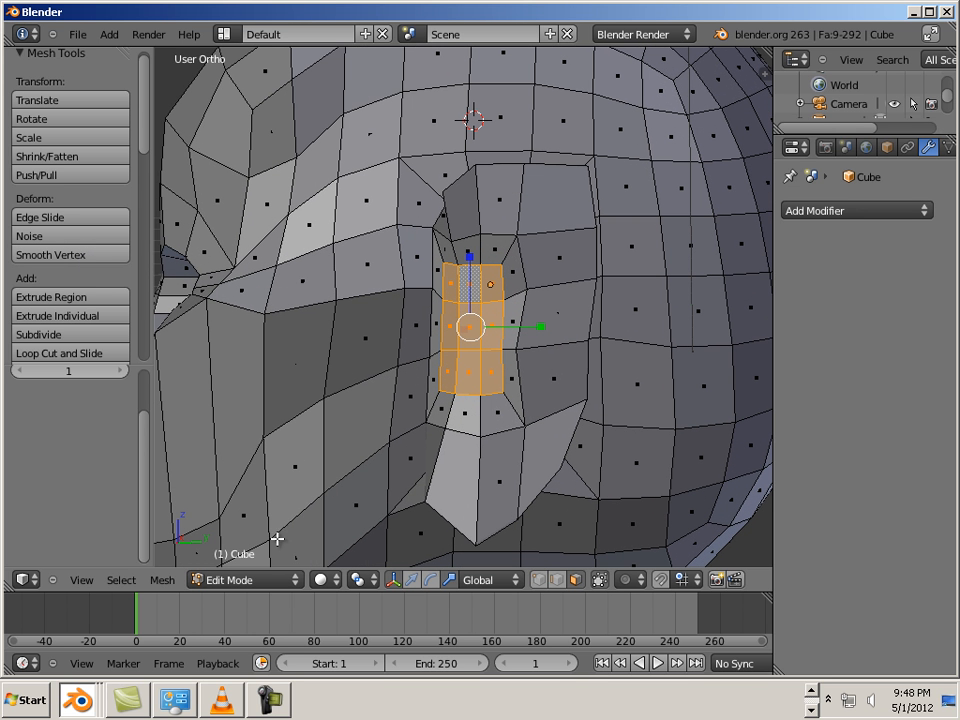
- In Sculpt Mode, pull the ear into a fuller, curved, pointed shape with the Grab brush
left_click(240, 580)
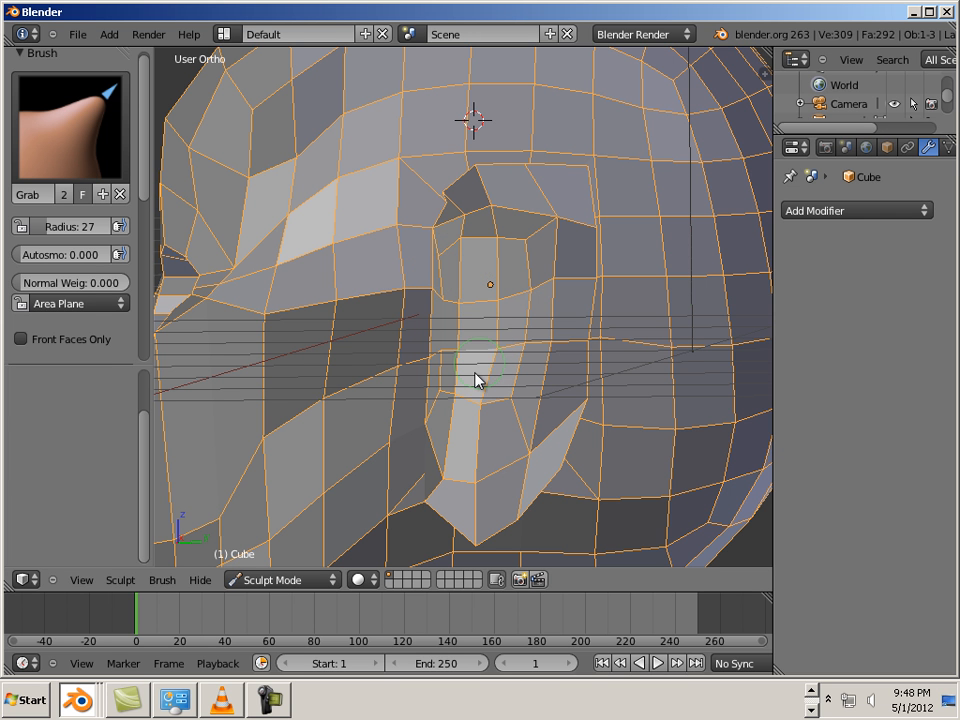
mouse_move(444, 424)
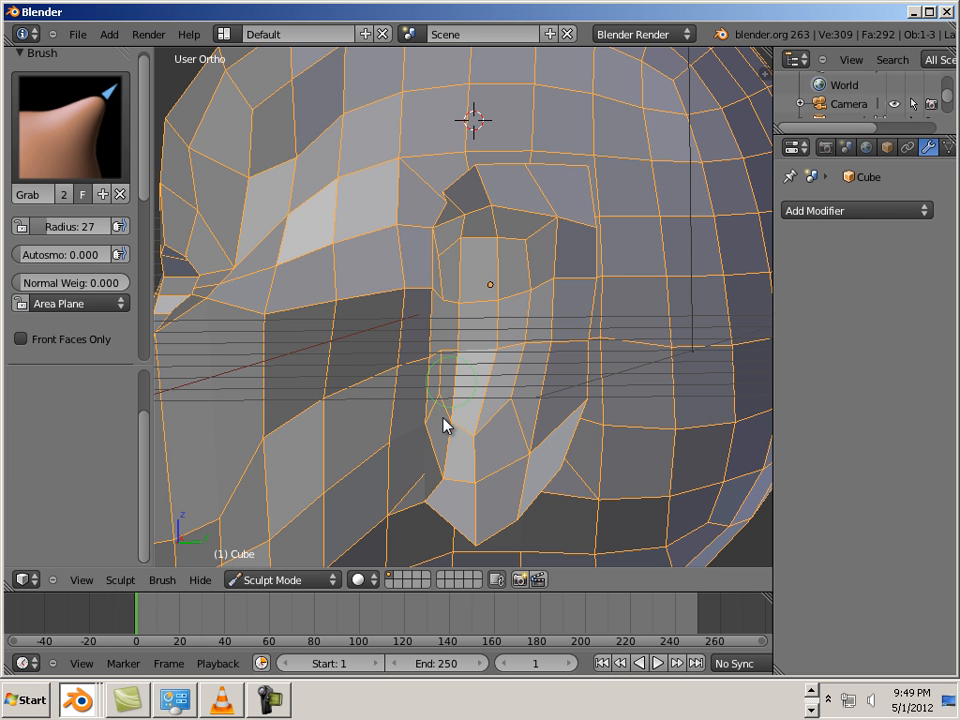
left_click_drag(444, 424, 550, 344)
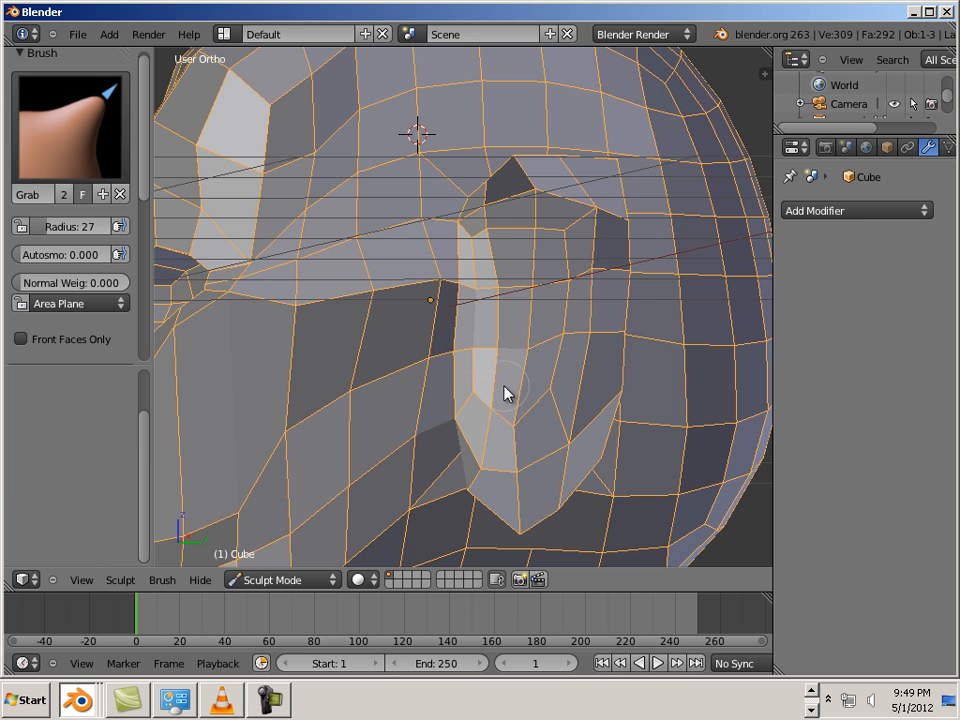
left_click(68, 124)
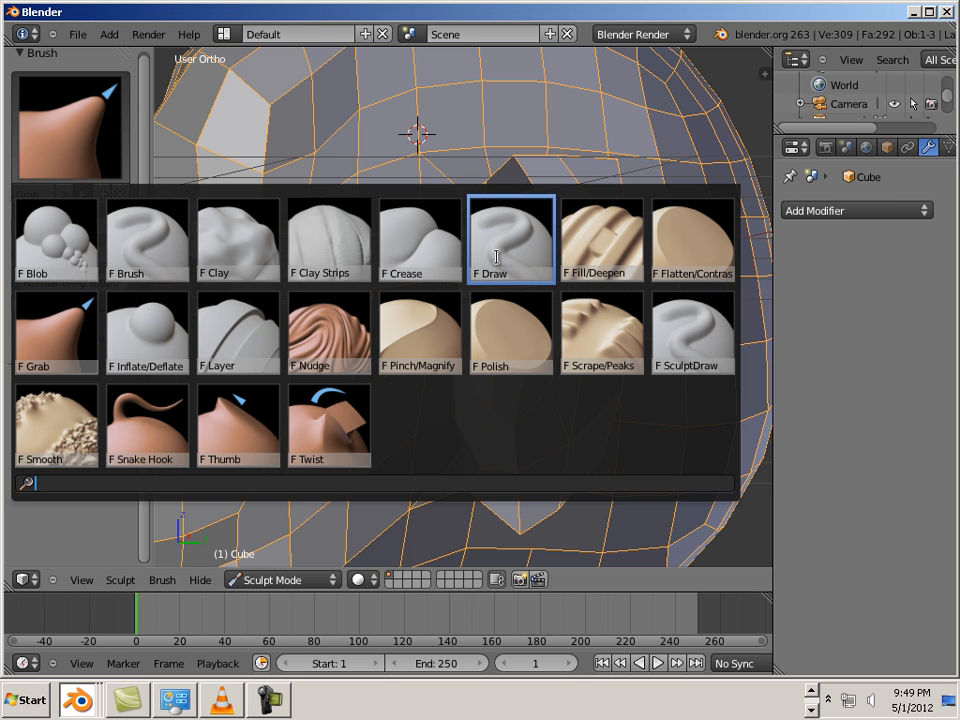
- Keep the Grab brush and return the mesh to Edit Mode with the ear shape intact
left_click(512, 238)
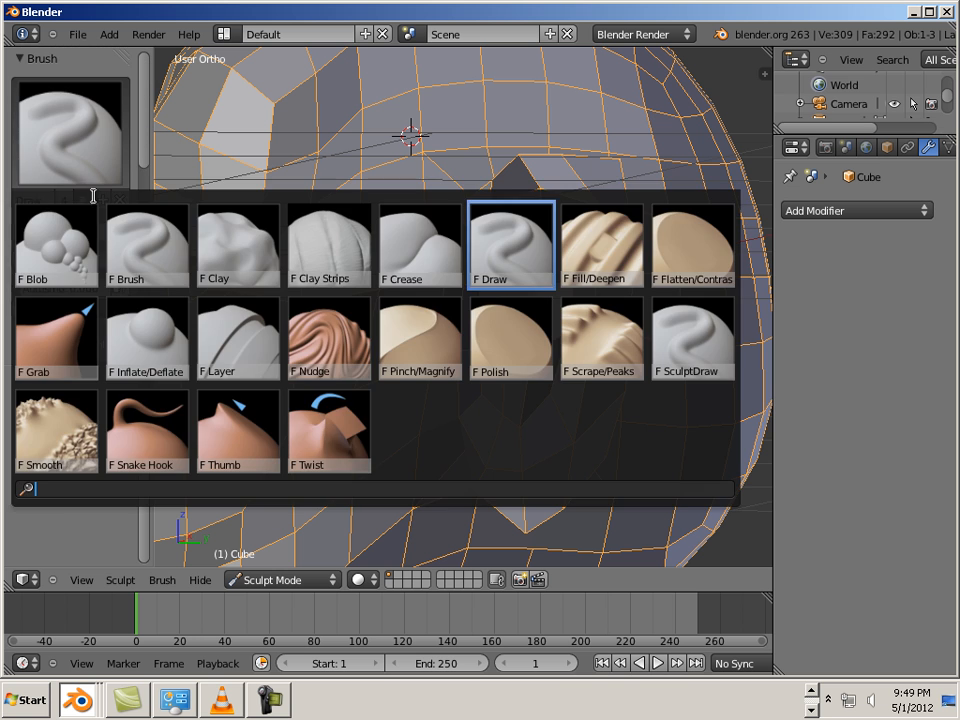
left_click(56, 338)
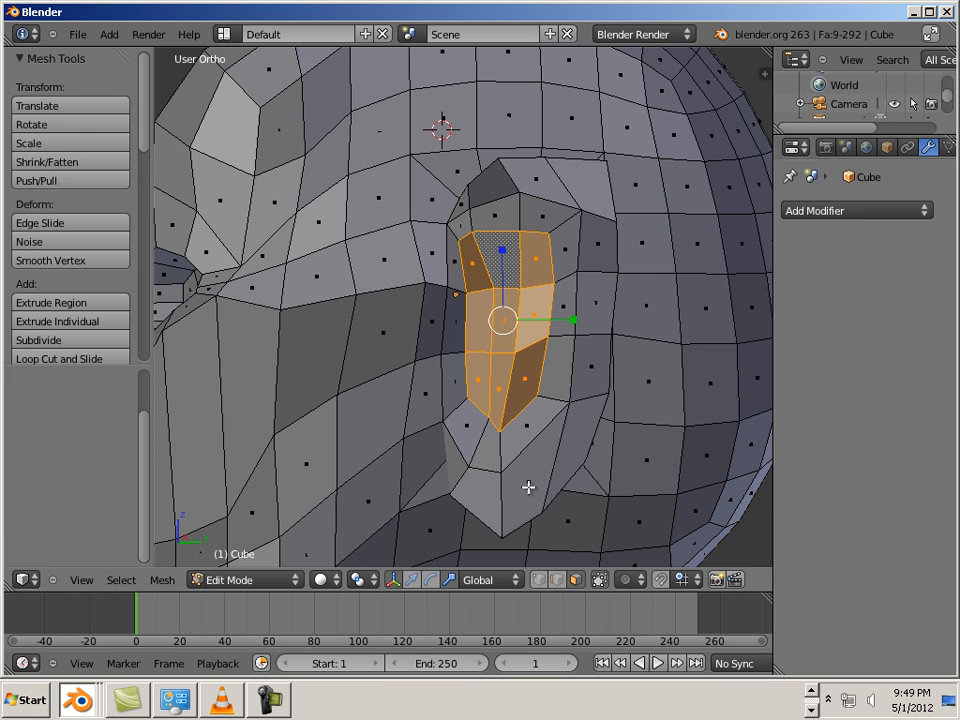
- Loop-cut a new edge loop around the ear, separating it from the head mesh
left_click(60, 358)
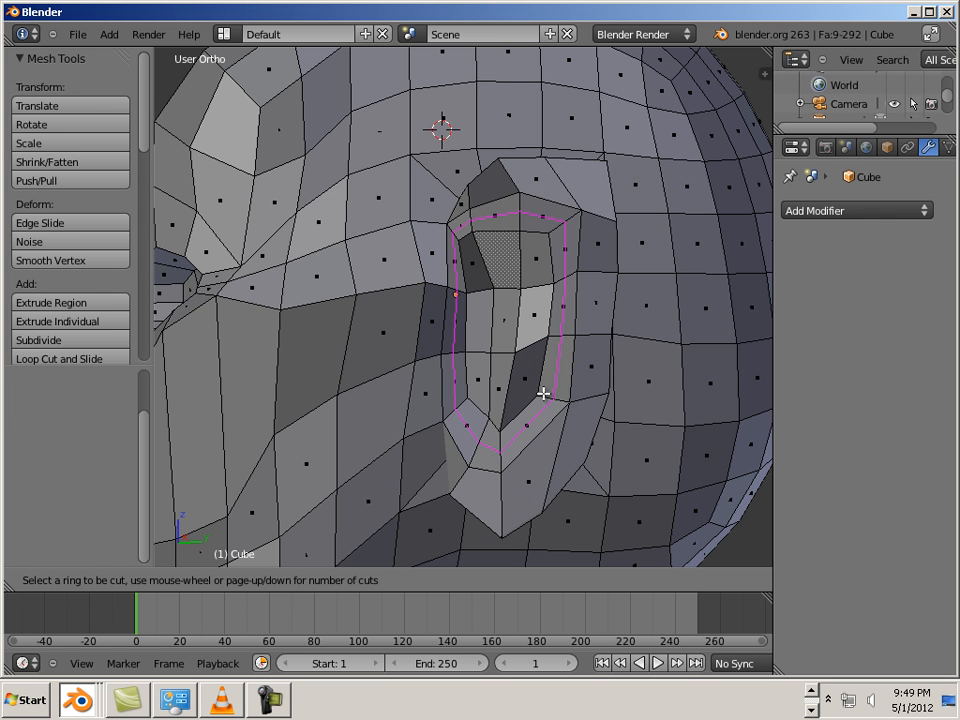
mouse_move(568, 232)
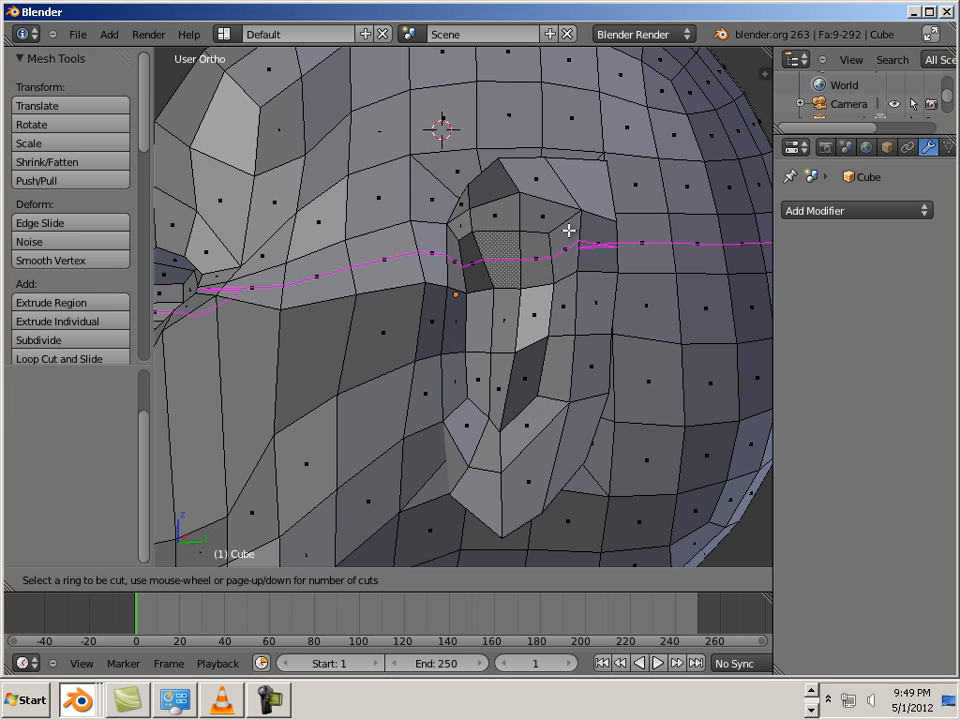
mouse_move(478, 462)
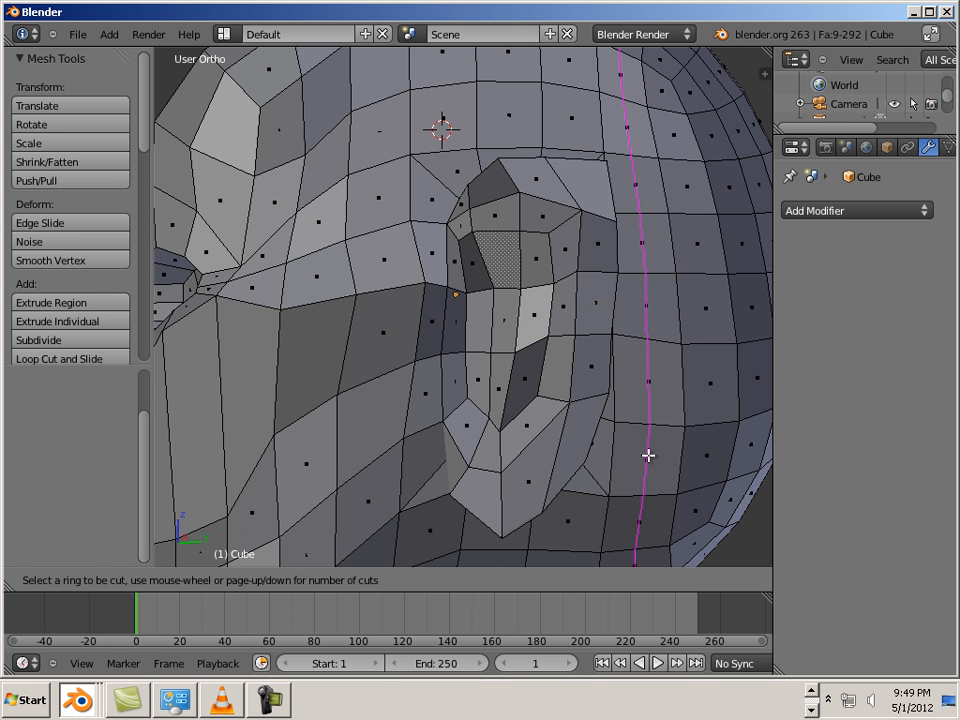
mouse_move(432, 502)
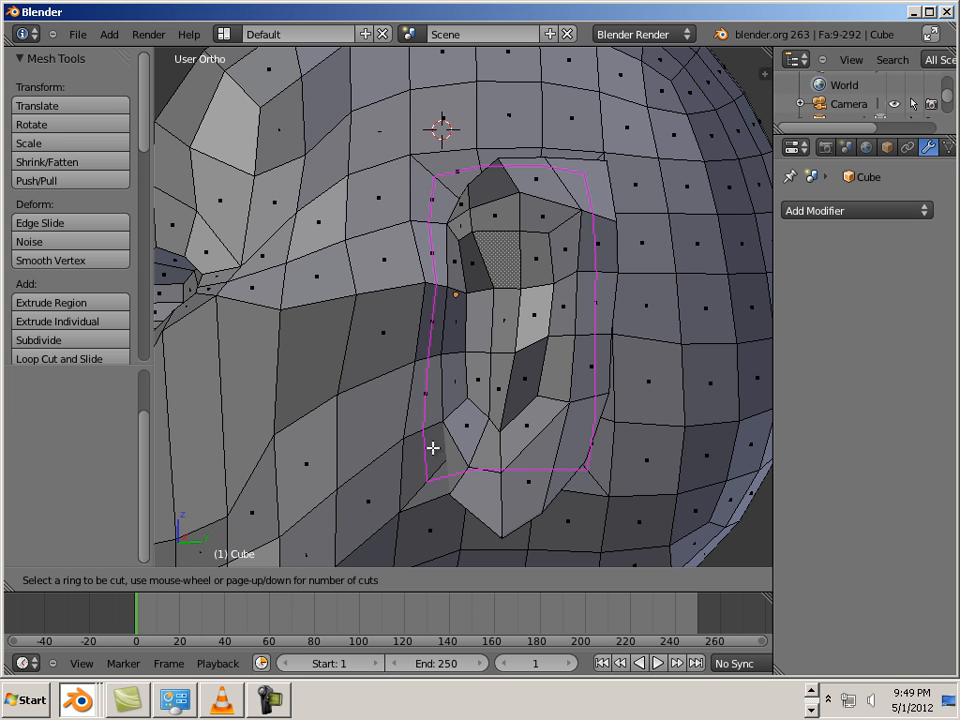
mouse_move(408, 156)
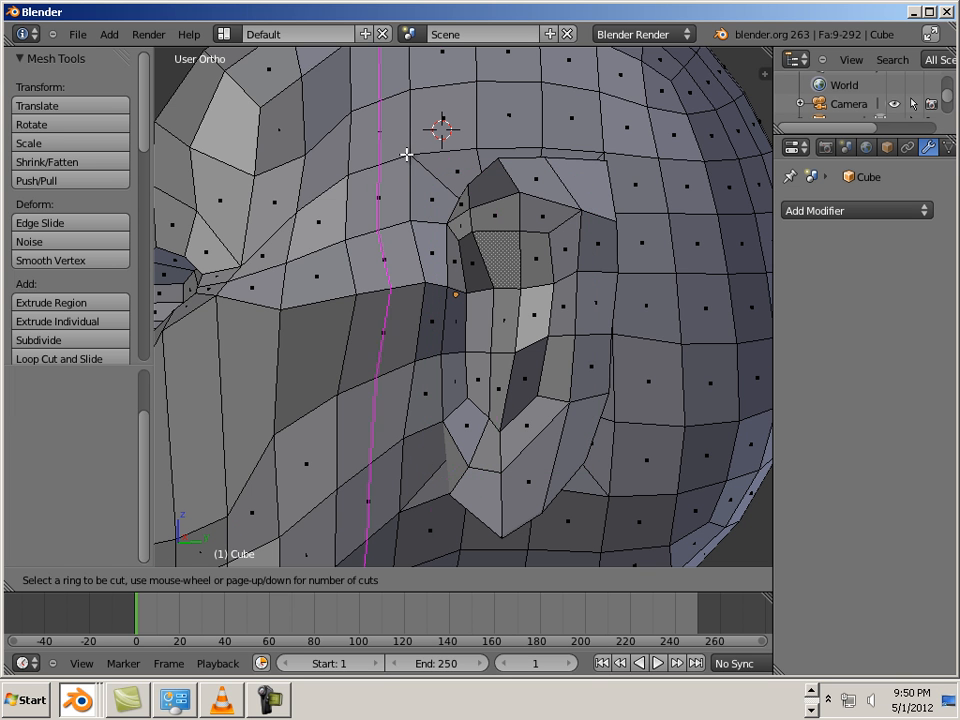
mouse_move(380, 176)
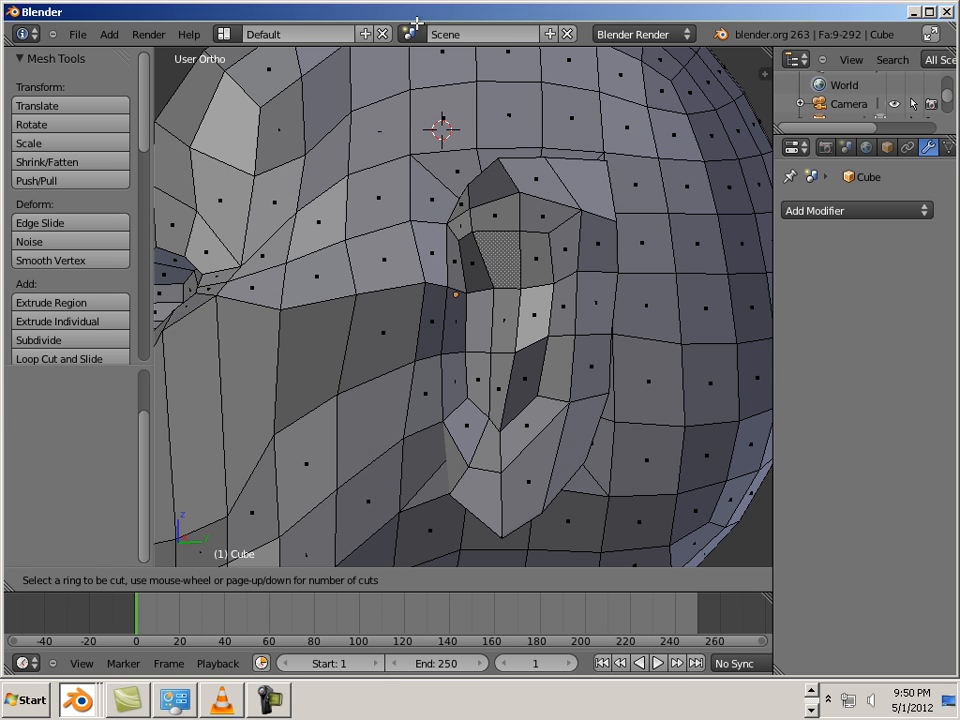
mouse_move(556, 288)
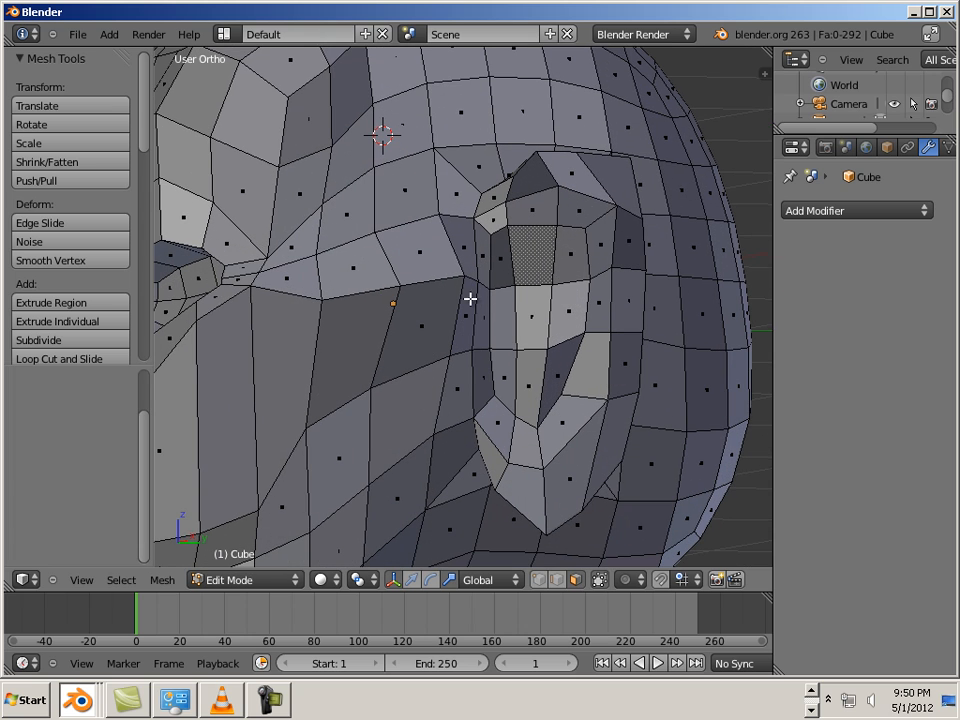
left_click(228, 580)
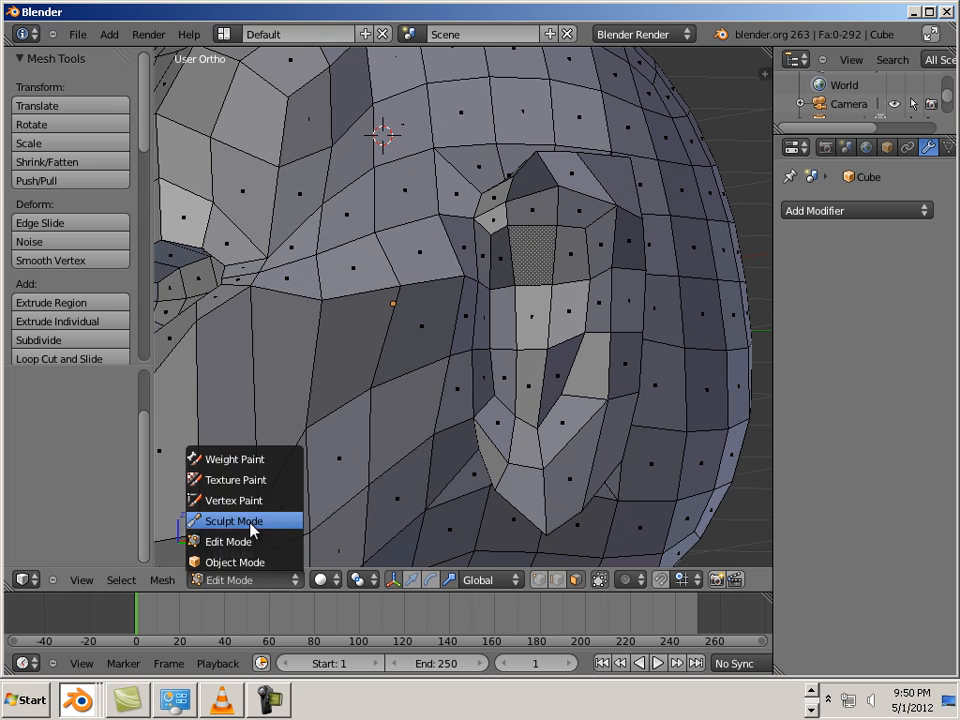
- Grab-sculpt the ear further out and check it from the side view
left_click(232, 520)
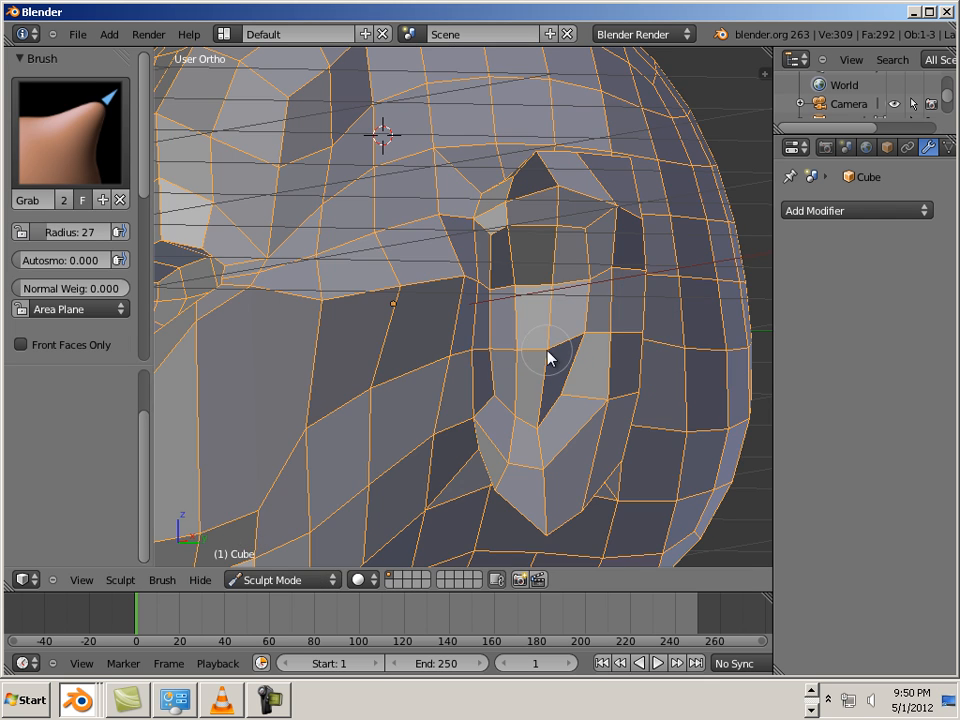
left_click_drag(548, 356, 588, 424)
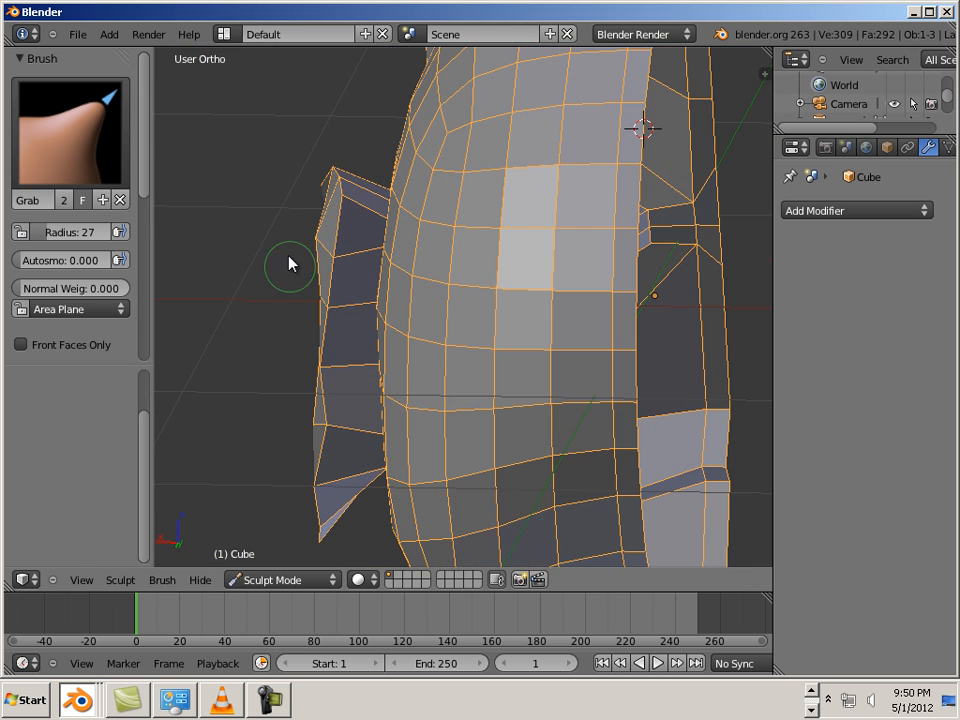
mouse_move(252, 308)
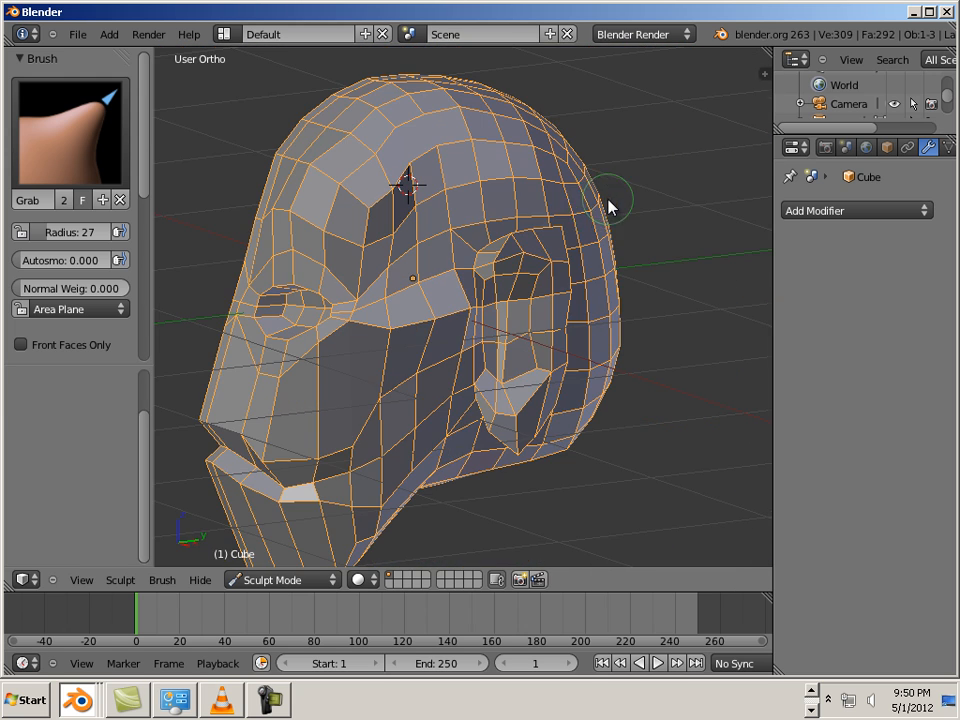
left_click_drag(610, 206, 520, 236)
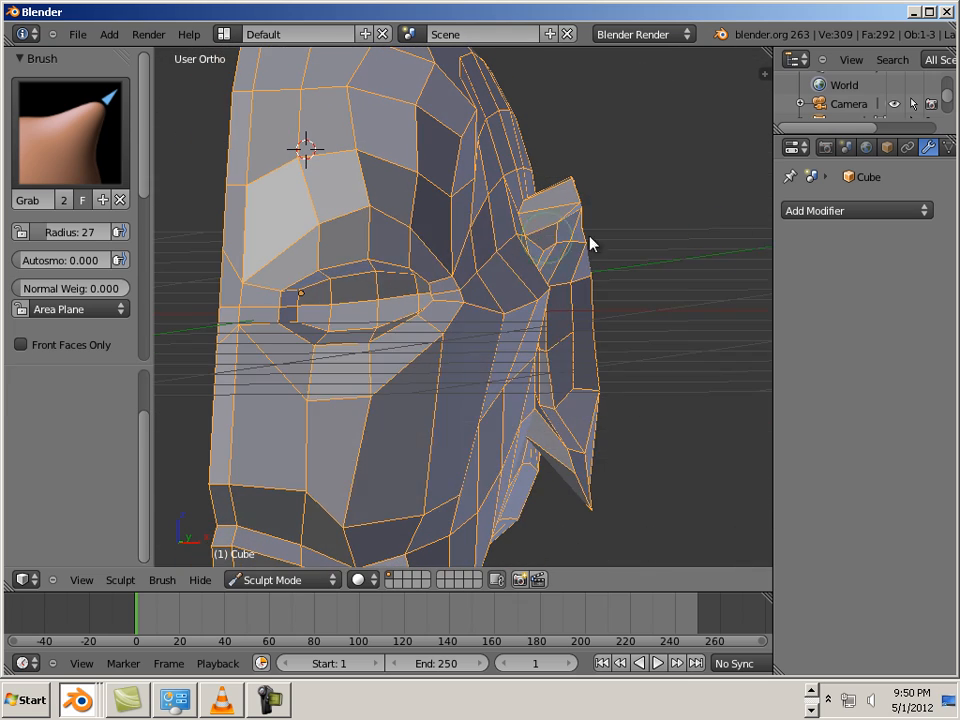
left_click(856, 210)
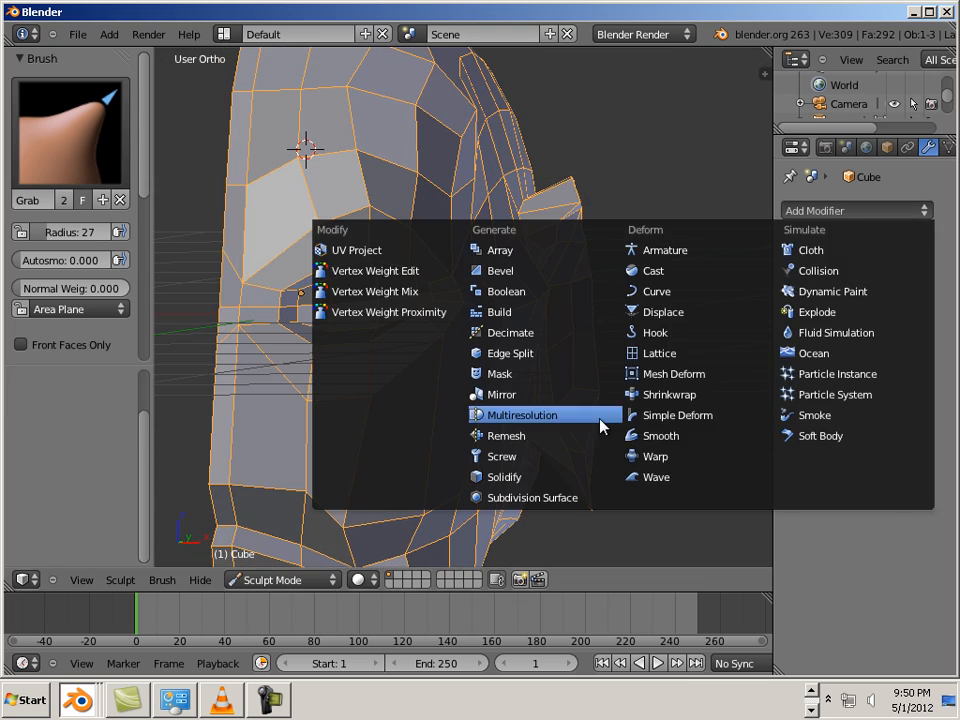
- Add a Multiresolution modifier and subdivide the head to sculpt level 2
left_click(520, 414)
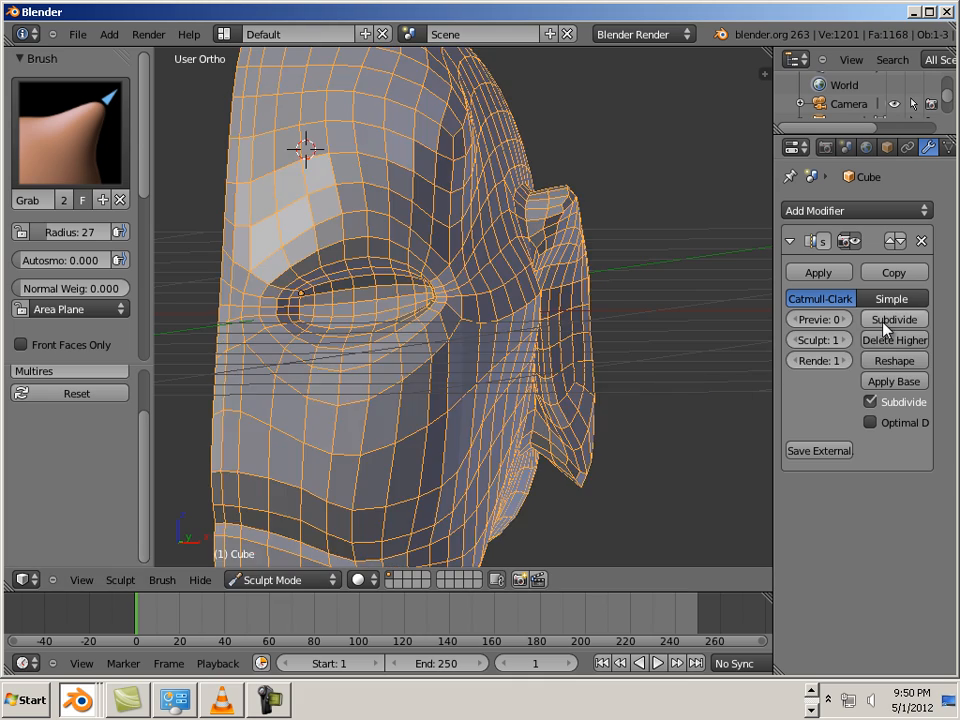
left_click(892, 318)
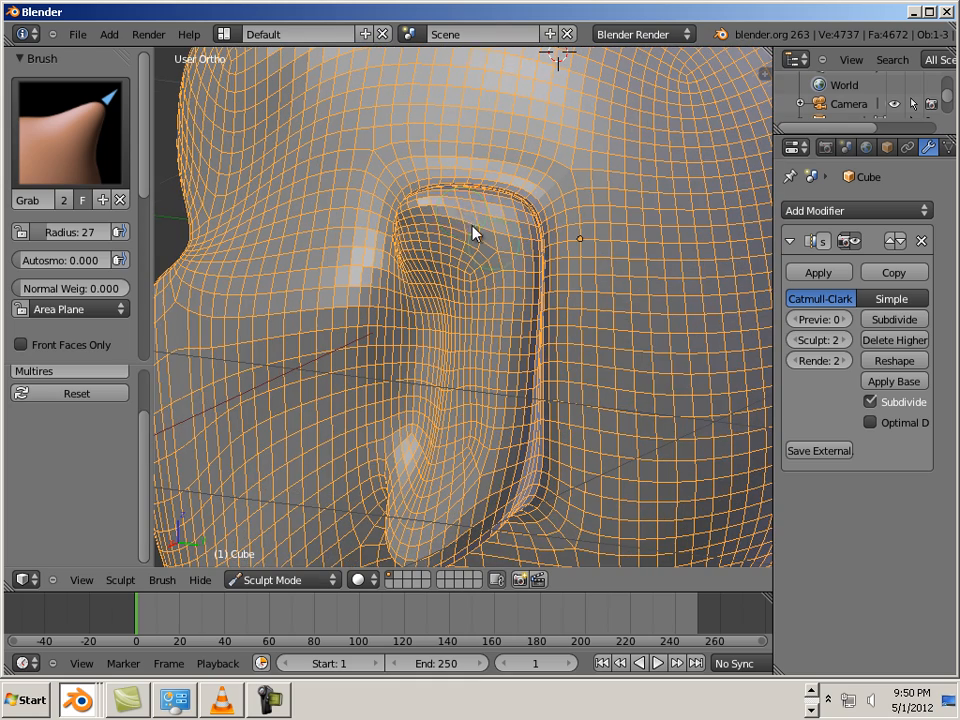
mouse_move(536, 304)
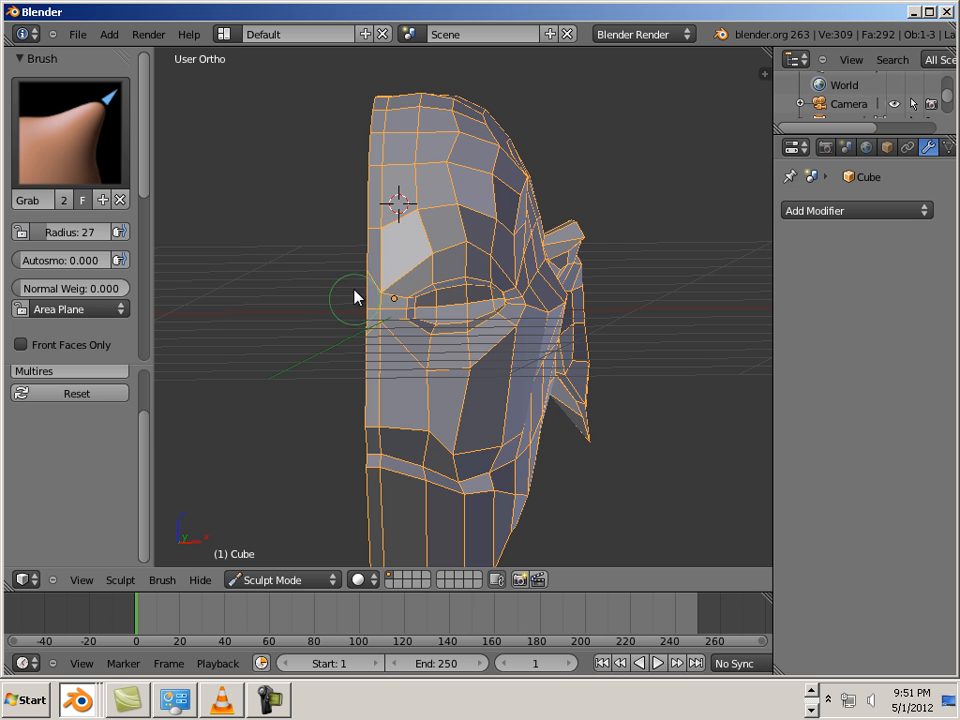
mouse_move(490, 432)
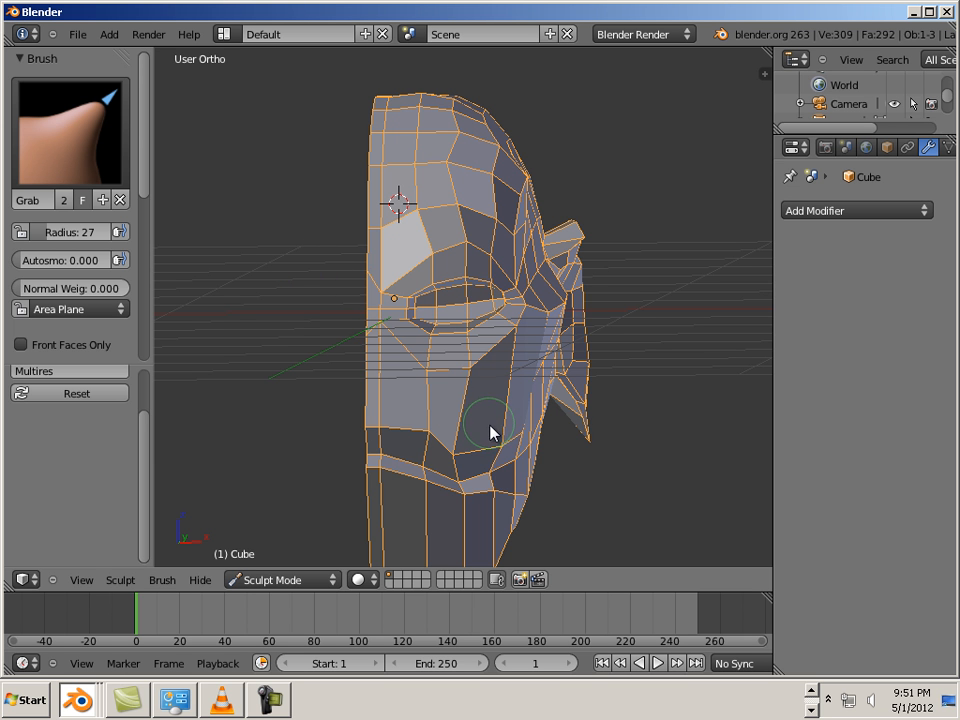